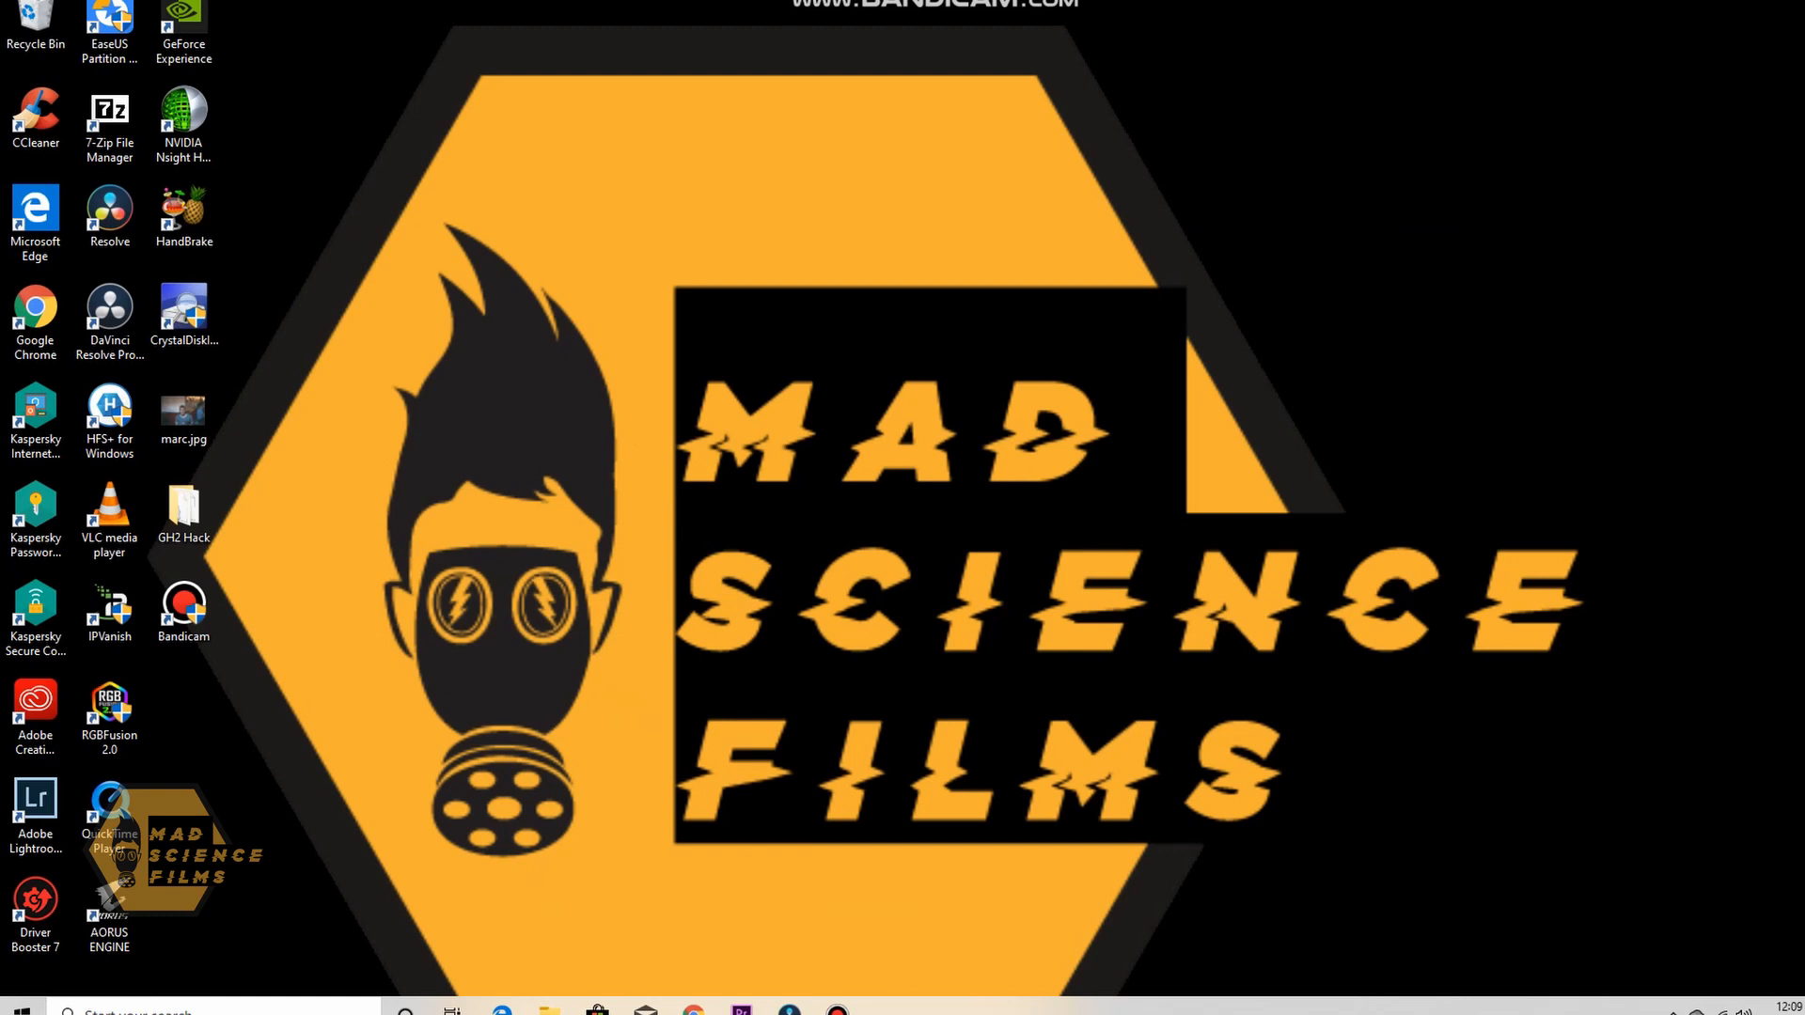
# Open the GH2 Hack folder from the desktop in File Explorer
pyautogui.doubleClick(182, 506)
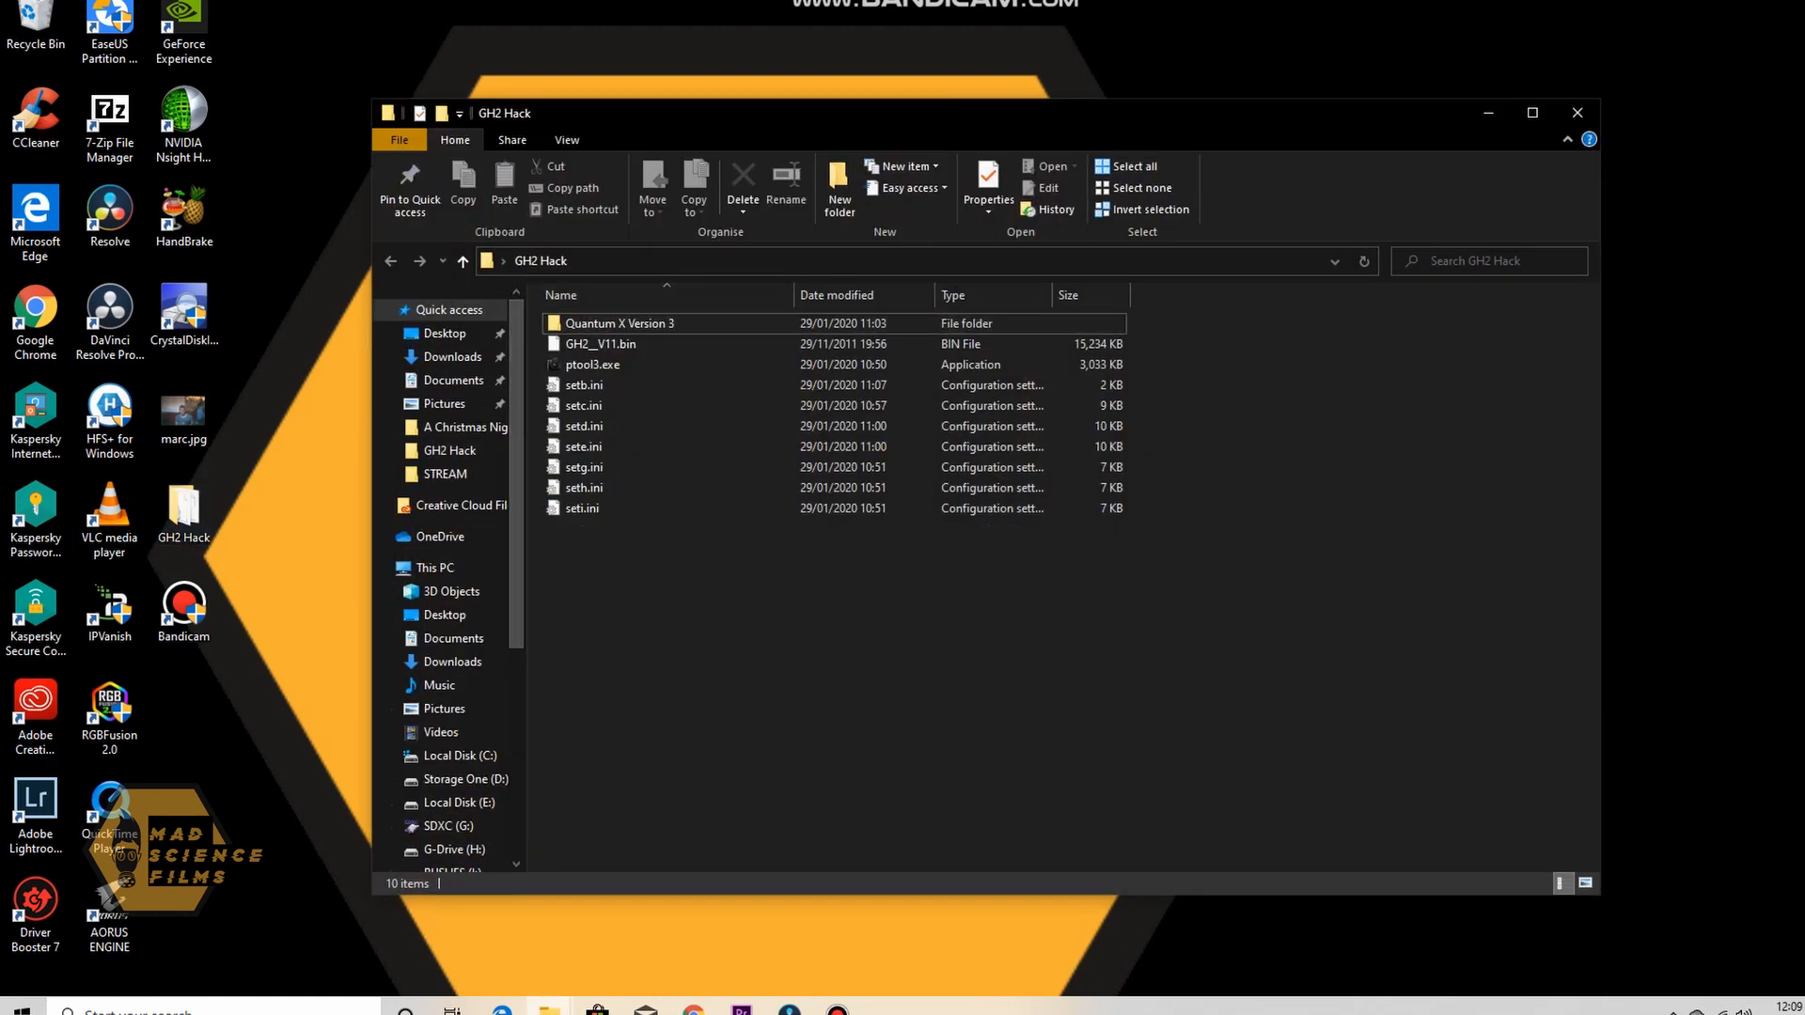
pyautogui.click(1576, 111)
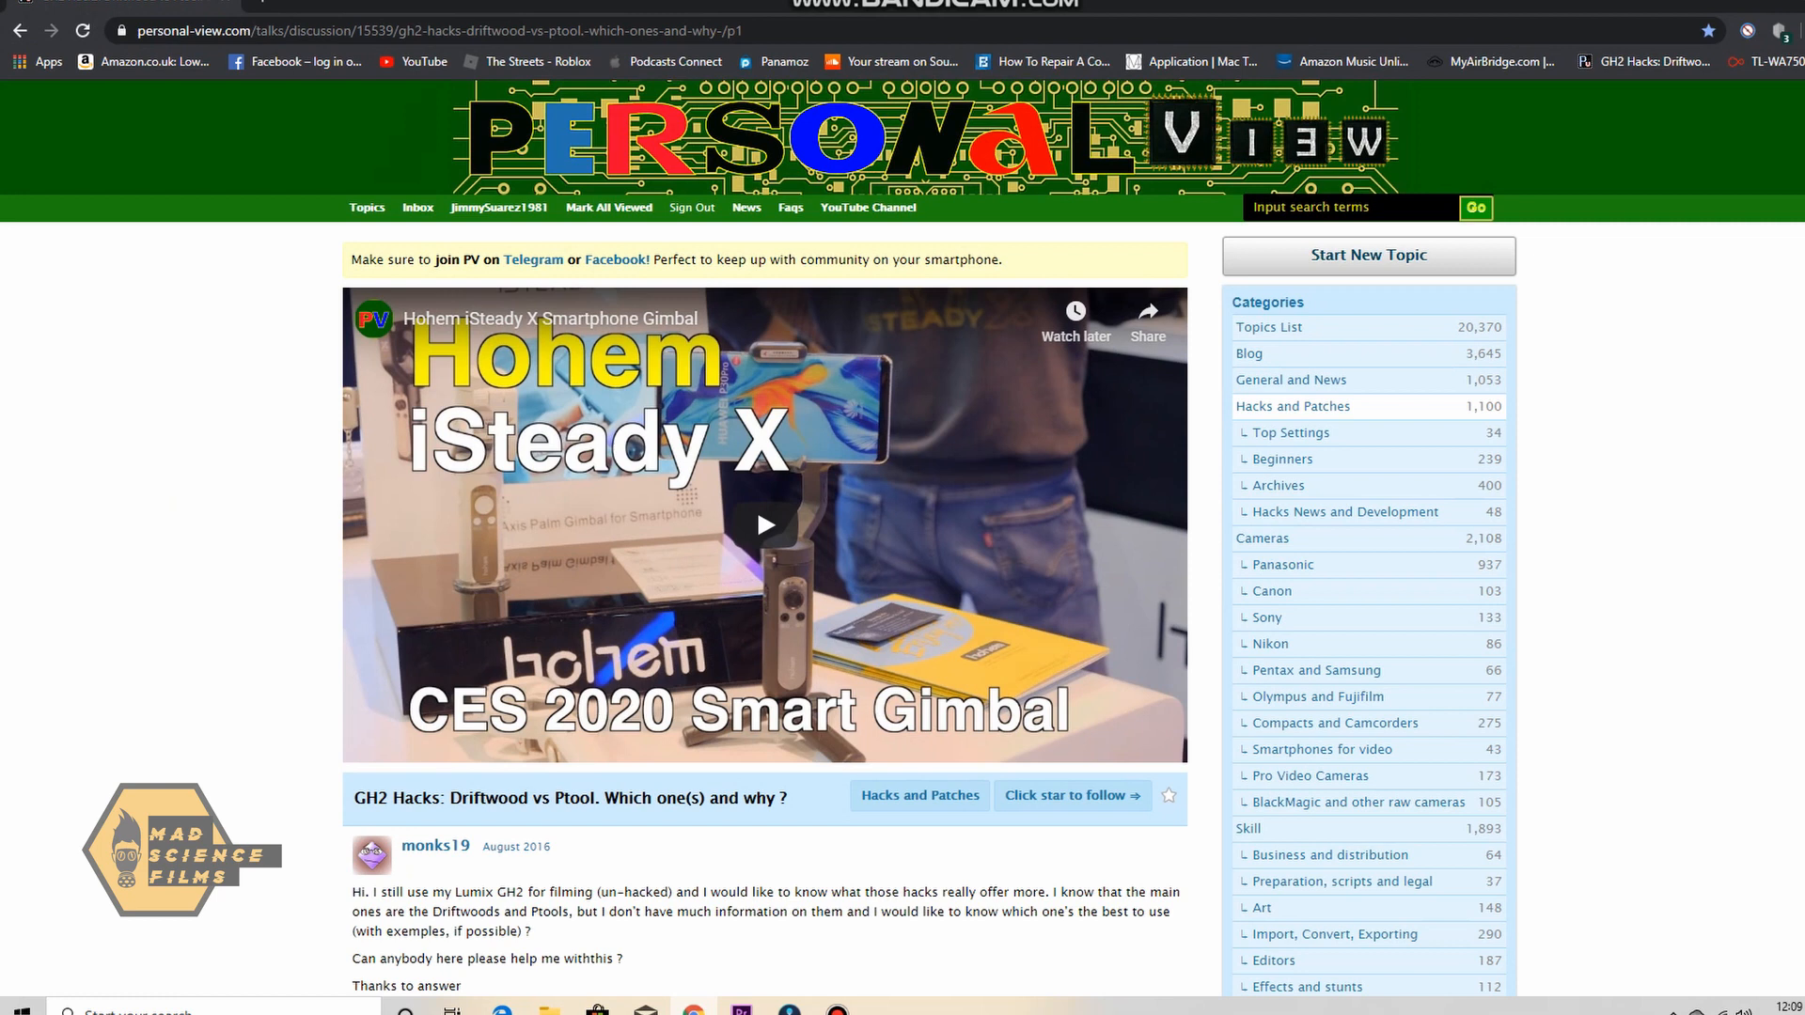
# Follow the Ptools link from the 'GH2 Hack in 2020' notes and skim the PTool page
pyautogui.click(358, 7)
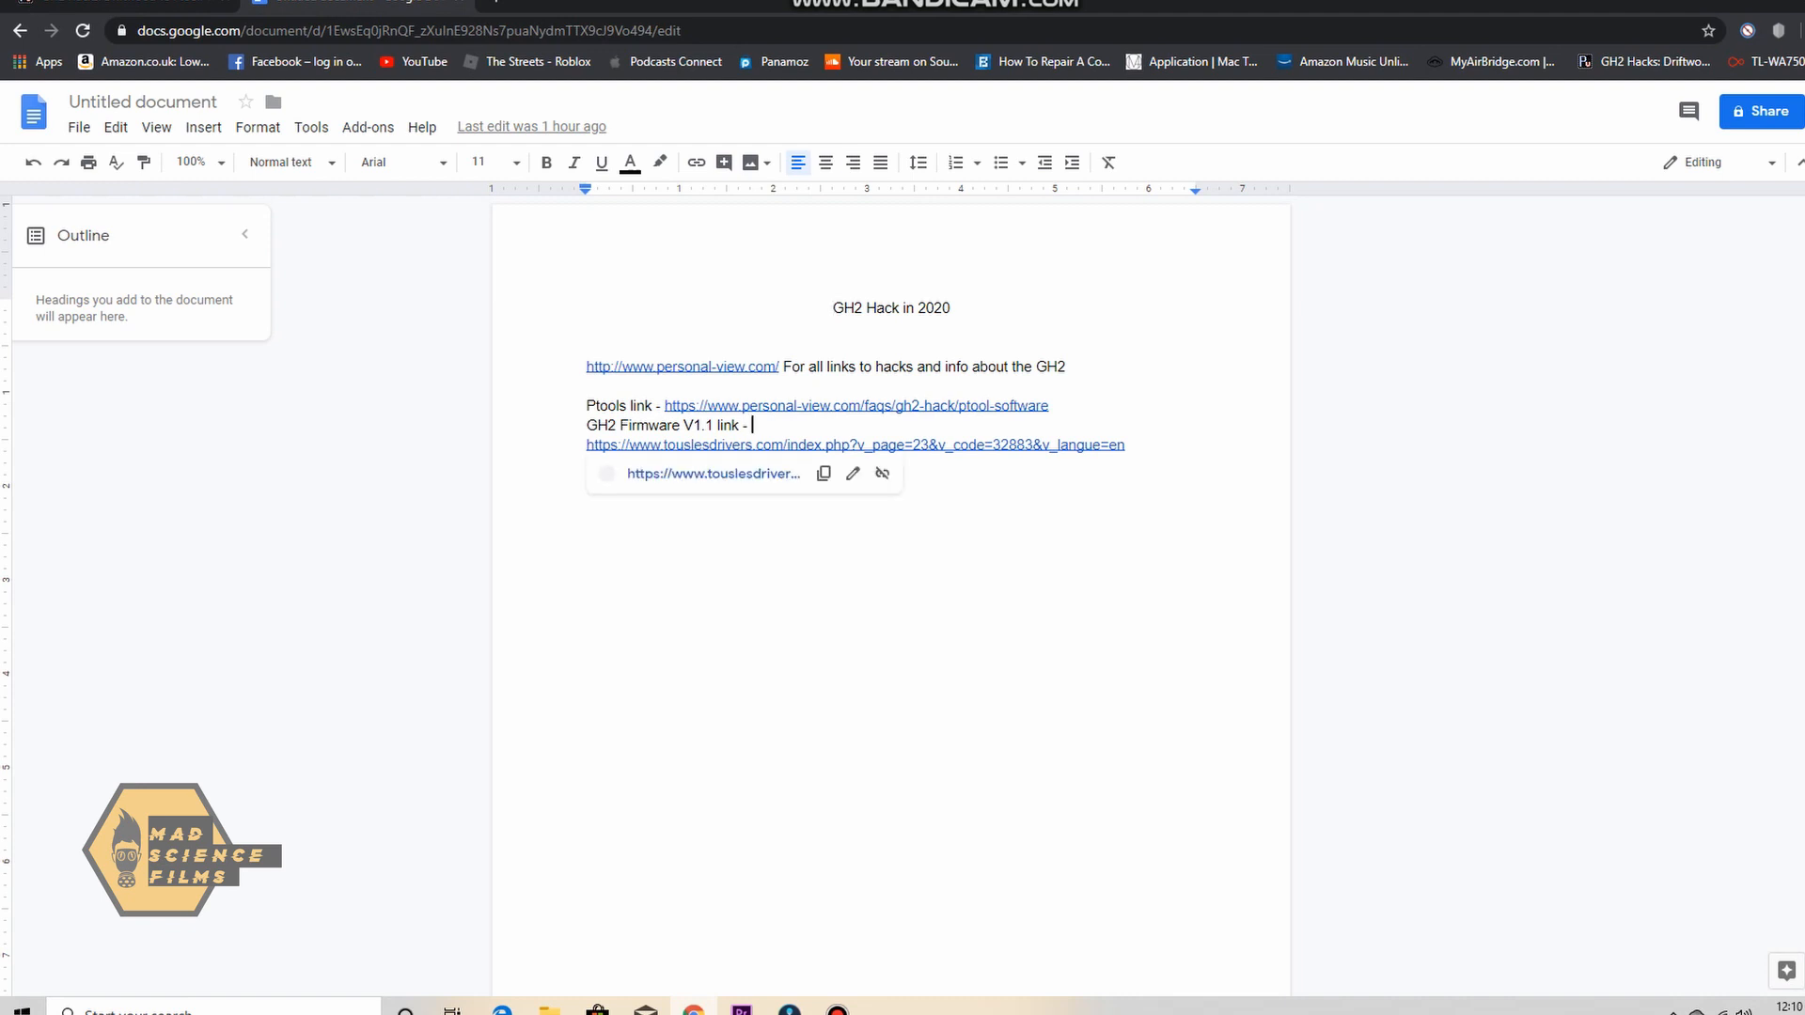
pyautogui.click(853, 406)
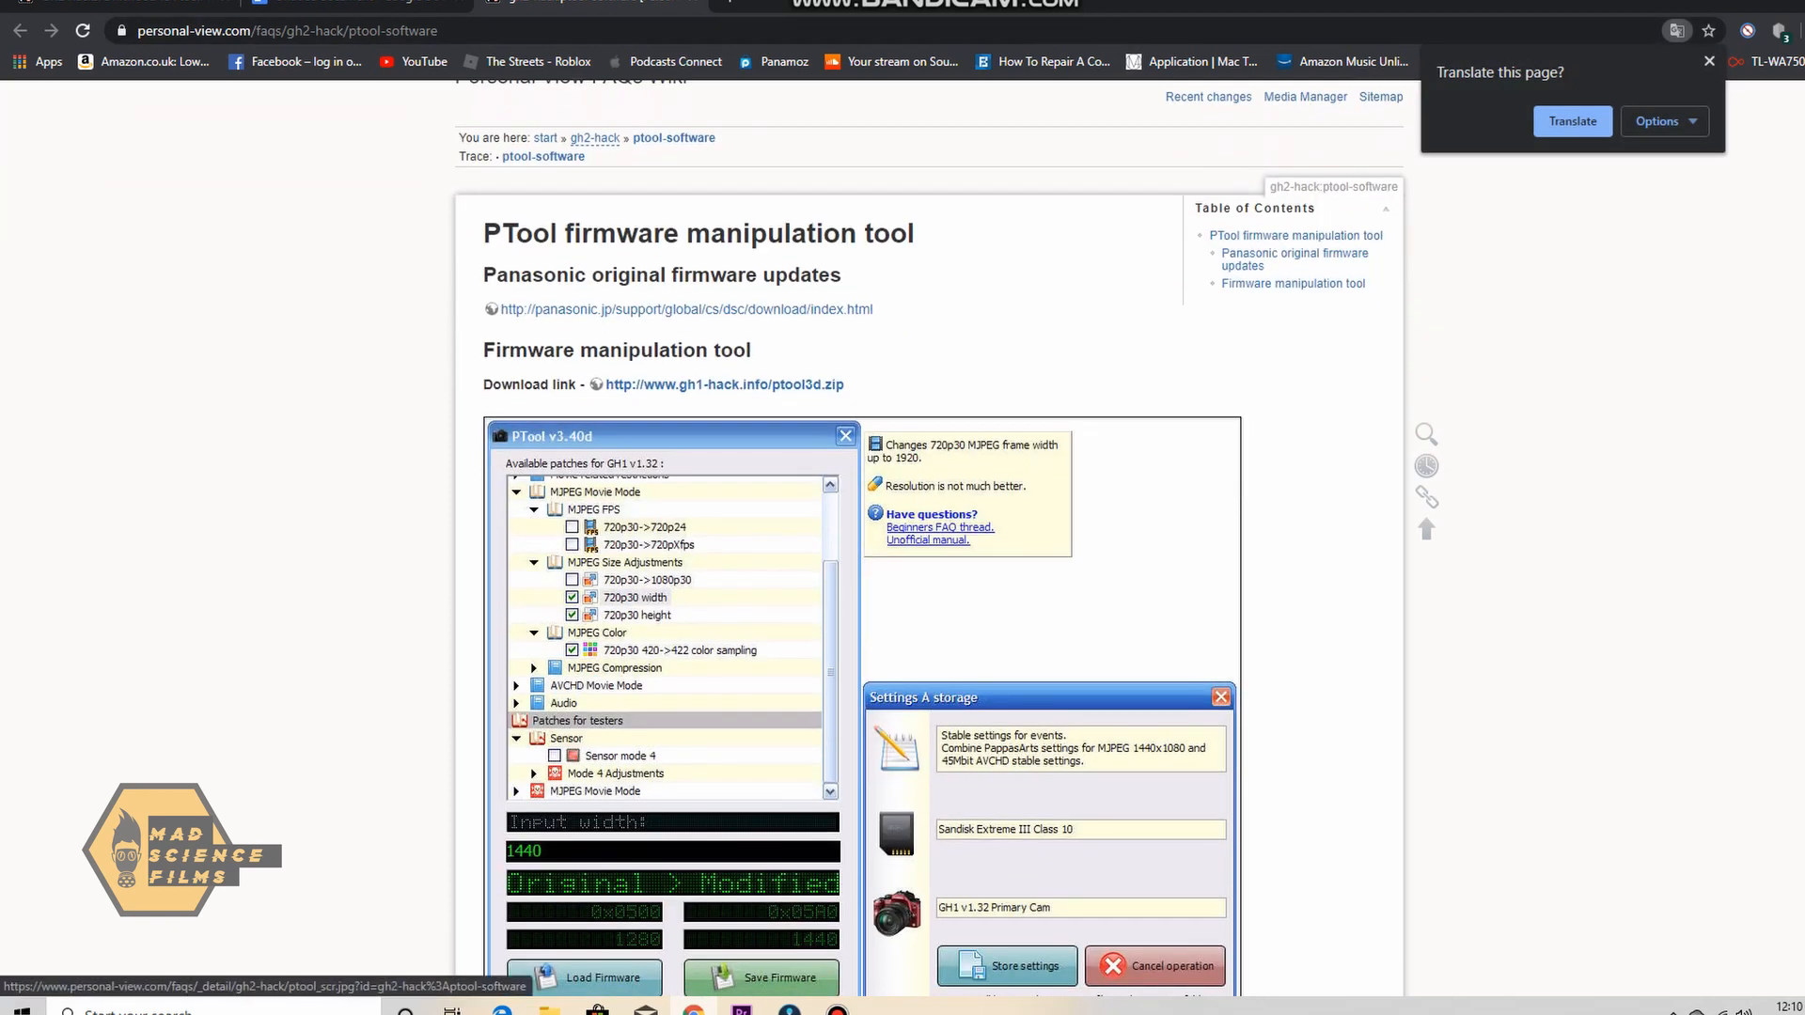
pyautogui.scroll(-3)
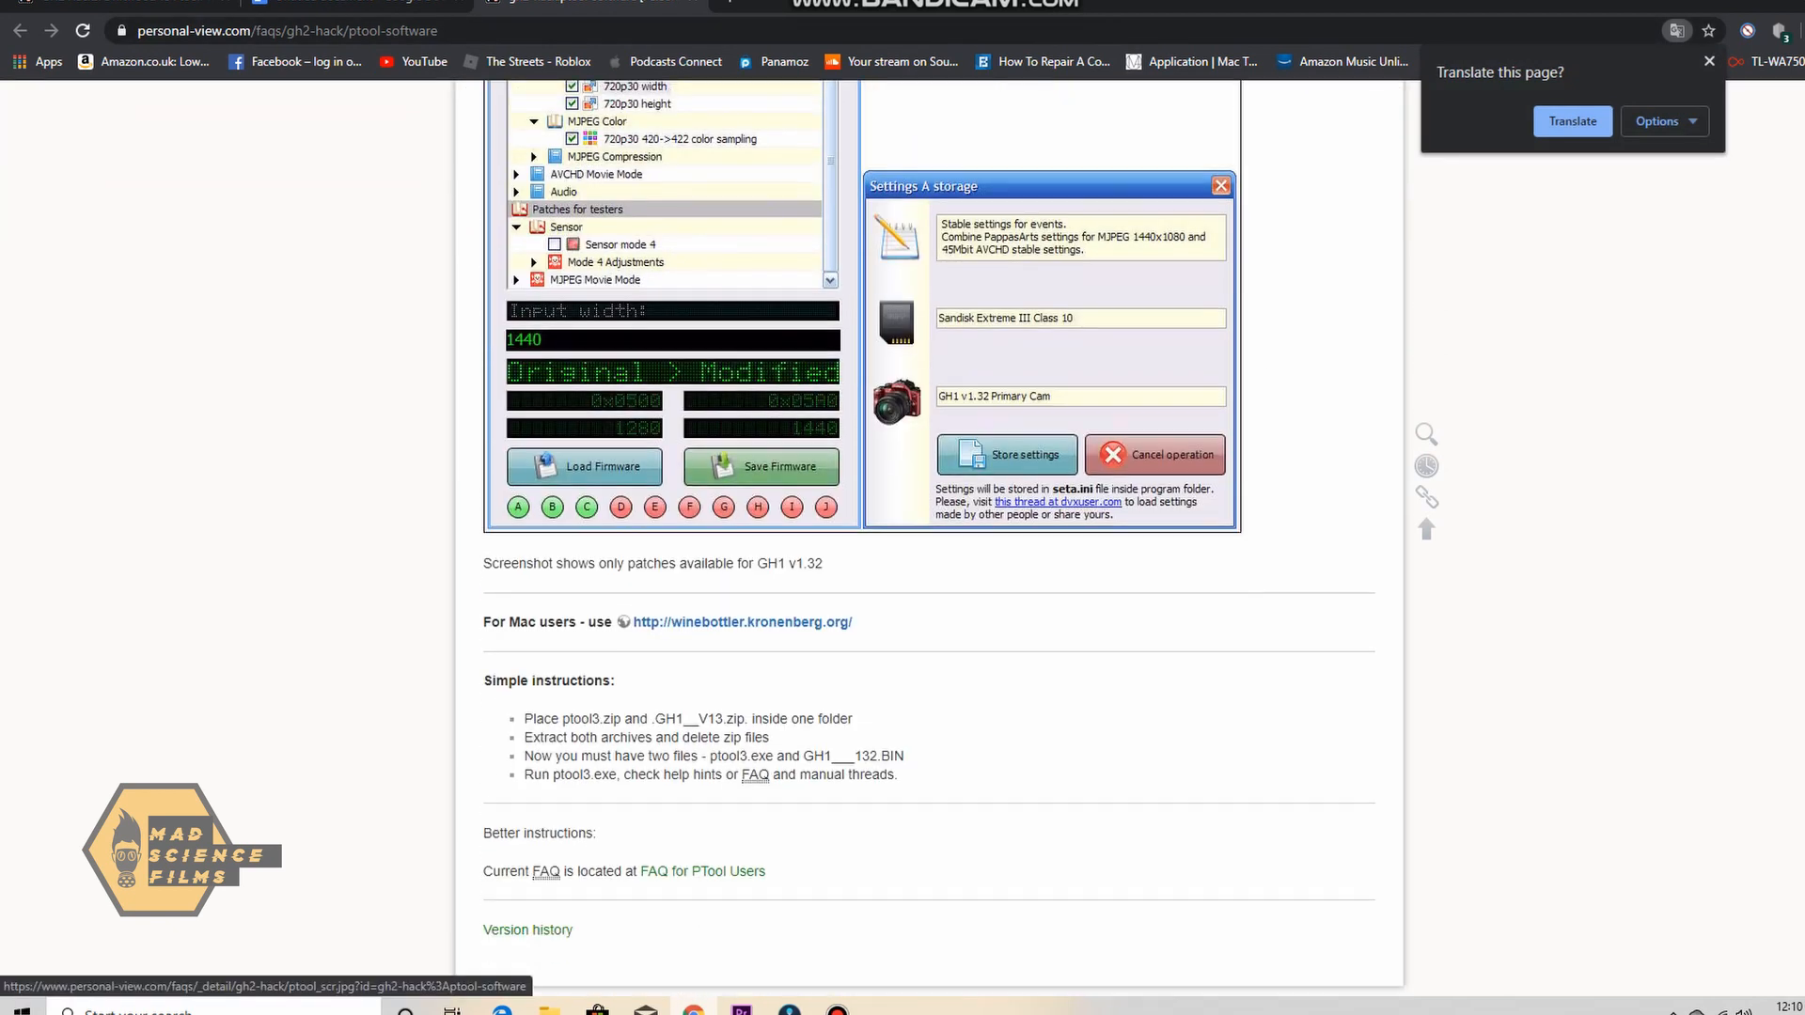
pyautogui.scroll(-3)
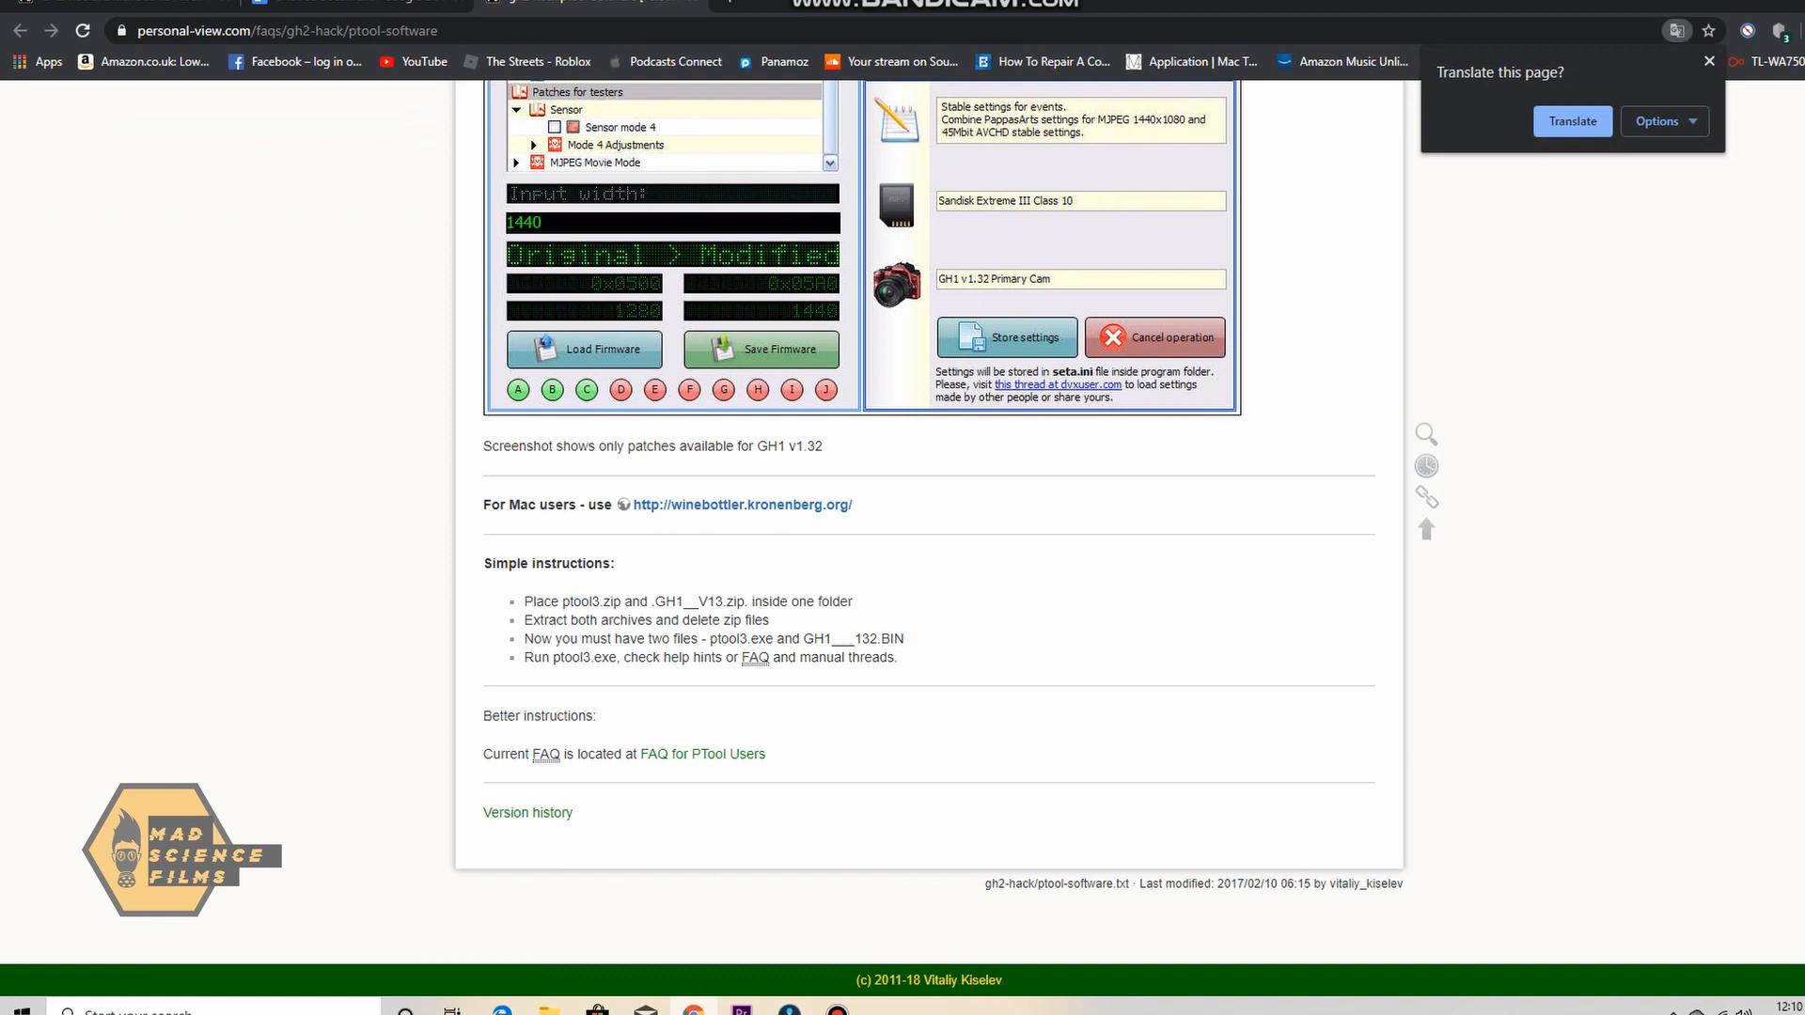
pyautogui.scroll(3)
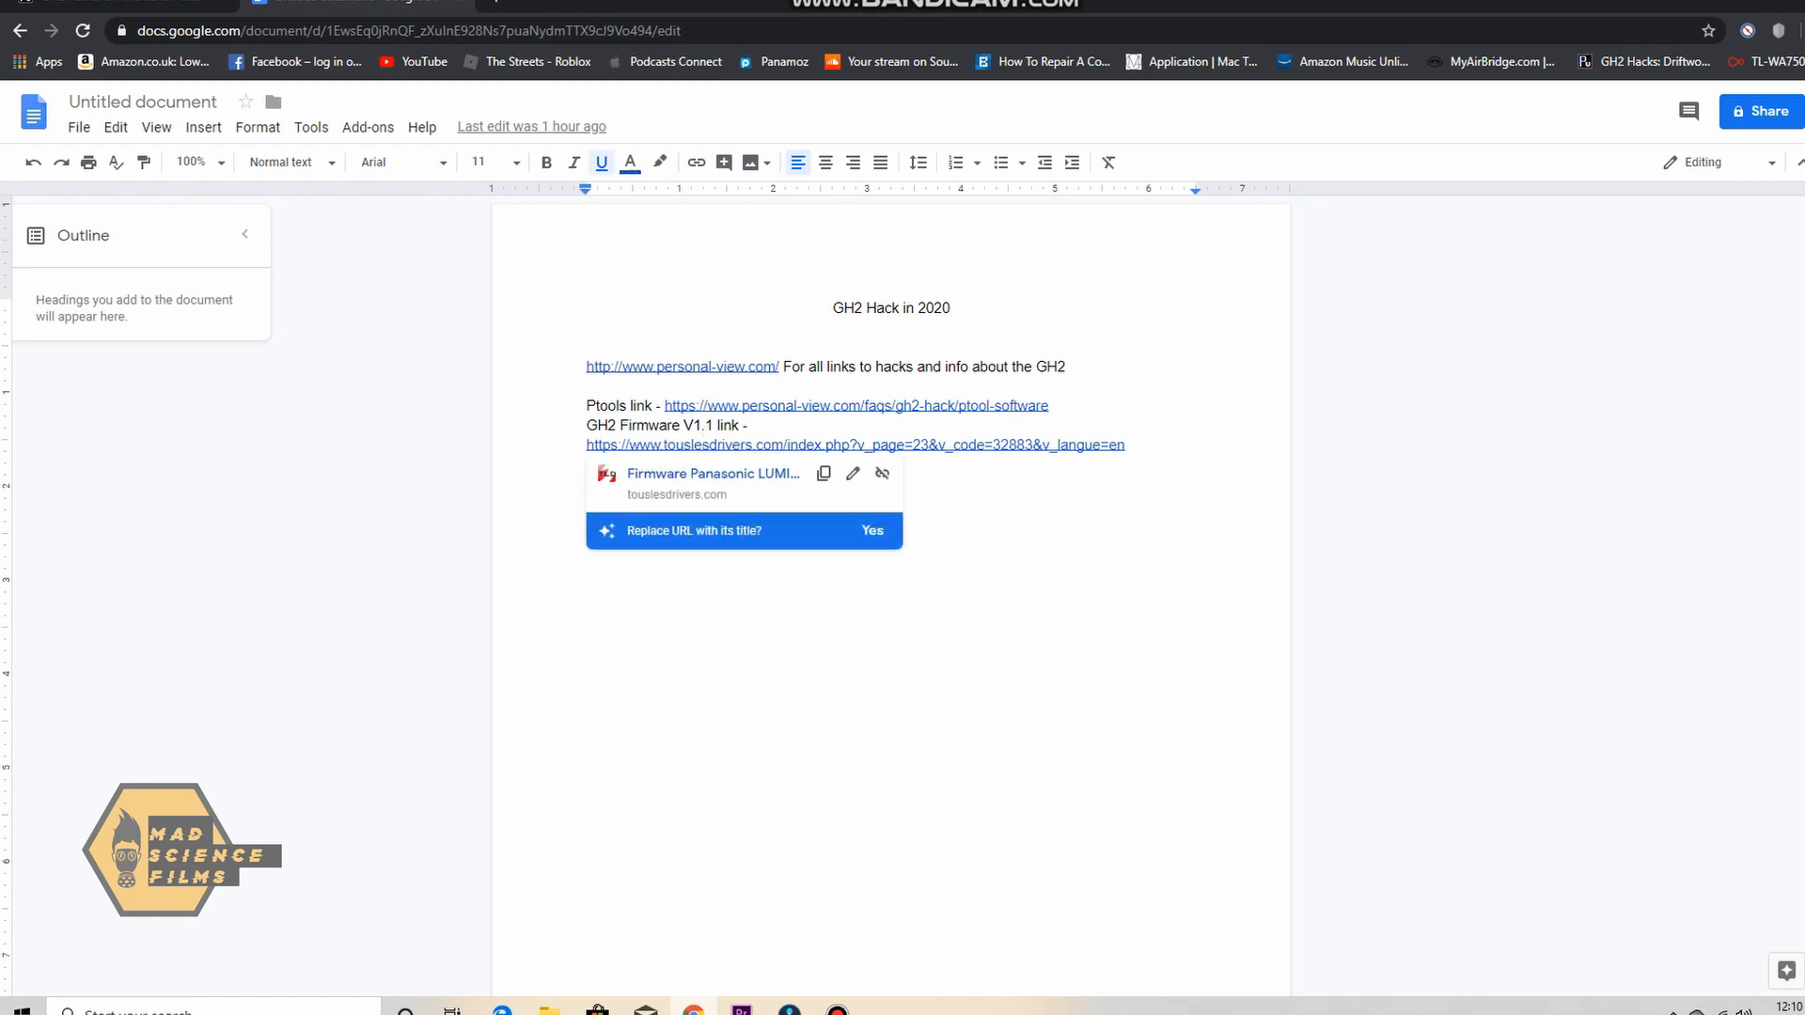
pyautogui.click(853, 444)
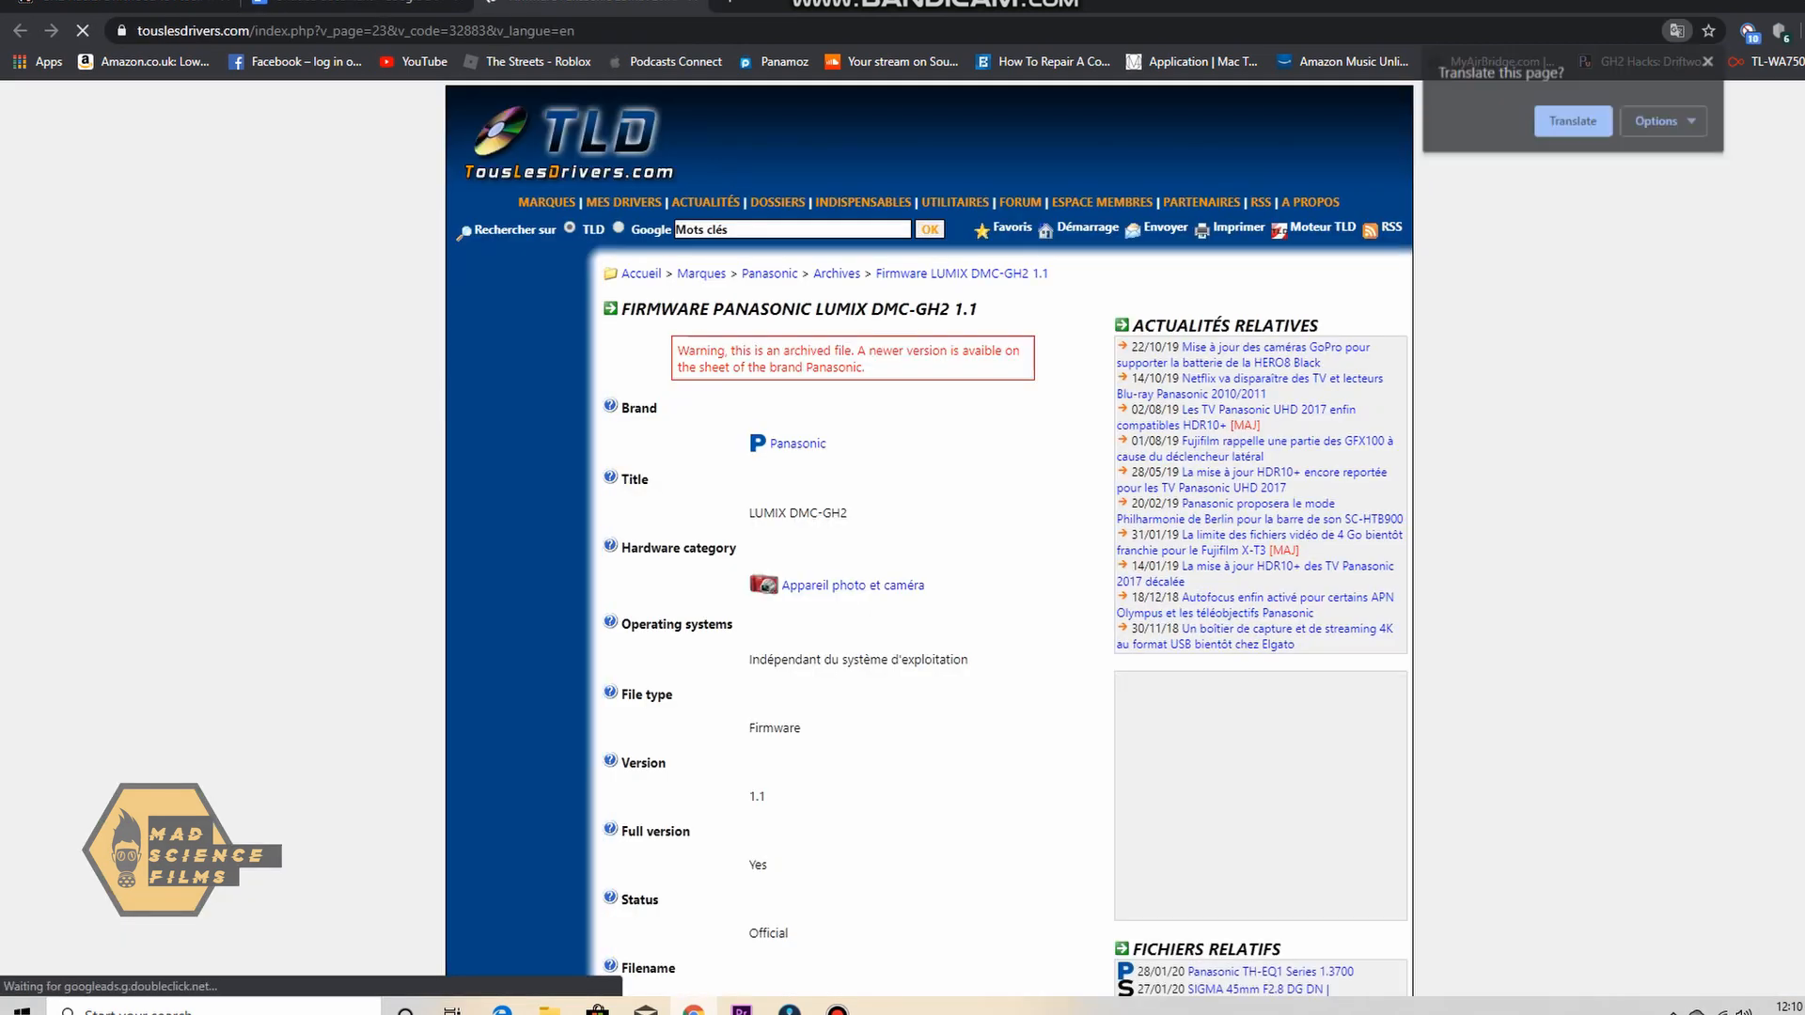
pyautogui.scroll(-3)
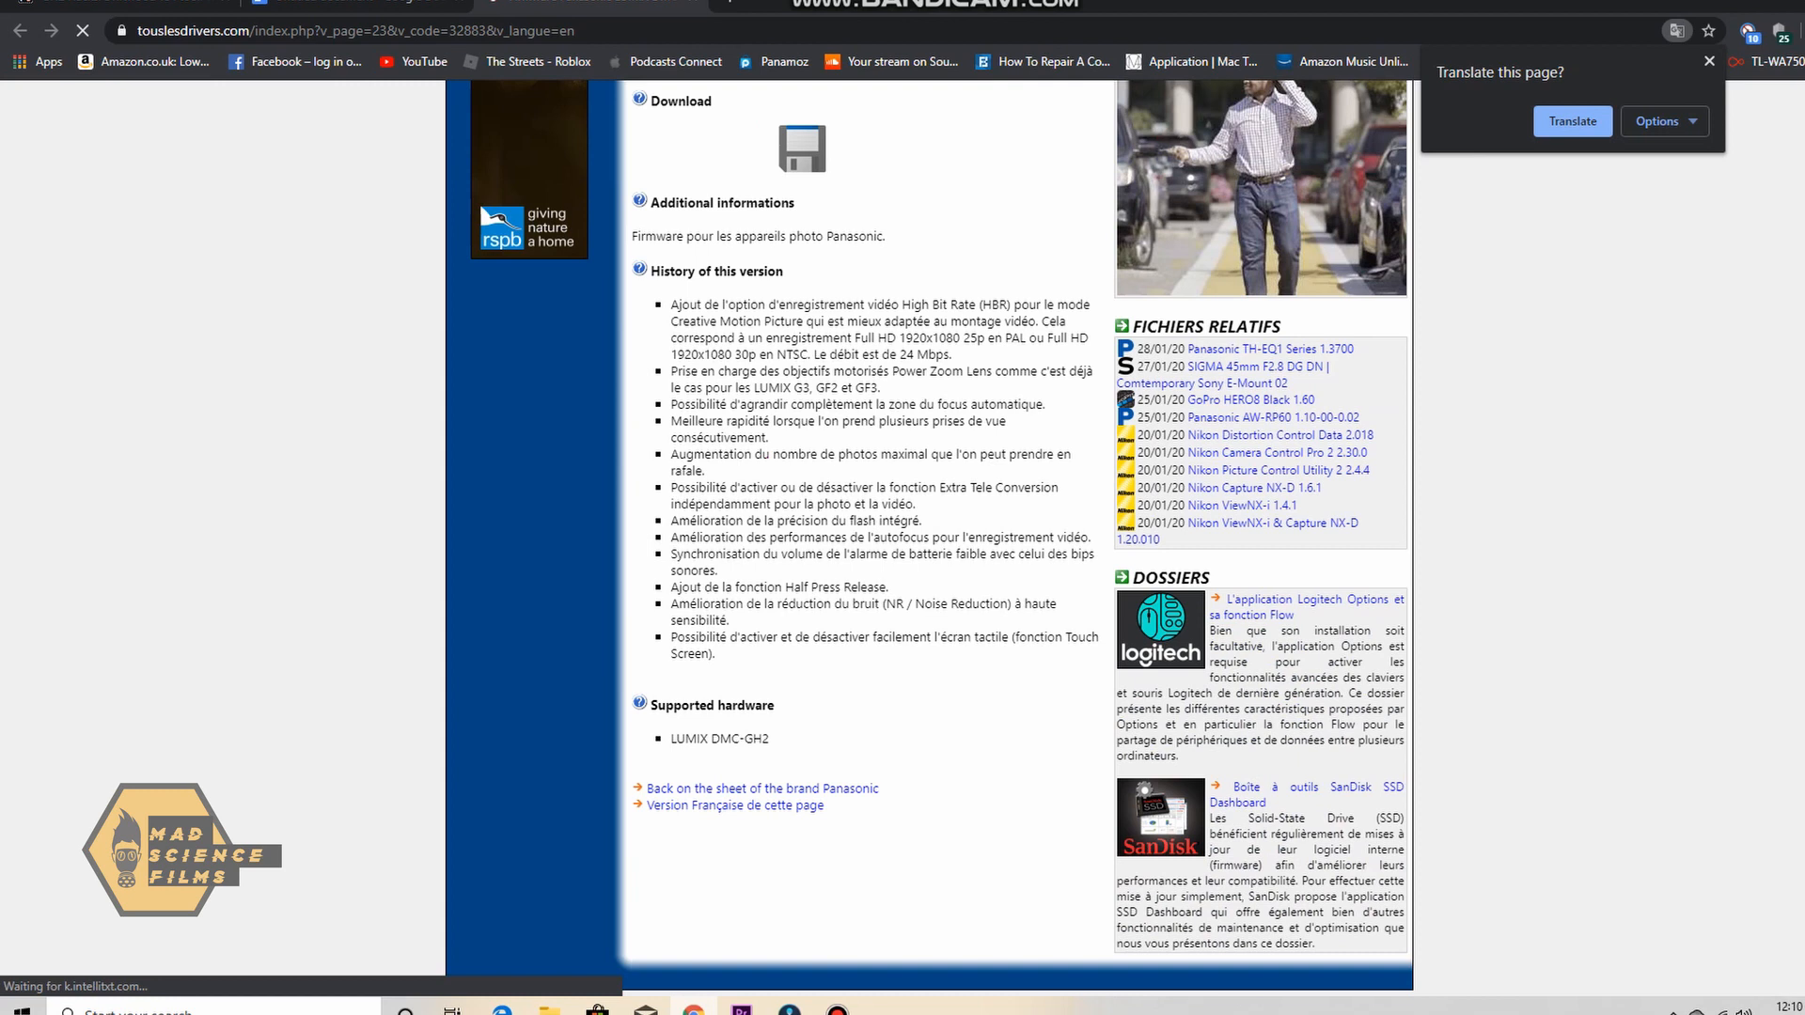
pyautogui.scroll(3)
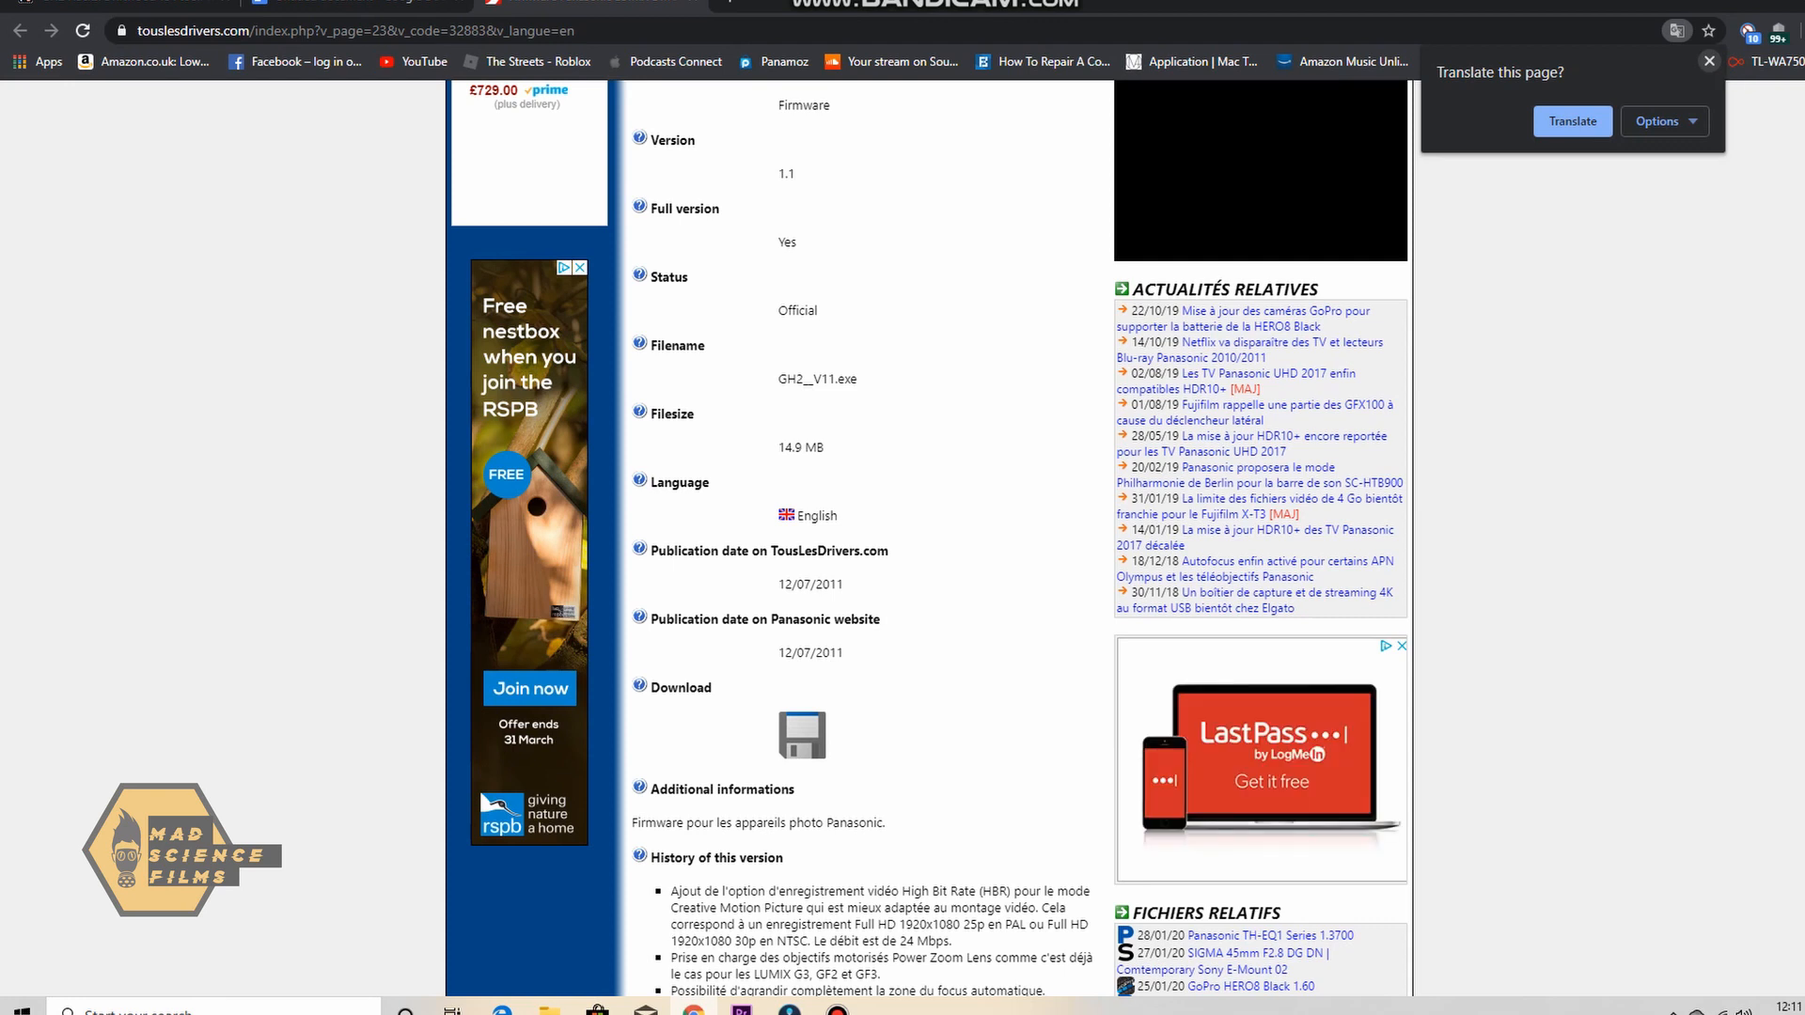
pyautogui.click(1710, 60)
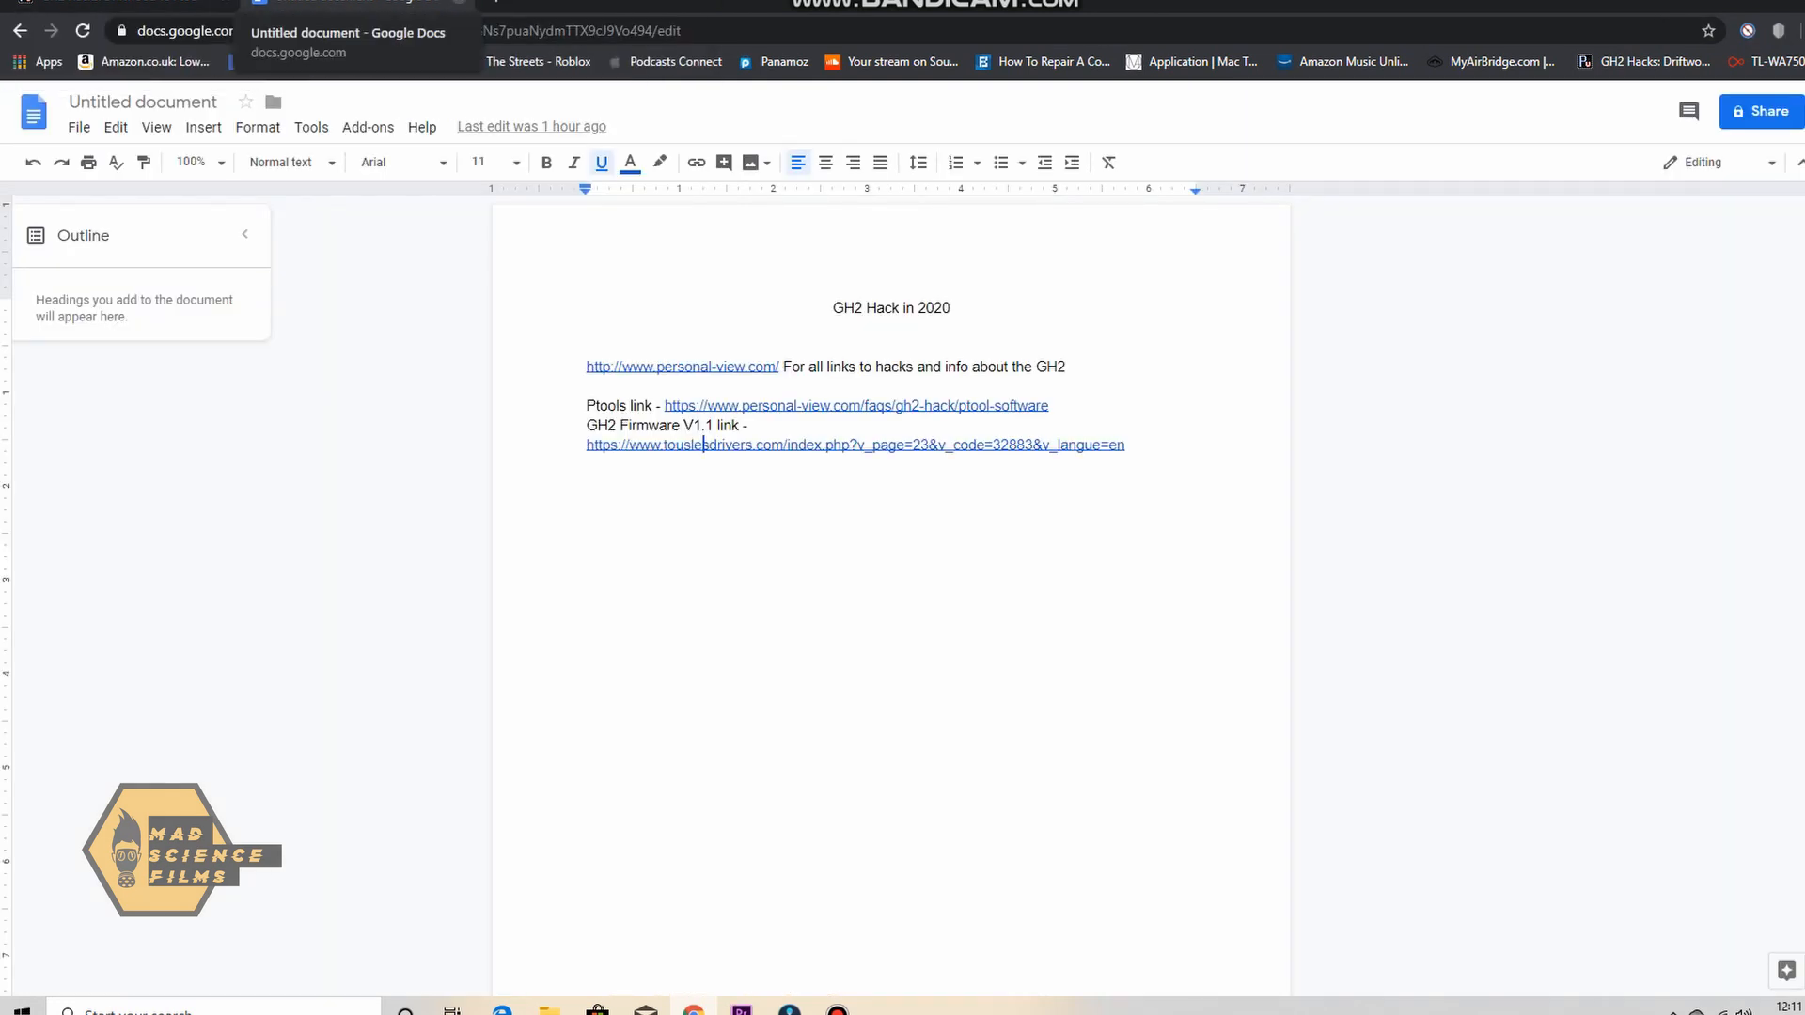
# Search the Personal View forum for 'gh2 hack' and read the 'best hack for the GH2' thread
pyautogui.click(680, 367)
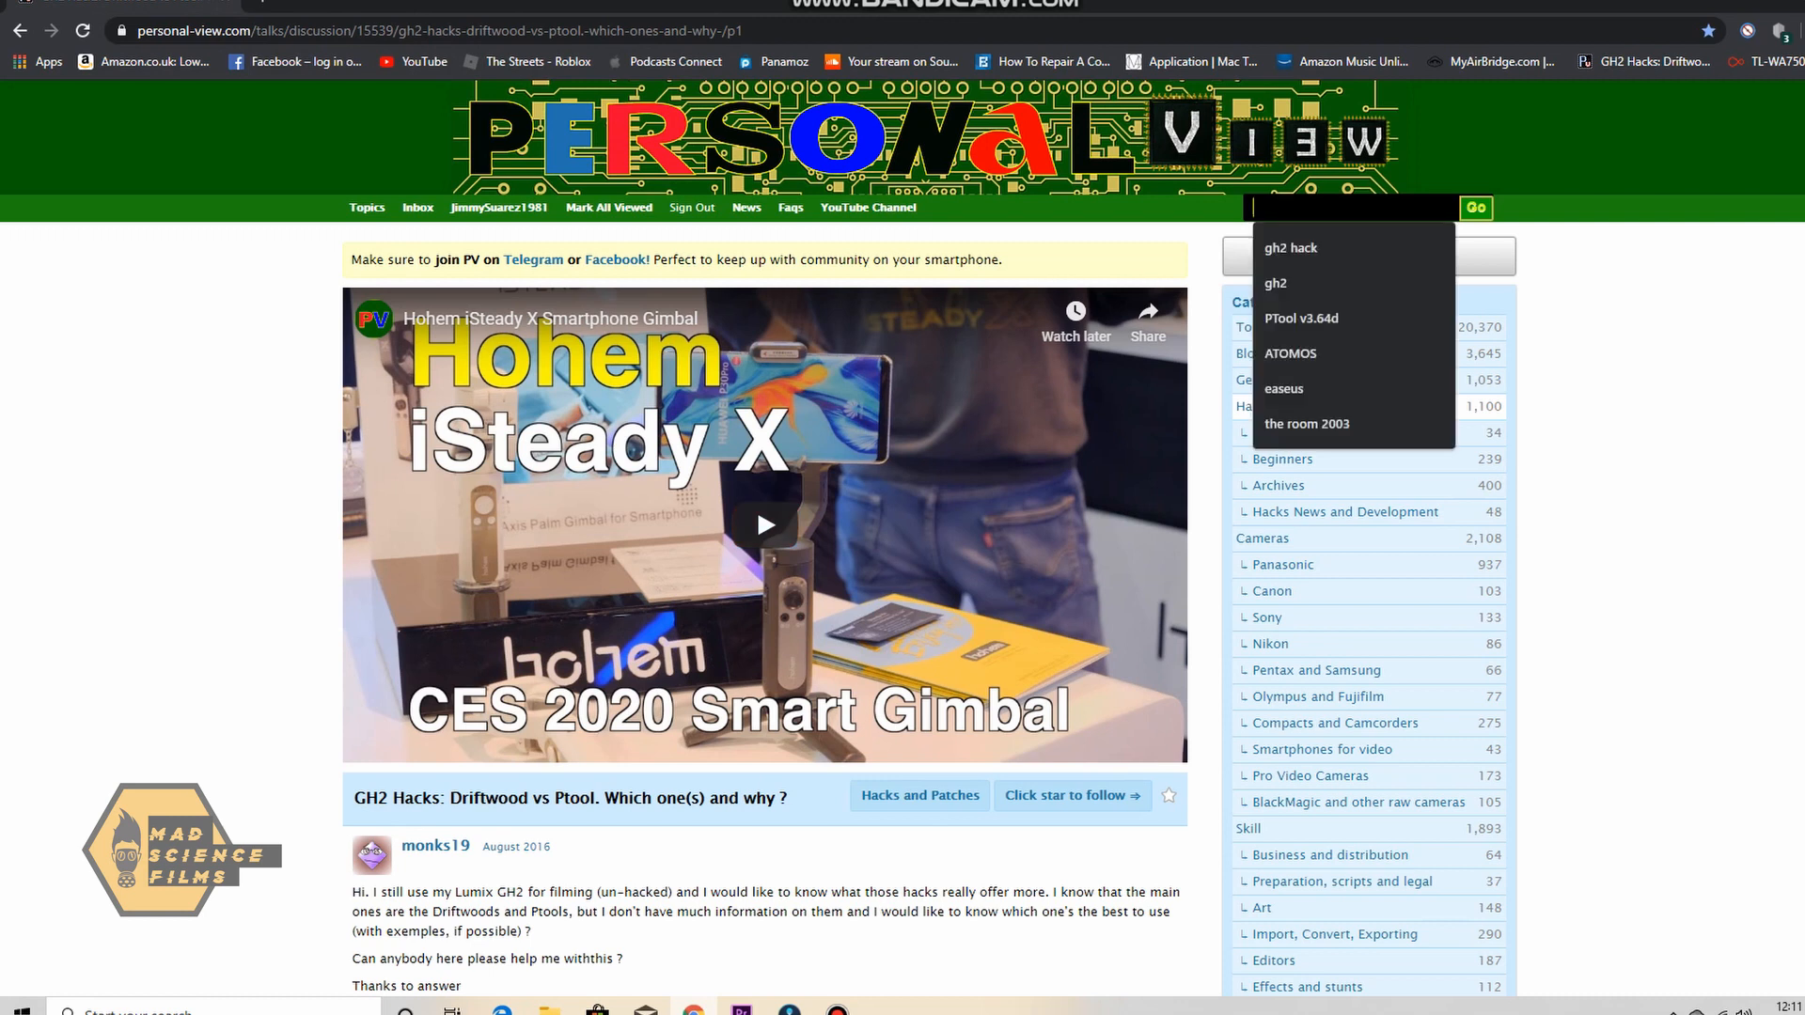
pyautogui.click(1290, 248)
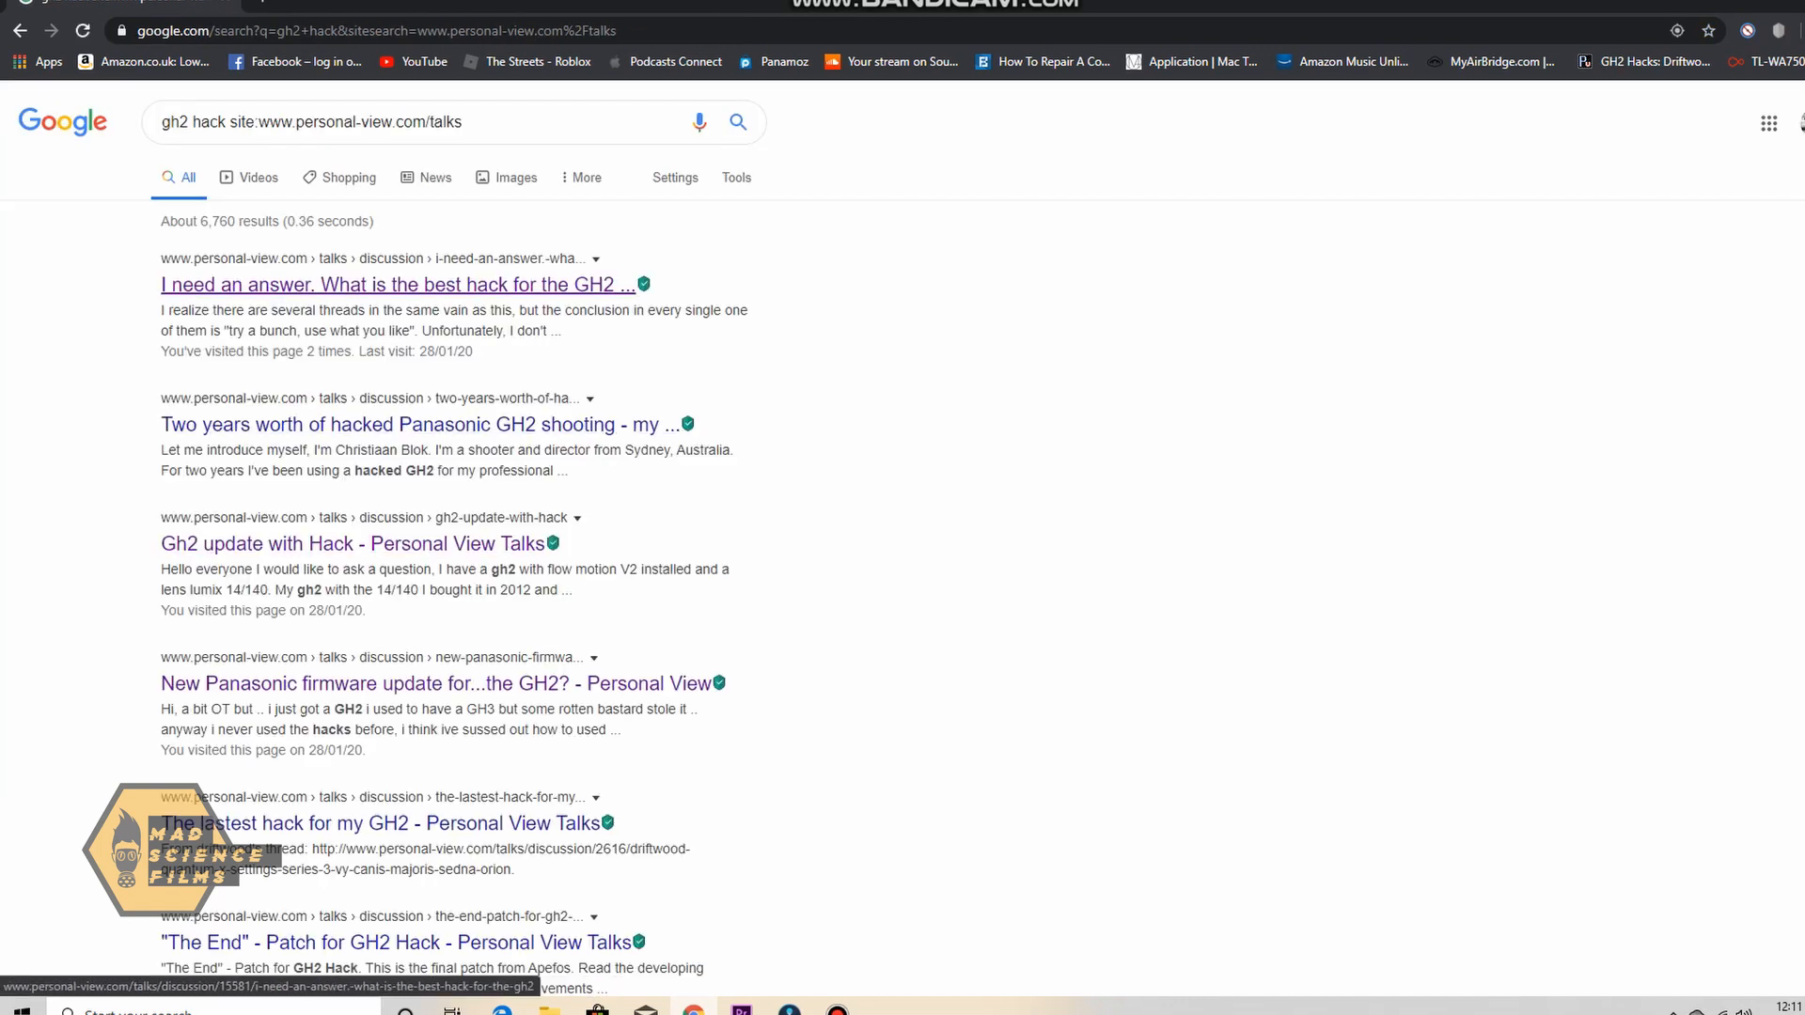
pyautogui.click(393, 284)
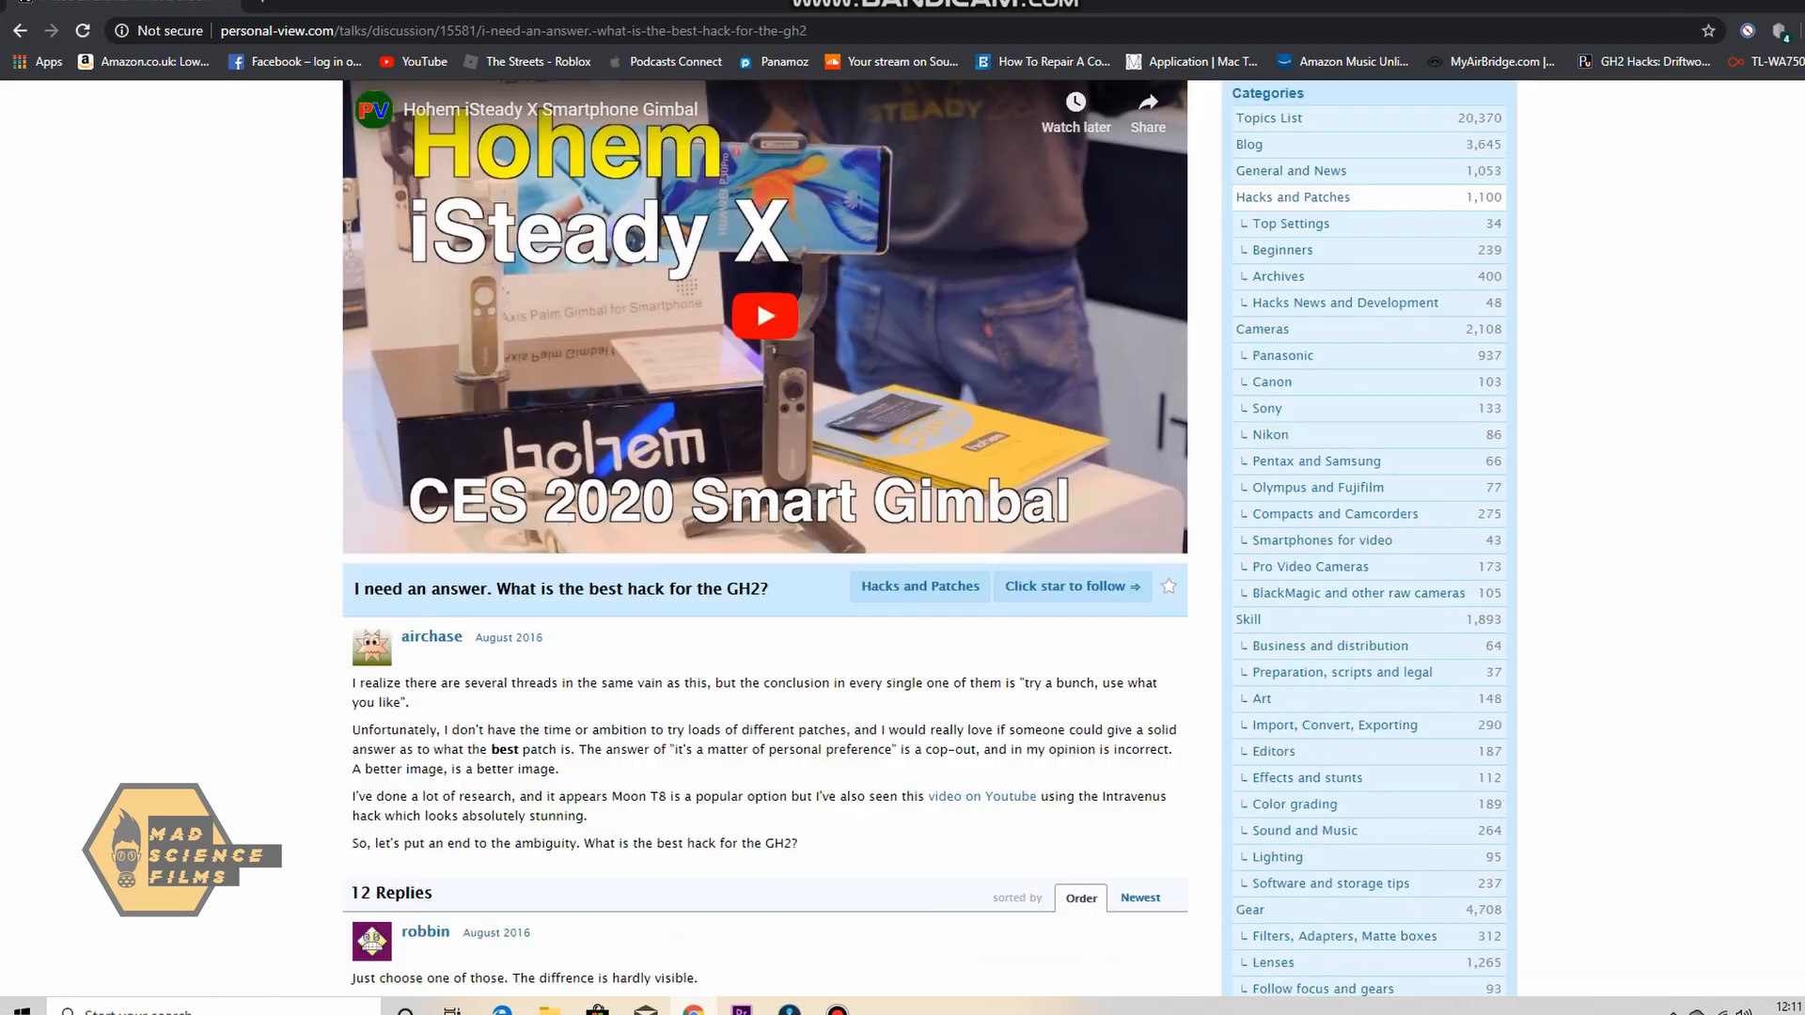
pyautogui.scroll(-3)
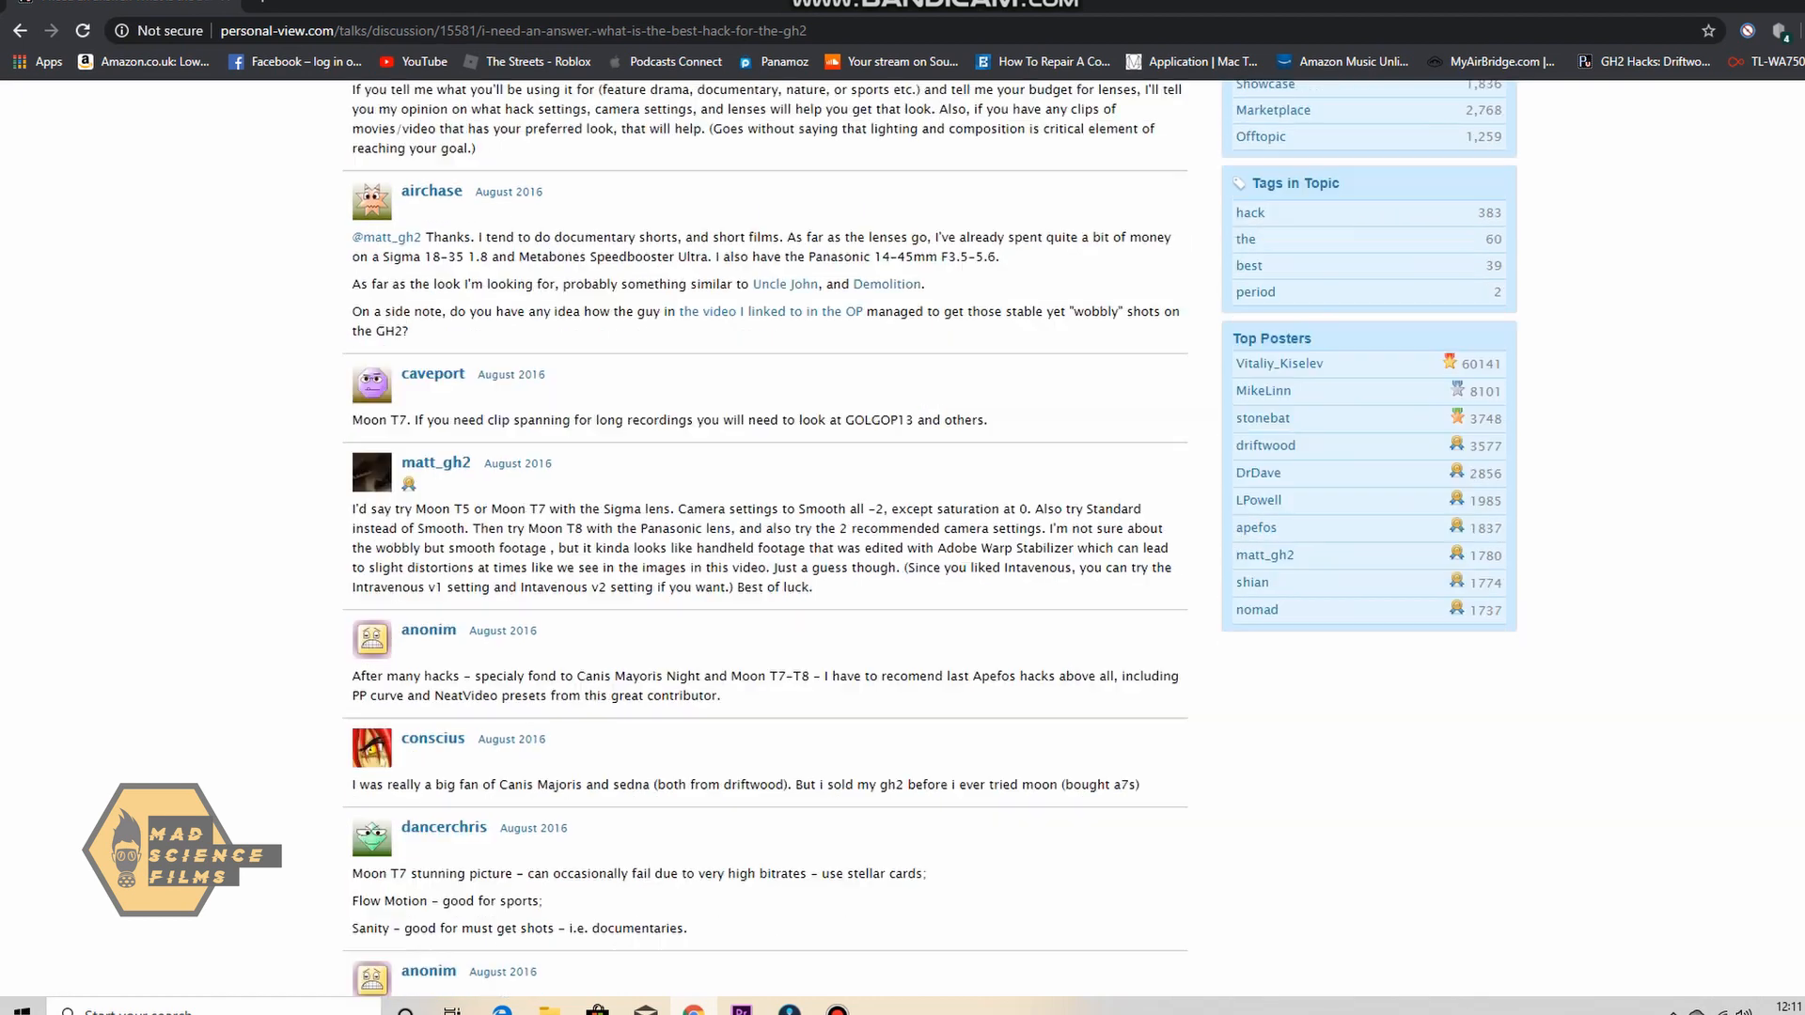
pyautogui.scroll(3)
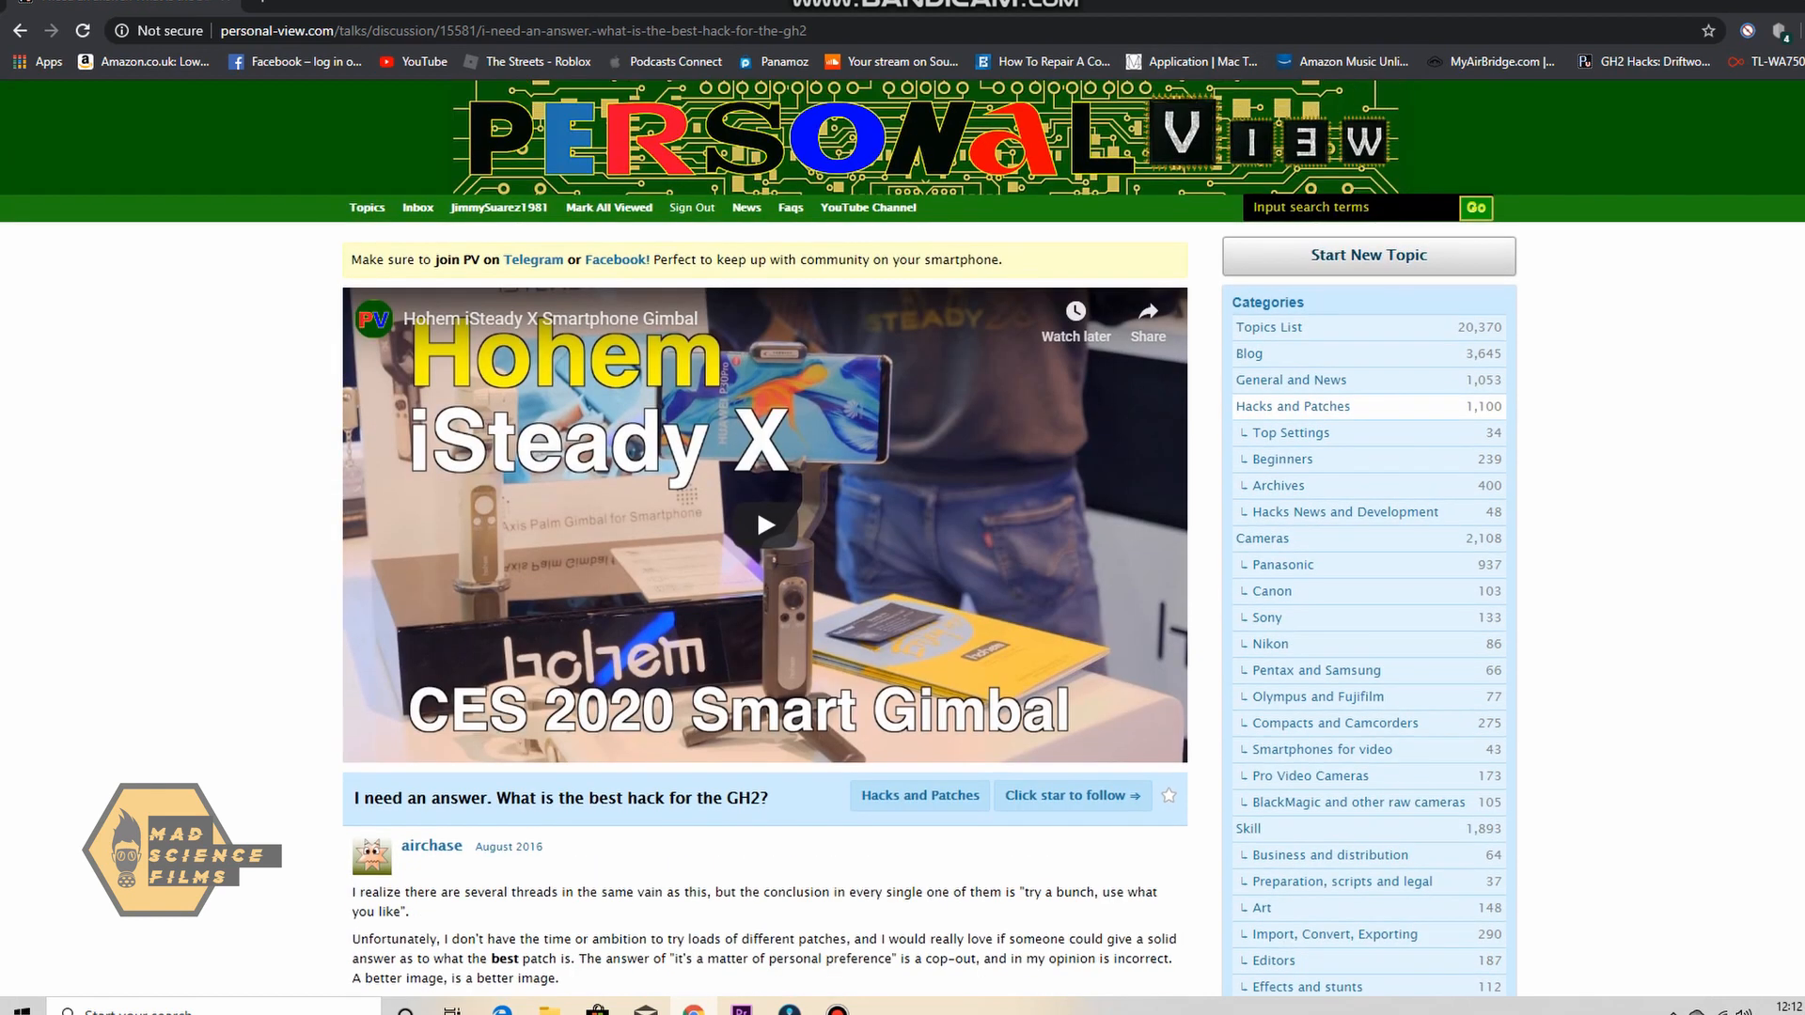
# Search the forum for 'moon' picking Moon T7 and read the Driftwood Cluster X series 3 thread
pyautogui.click(1346, 207)
pyautogui.write('m')
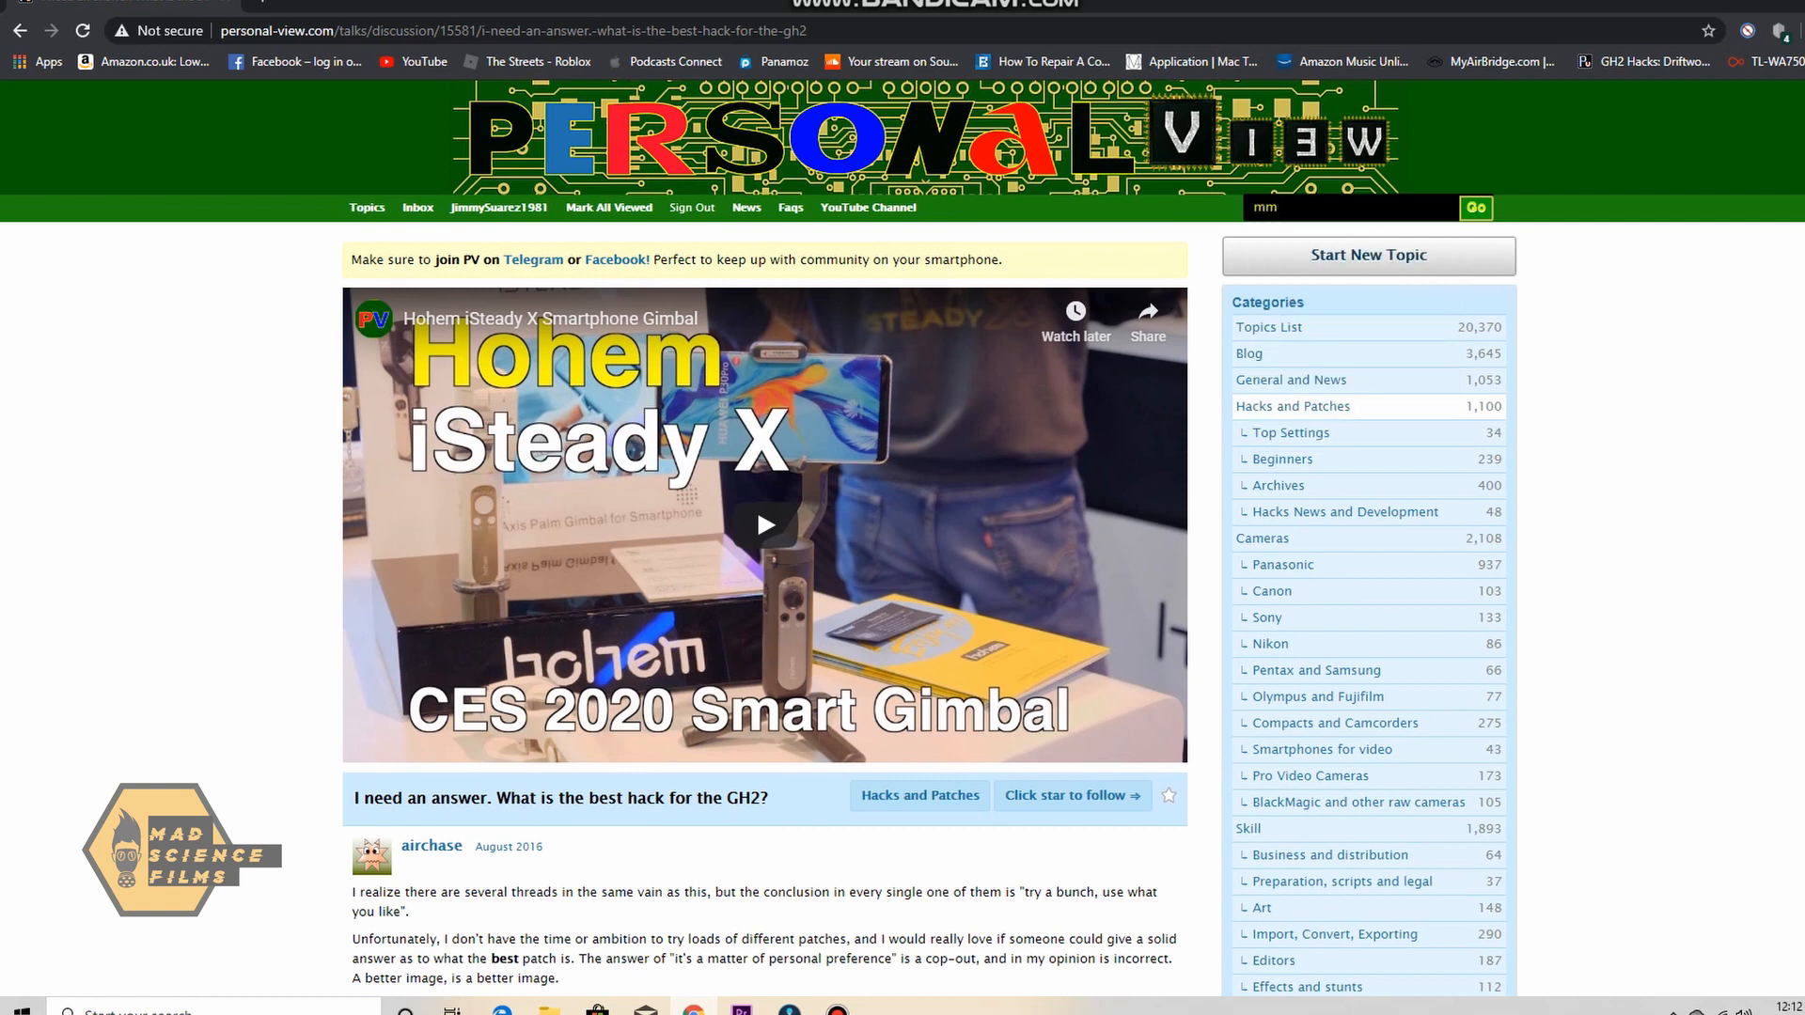
pyautogui.write('moon')
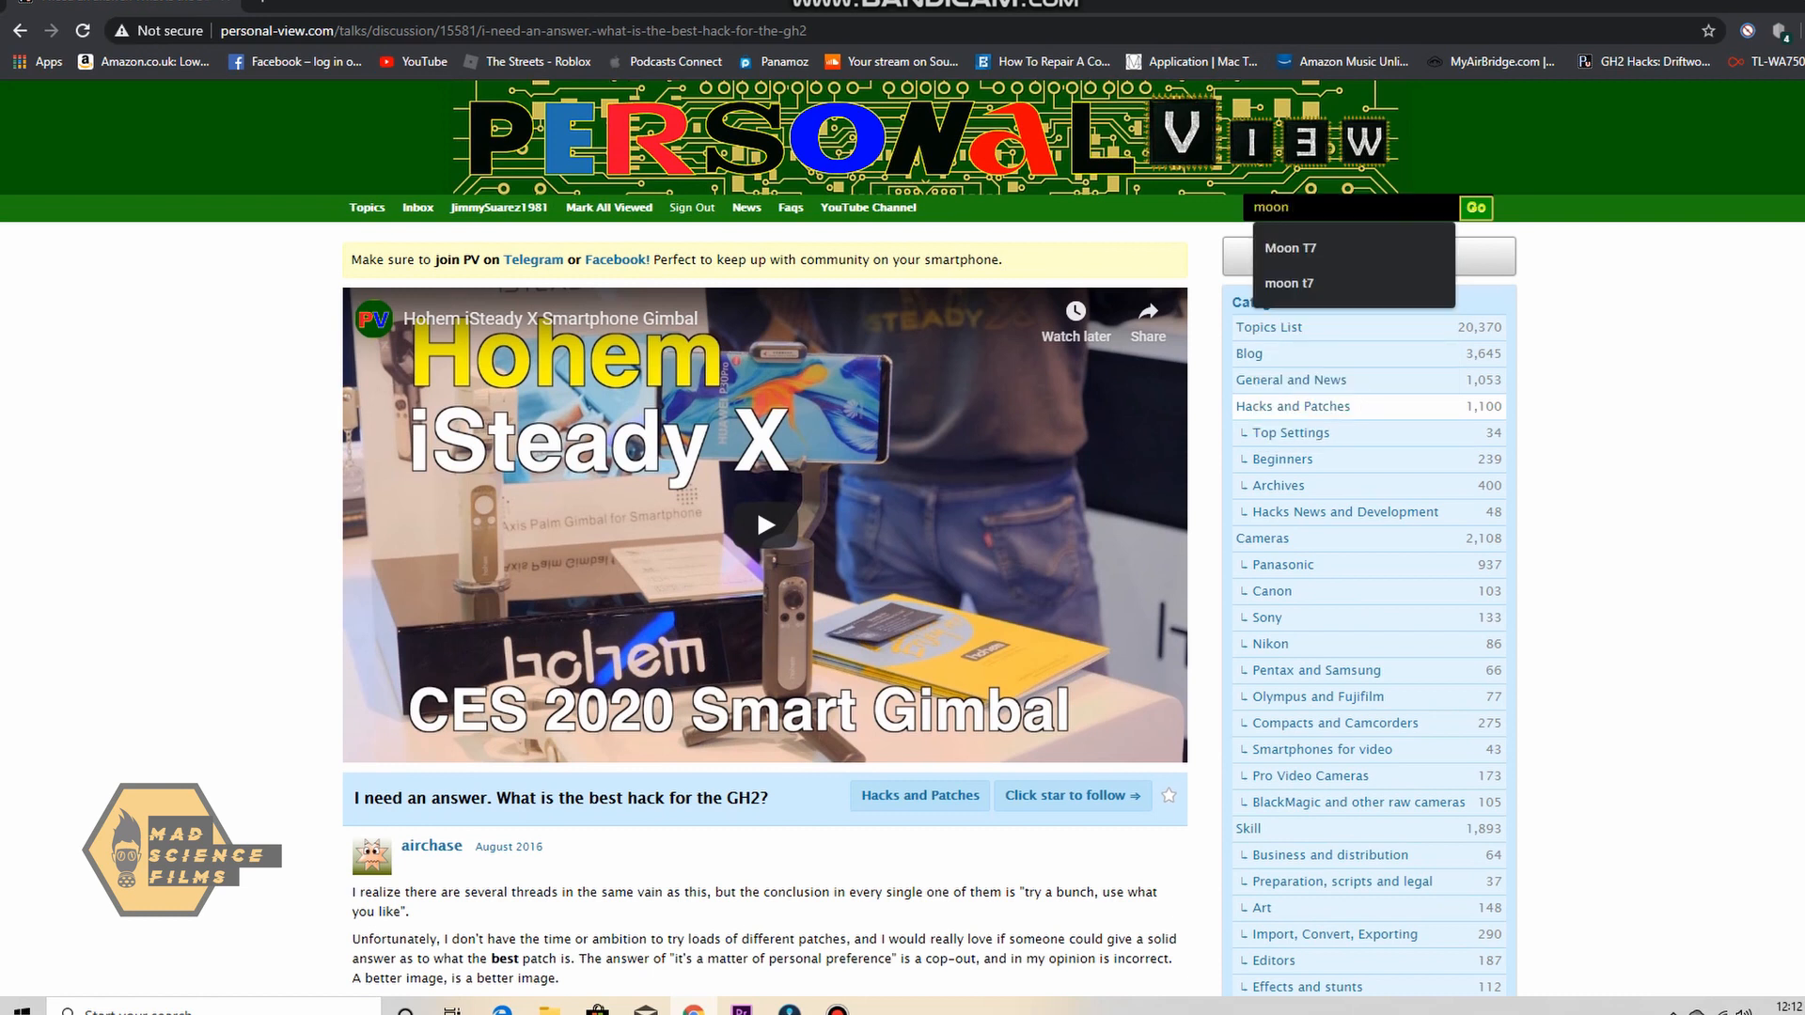
pyautogui.click(1290, 248)
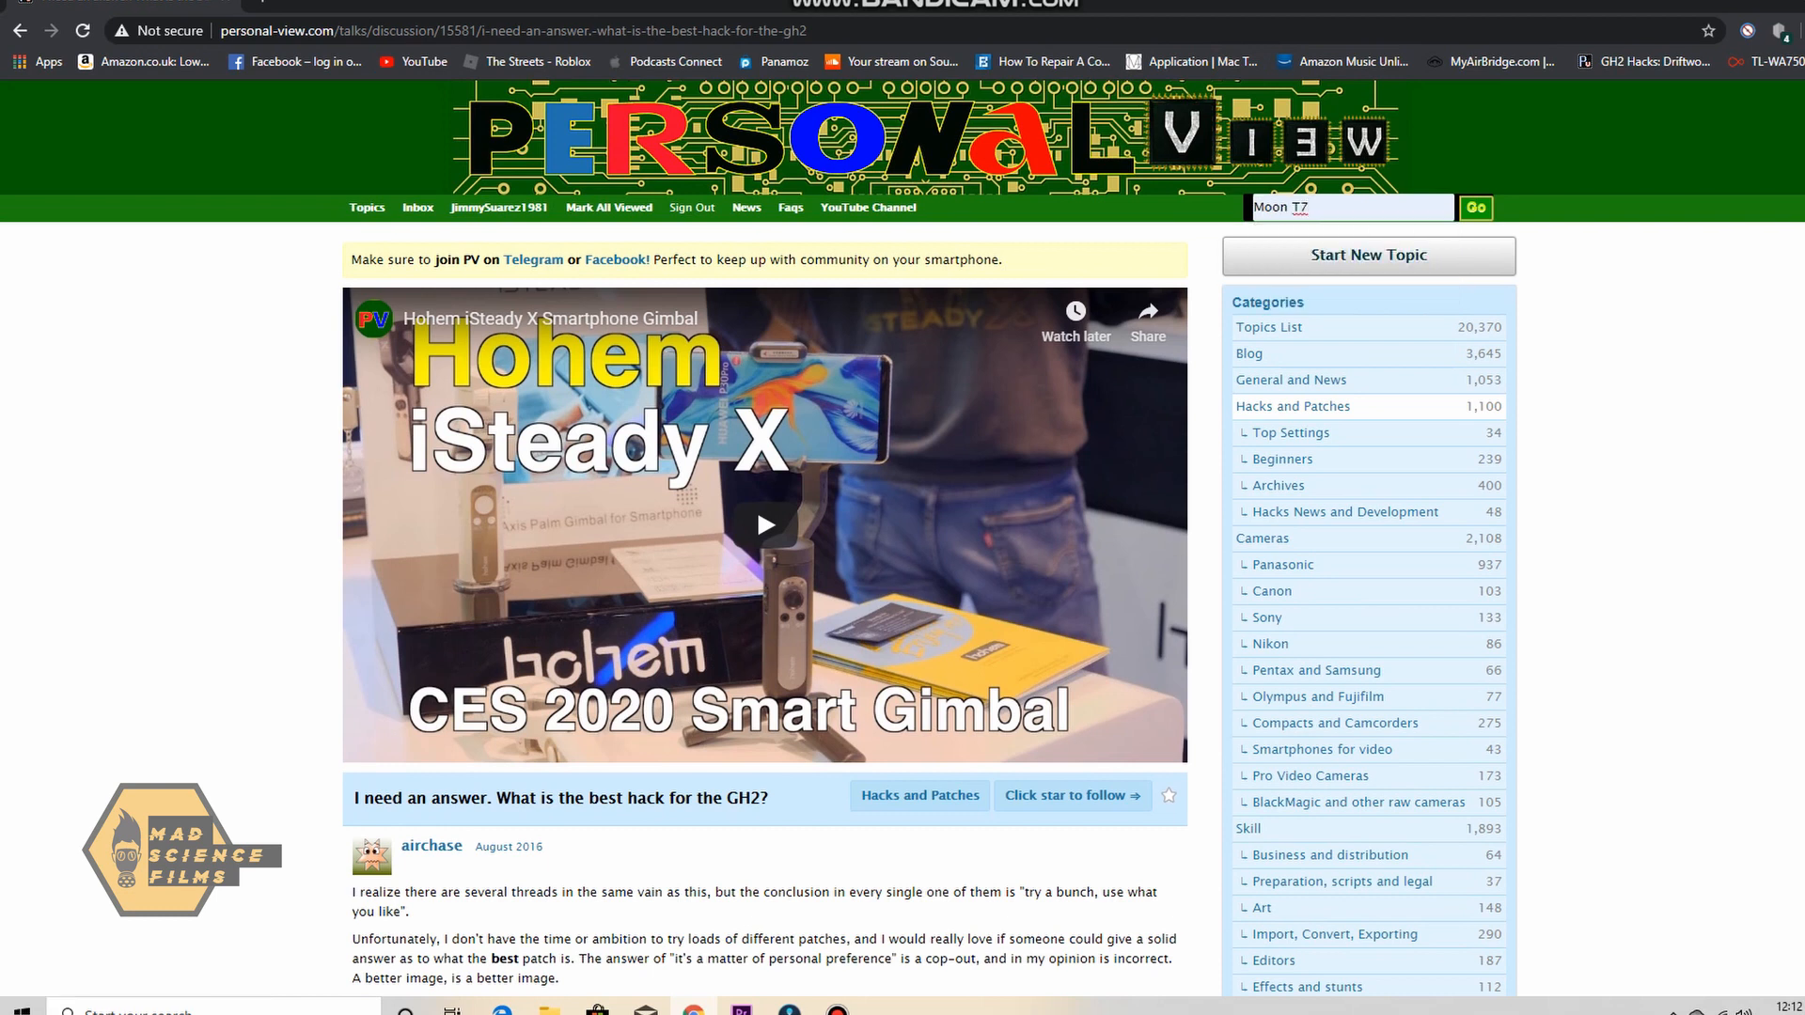
pyautogui.click(1474, 206)
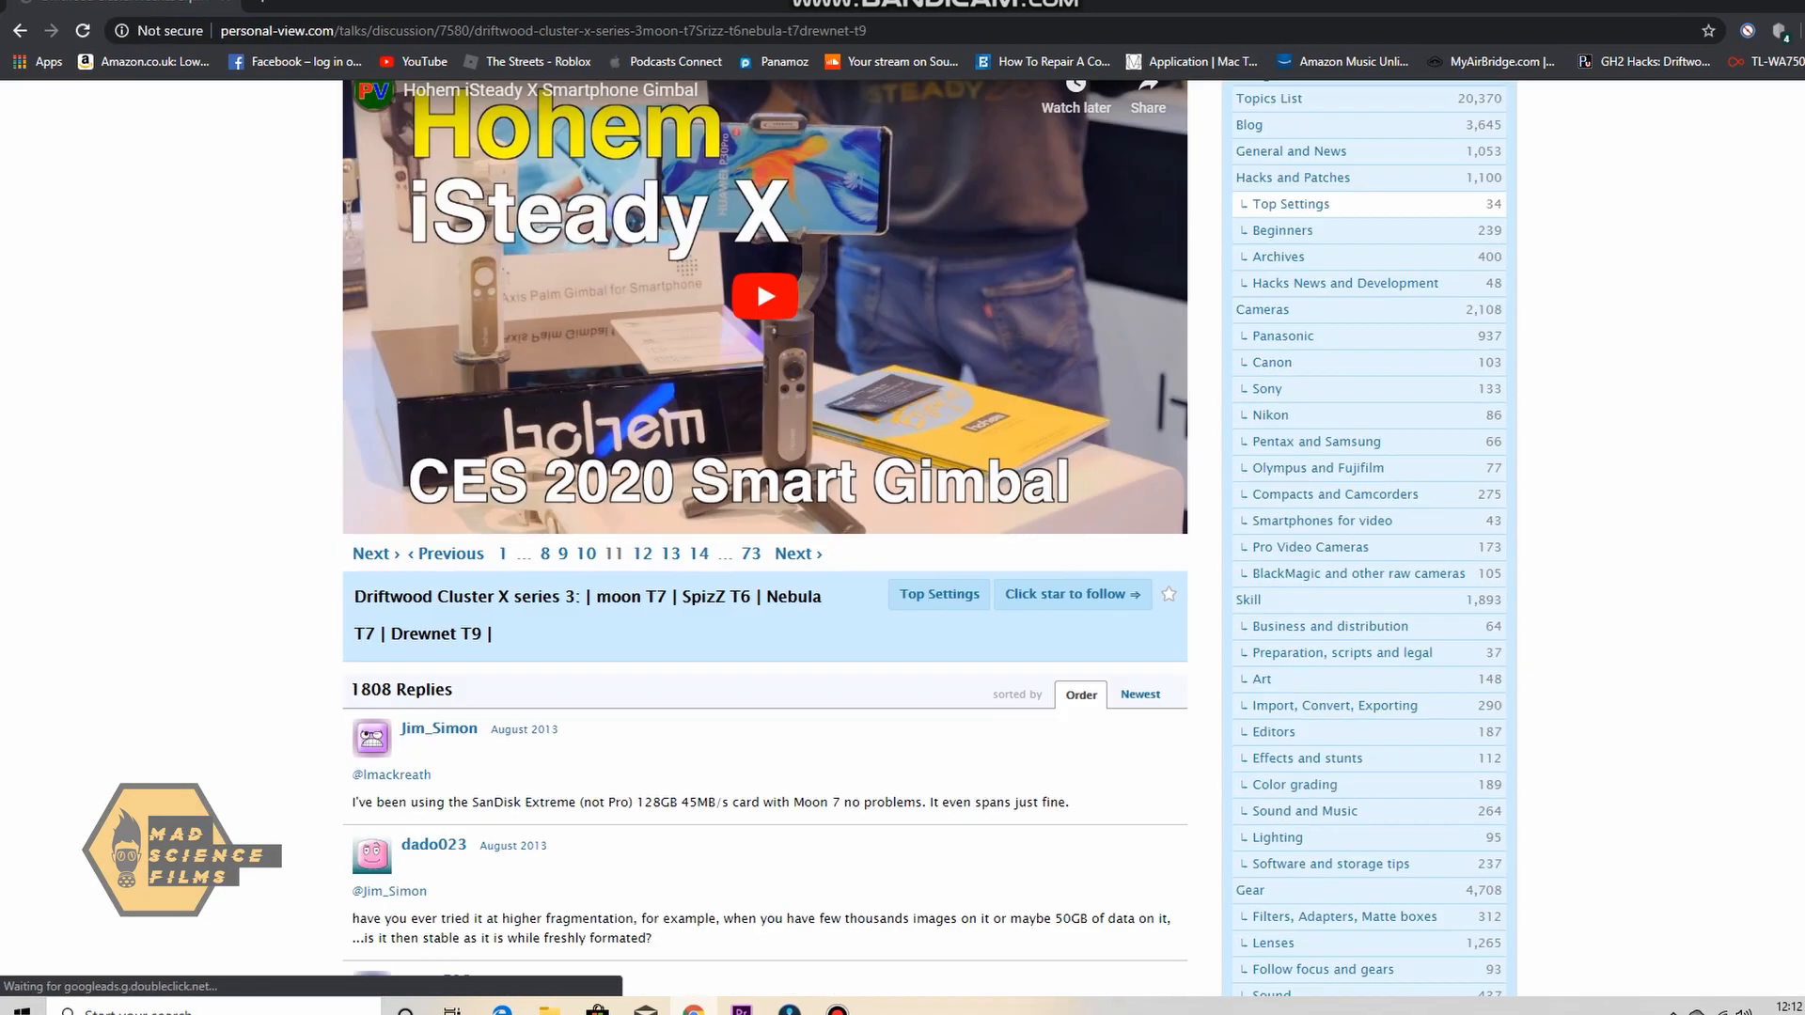
pyautogui.scroll(-3)
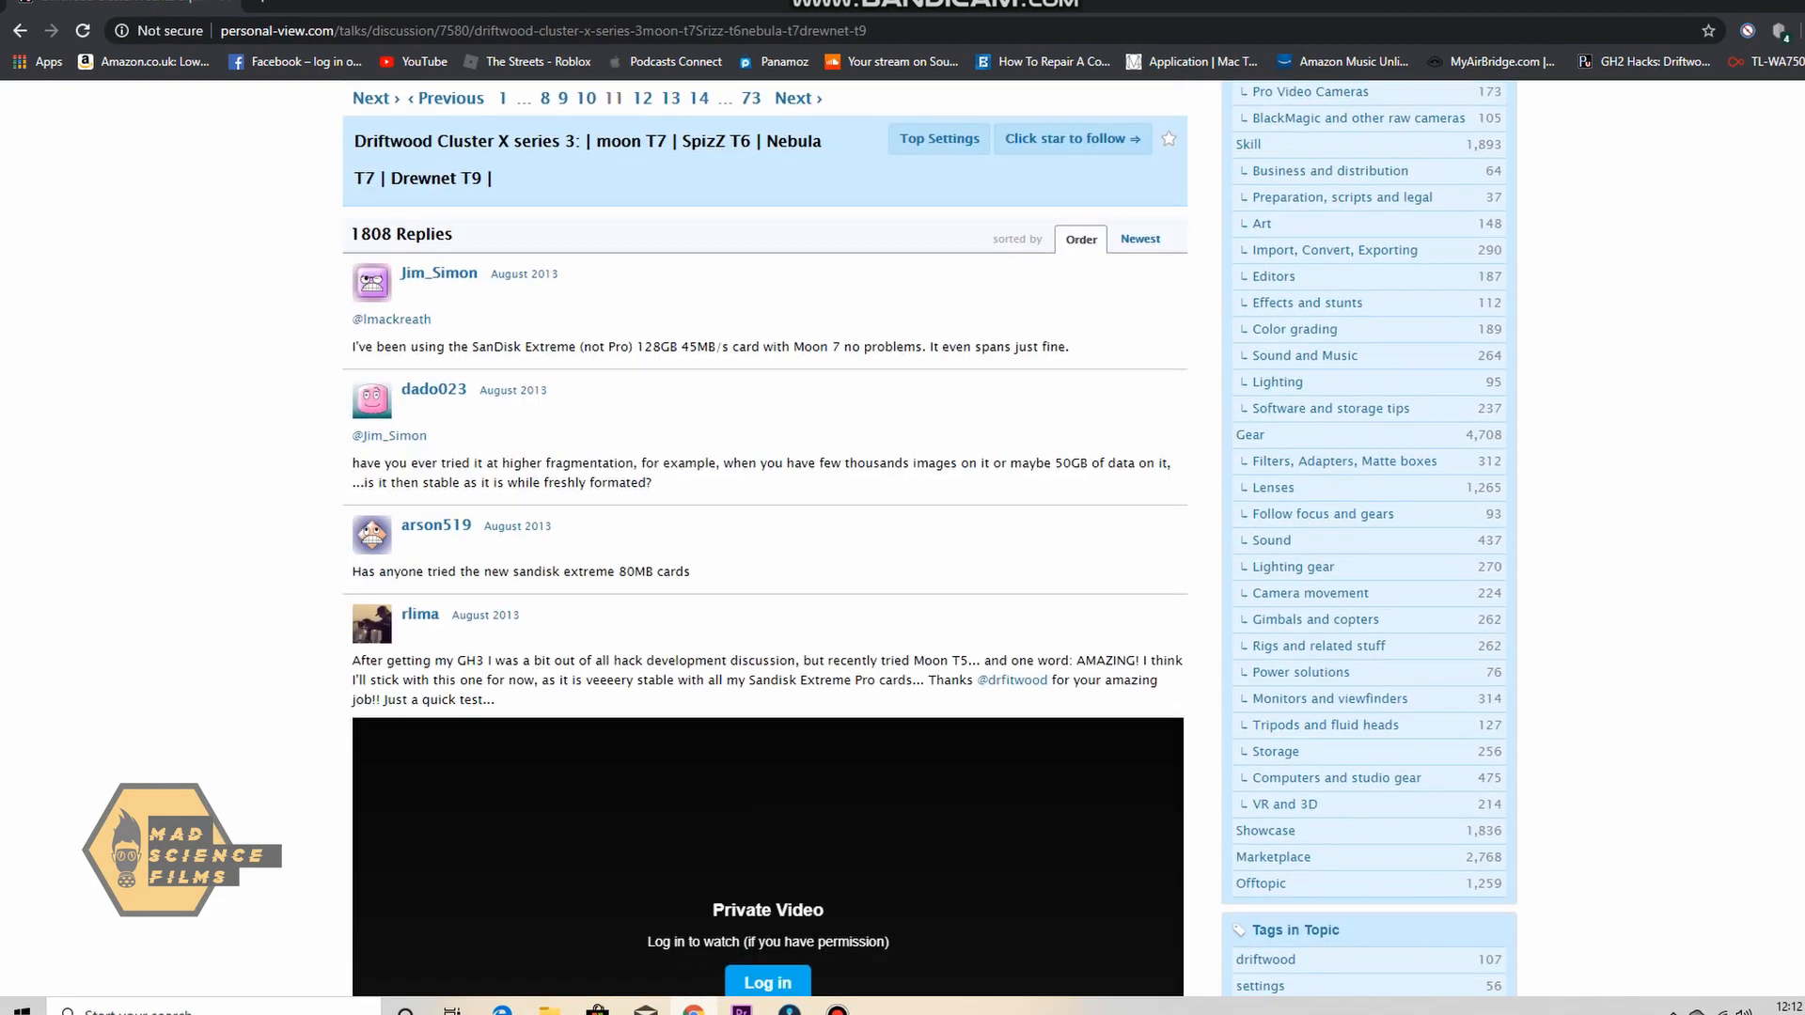
pyautogui.scroll(-3)
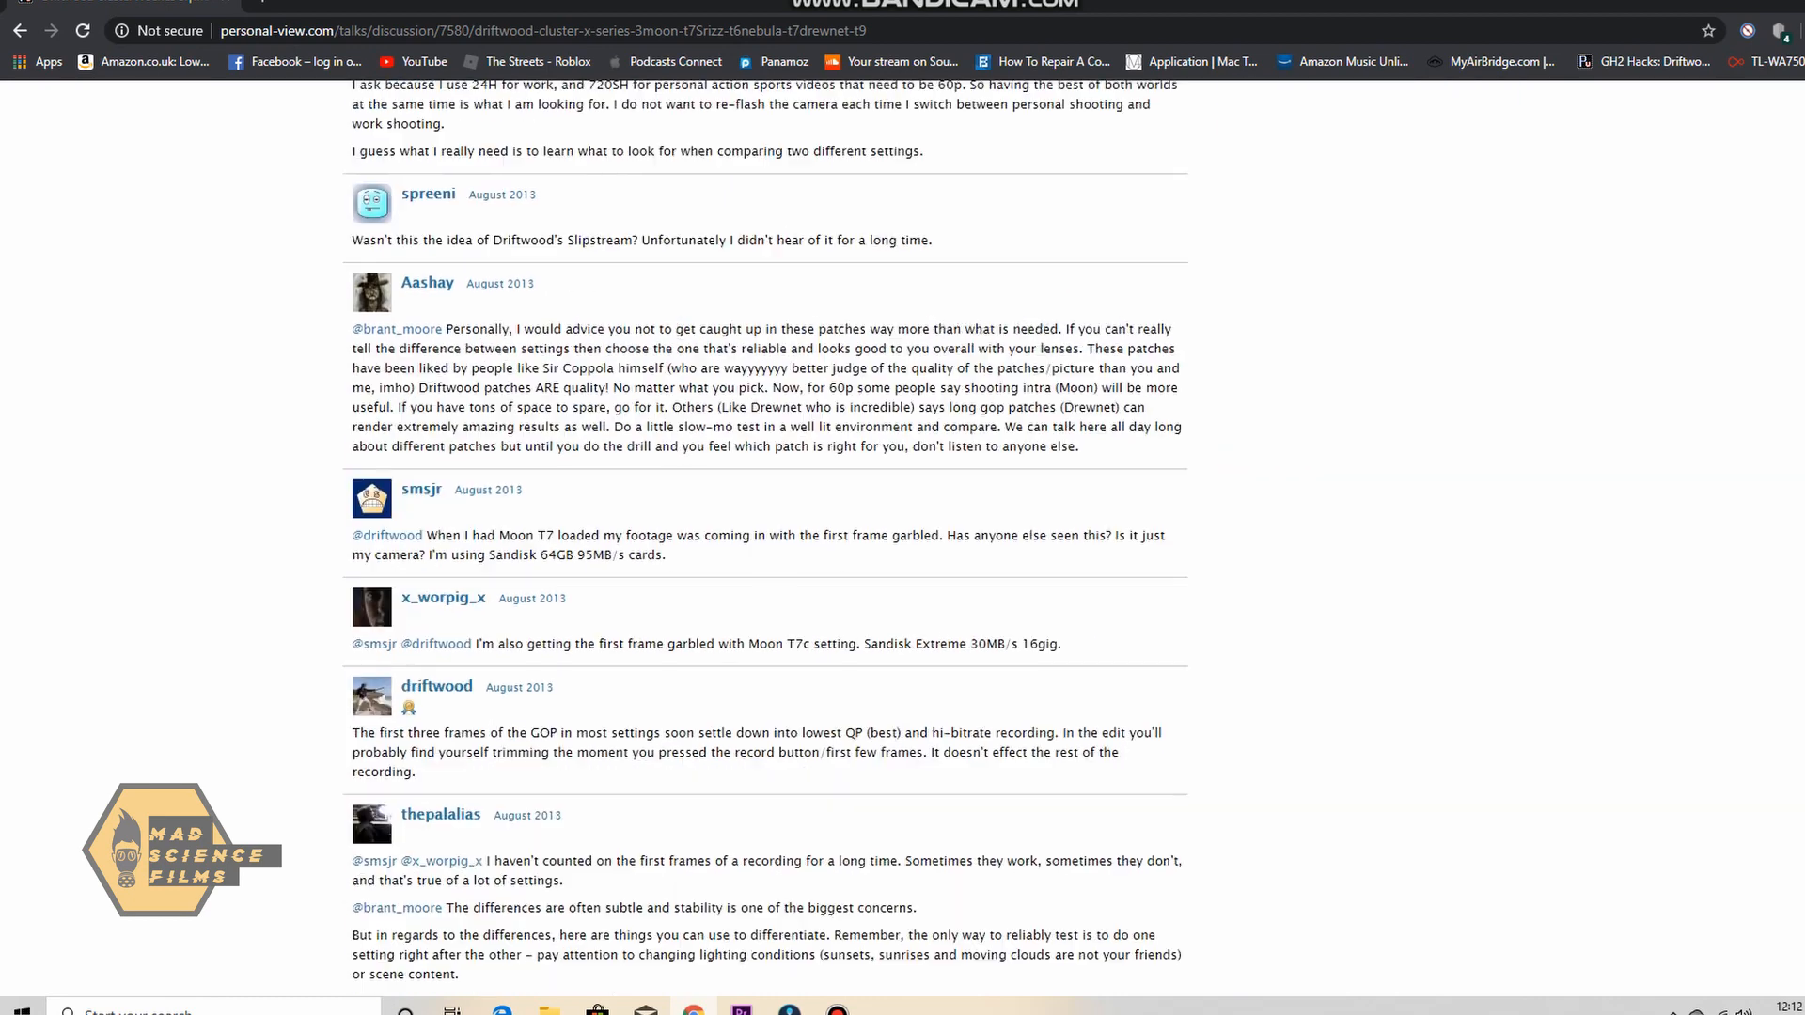
pyautogui.scroll(-3)
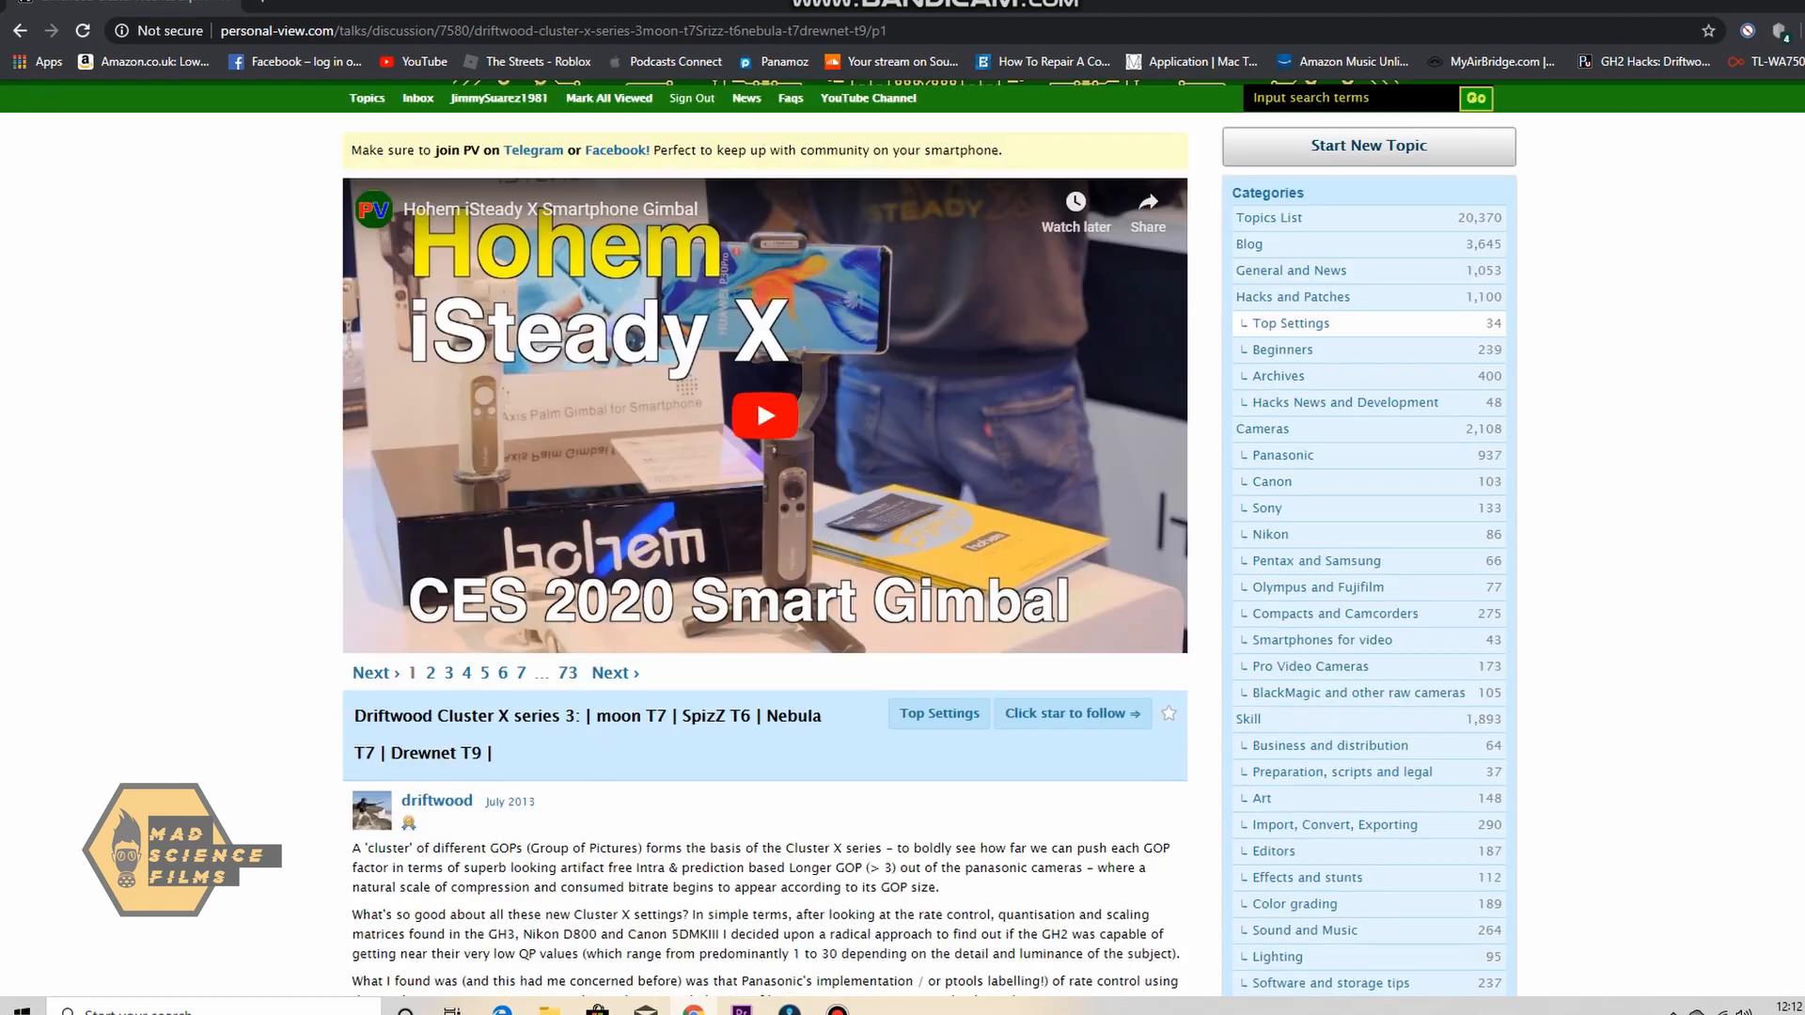
pyautogui.scroll(-3)
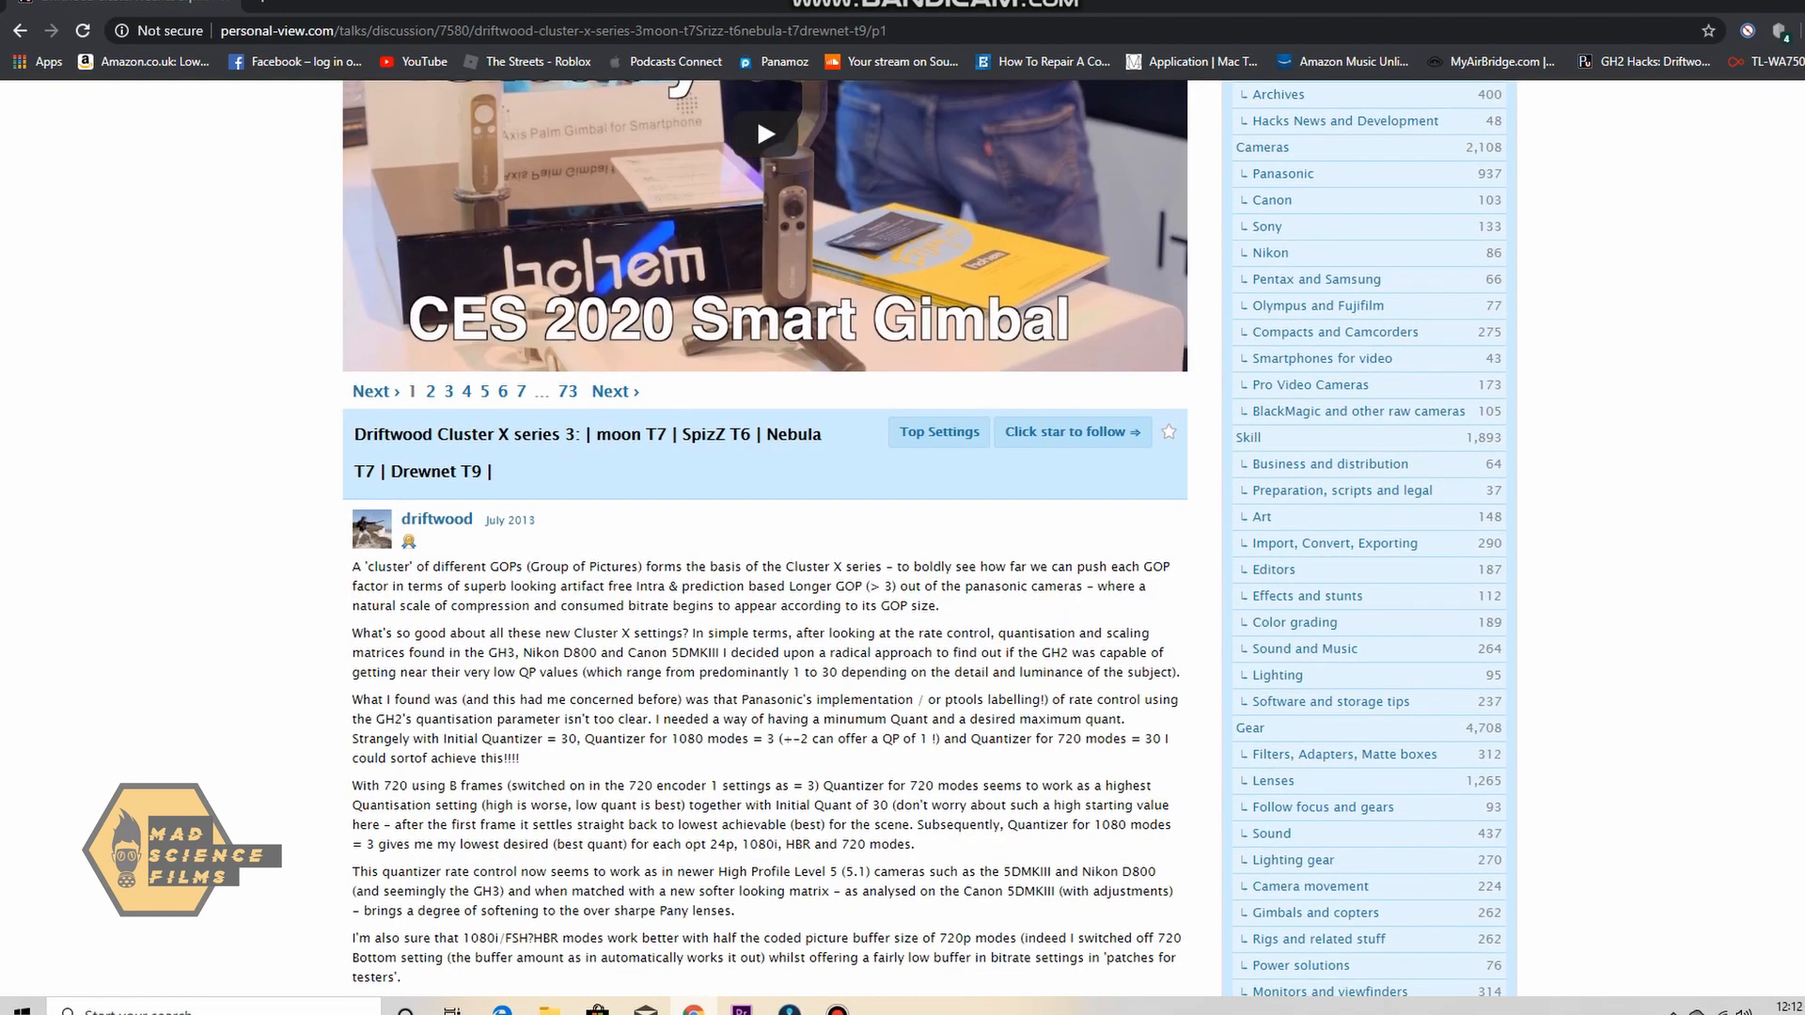
pyautogui.scroll(-3)
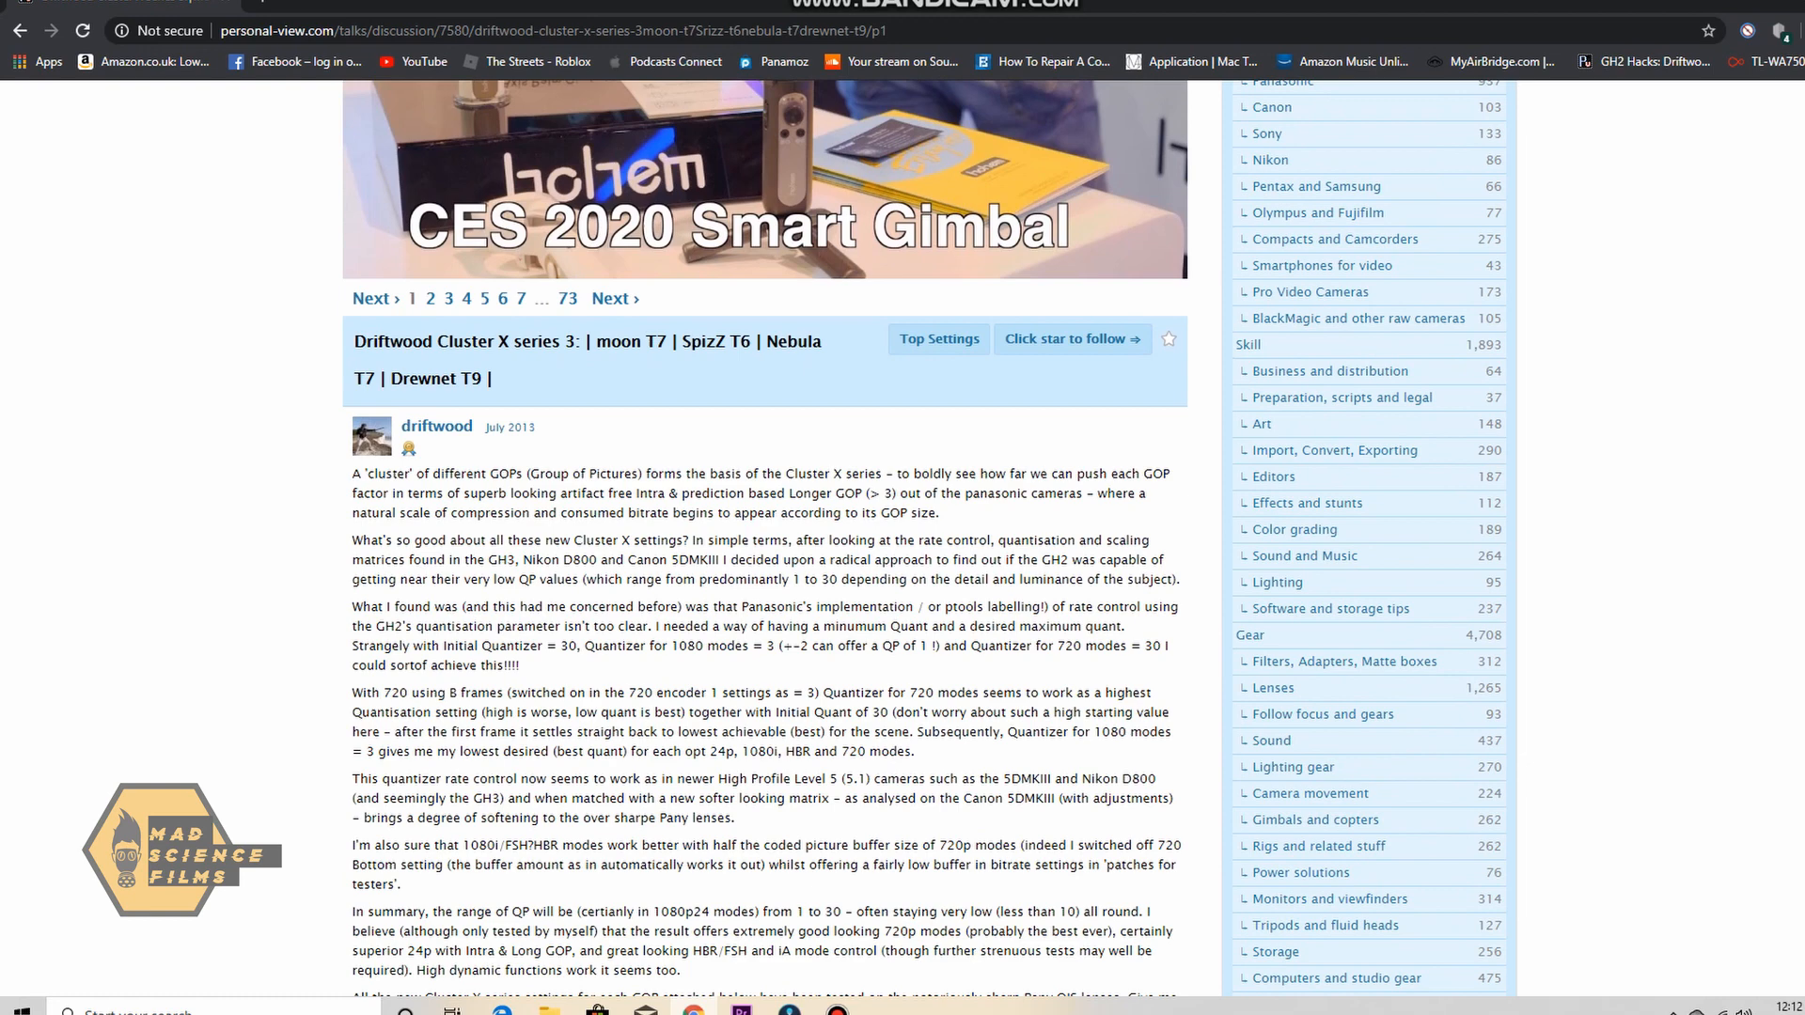
pyautogui.scroll(-3)
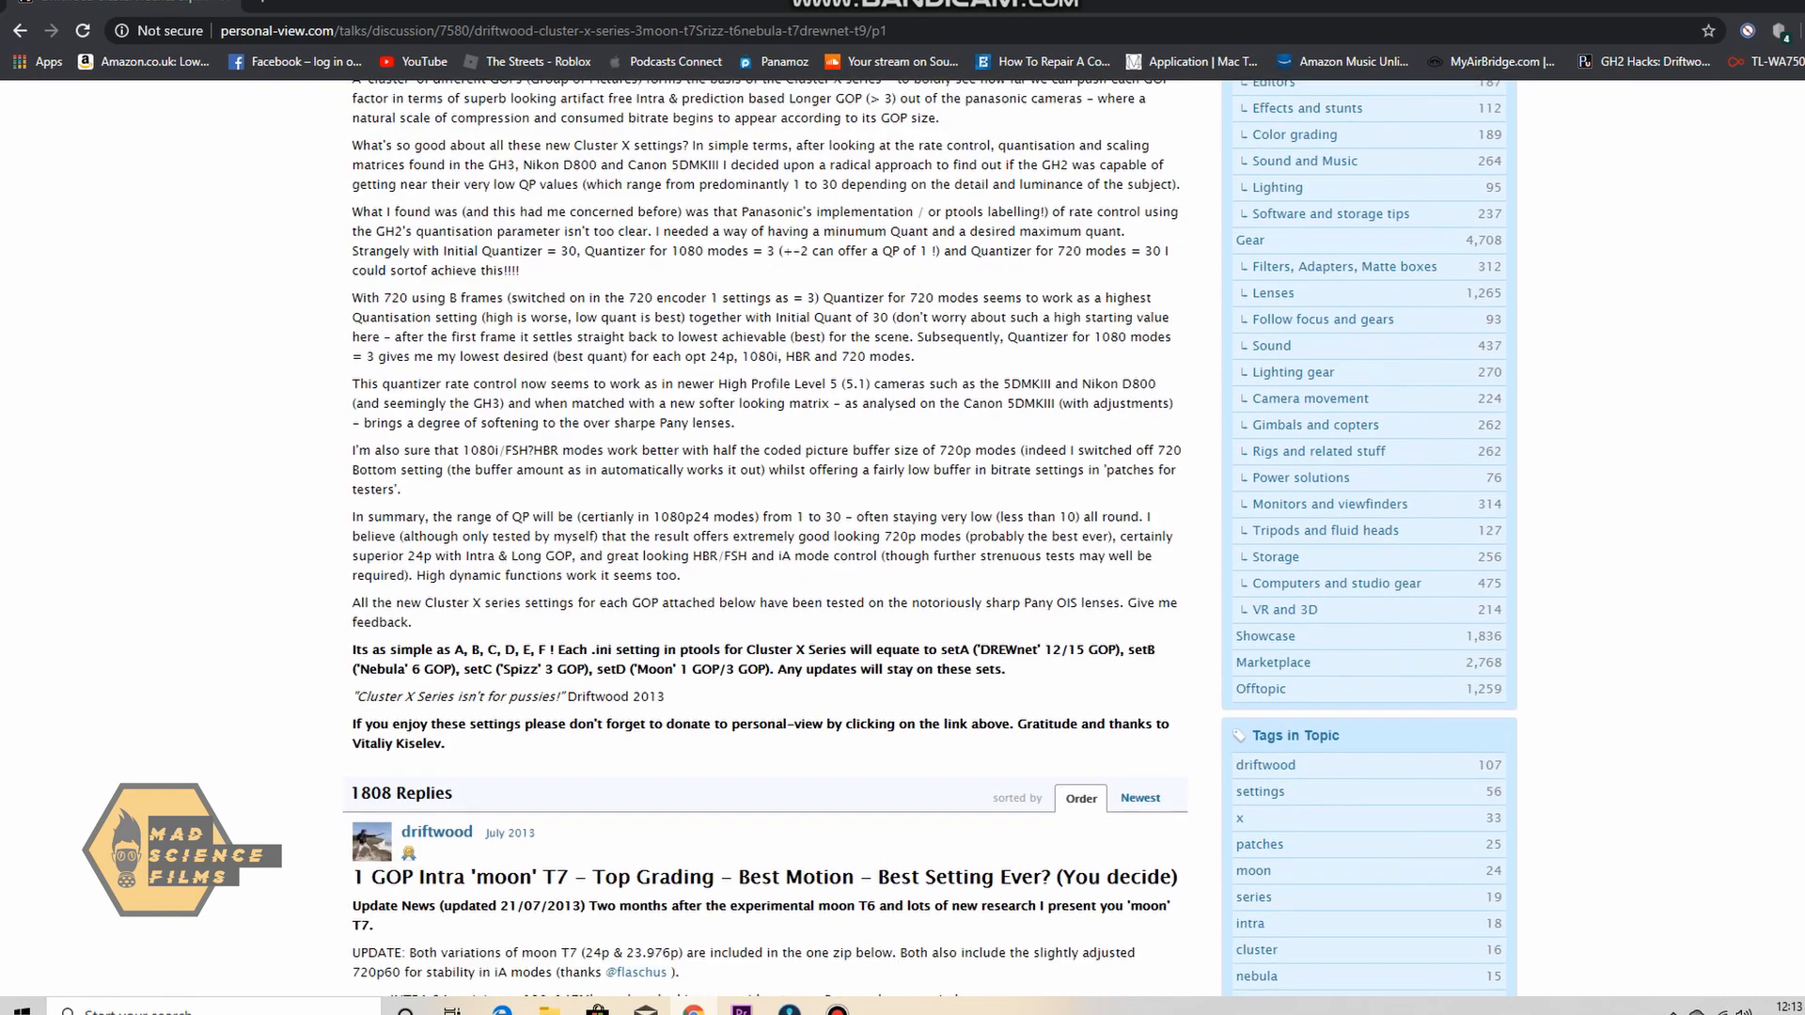
pyautogui.scroll(3)
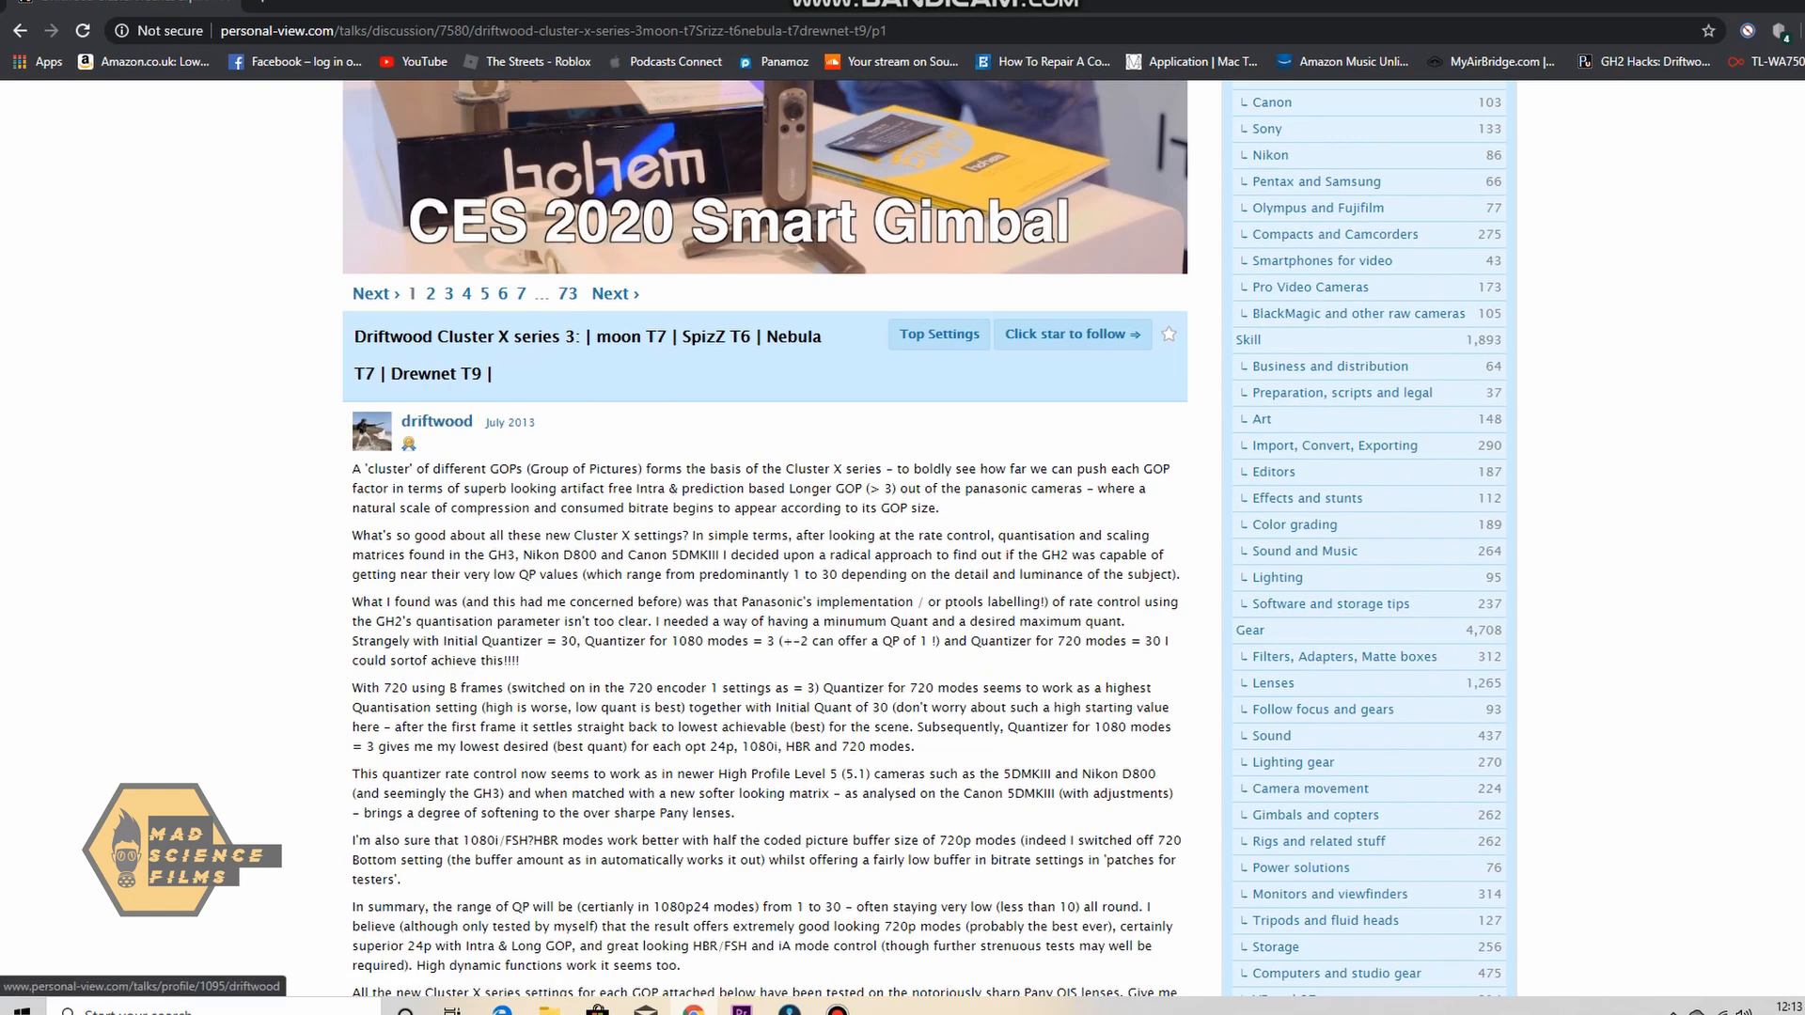
pyautogui.scroll(-3)
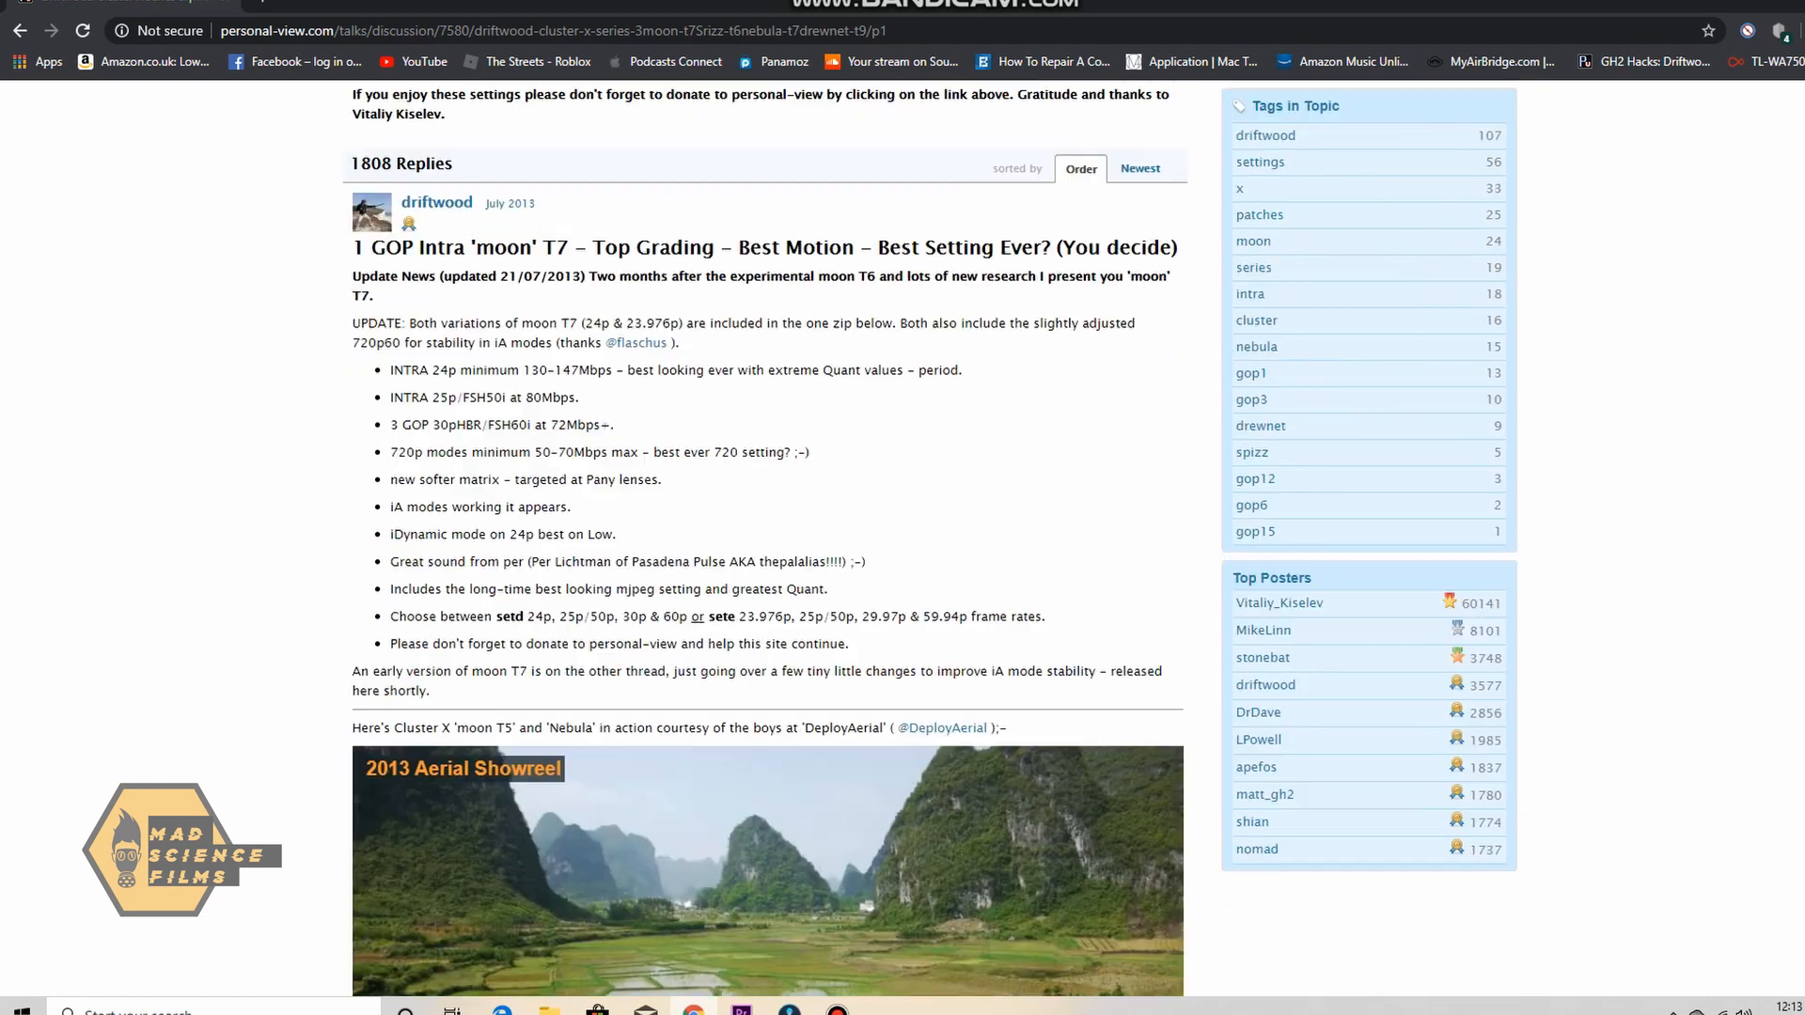
pyautogui.scroll(-3)
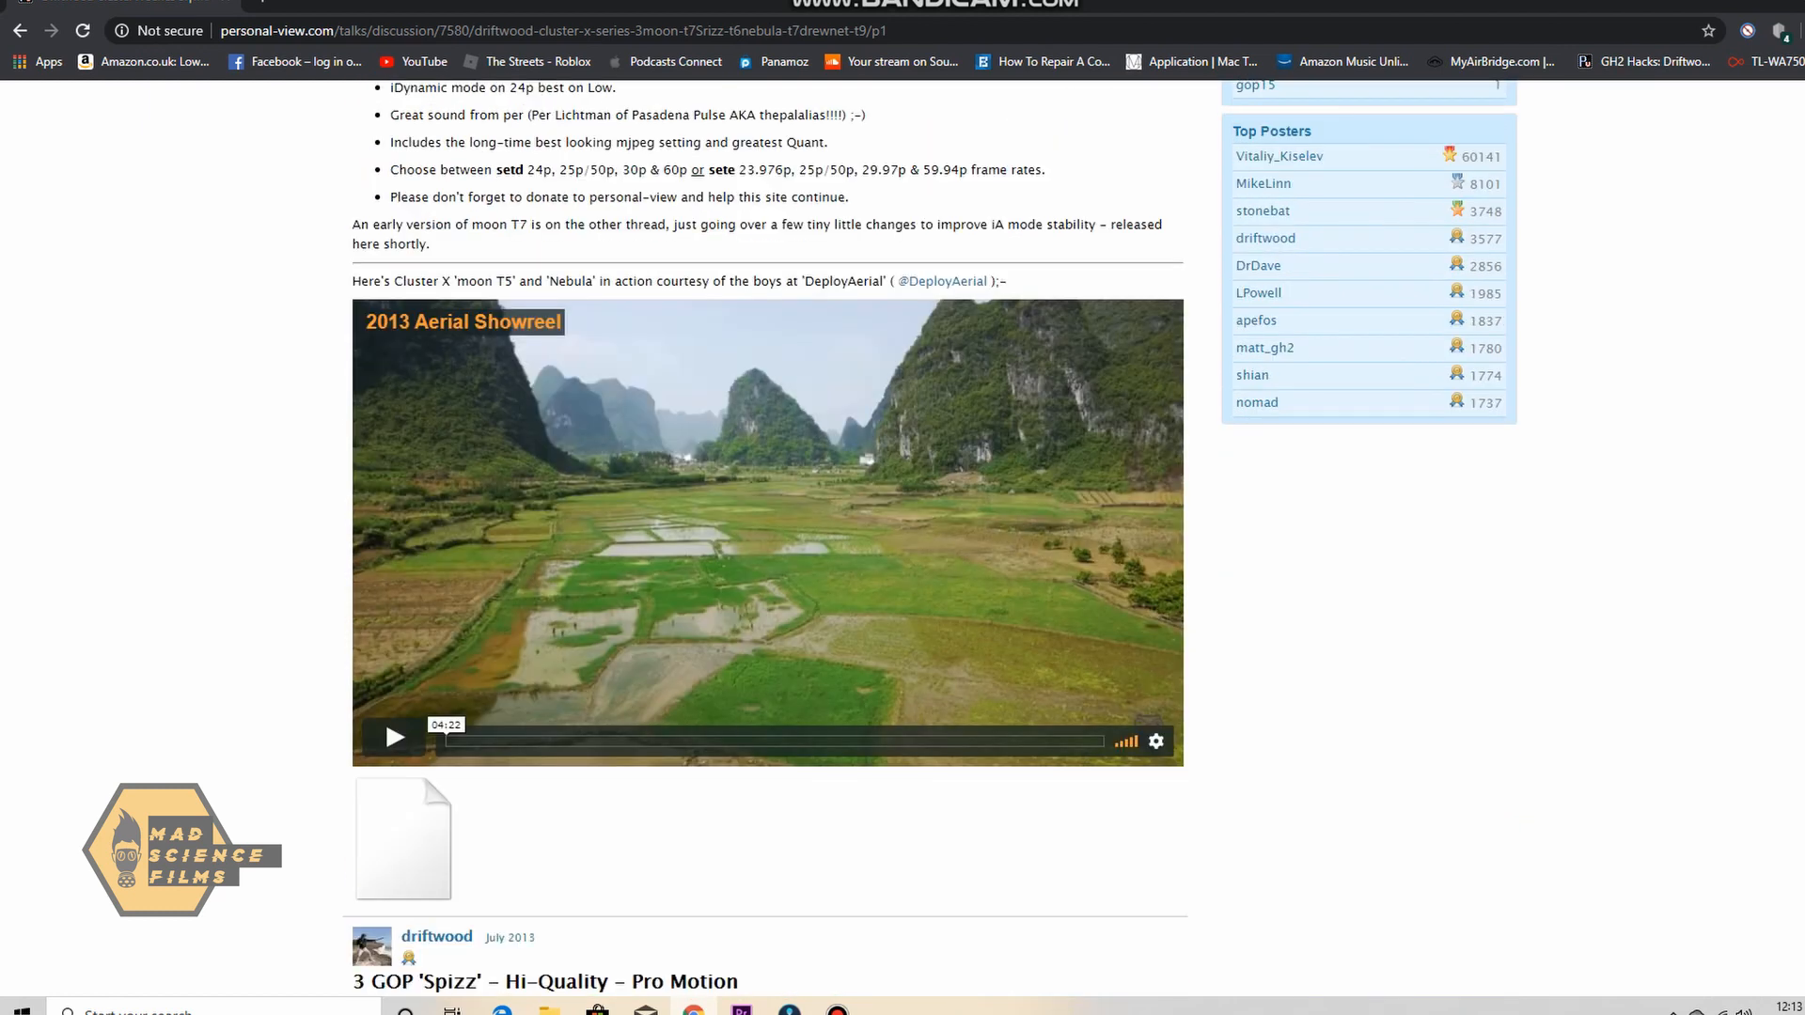
pyautogui.scroll(-3)
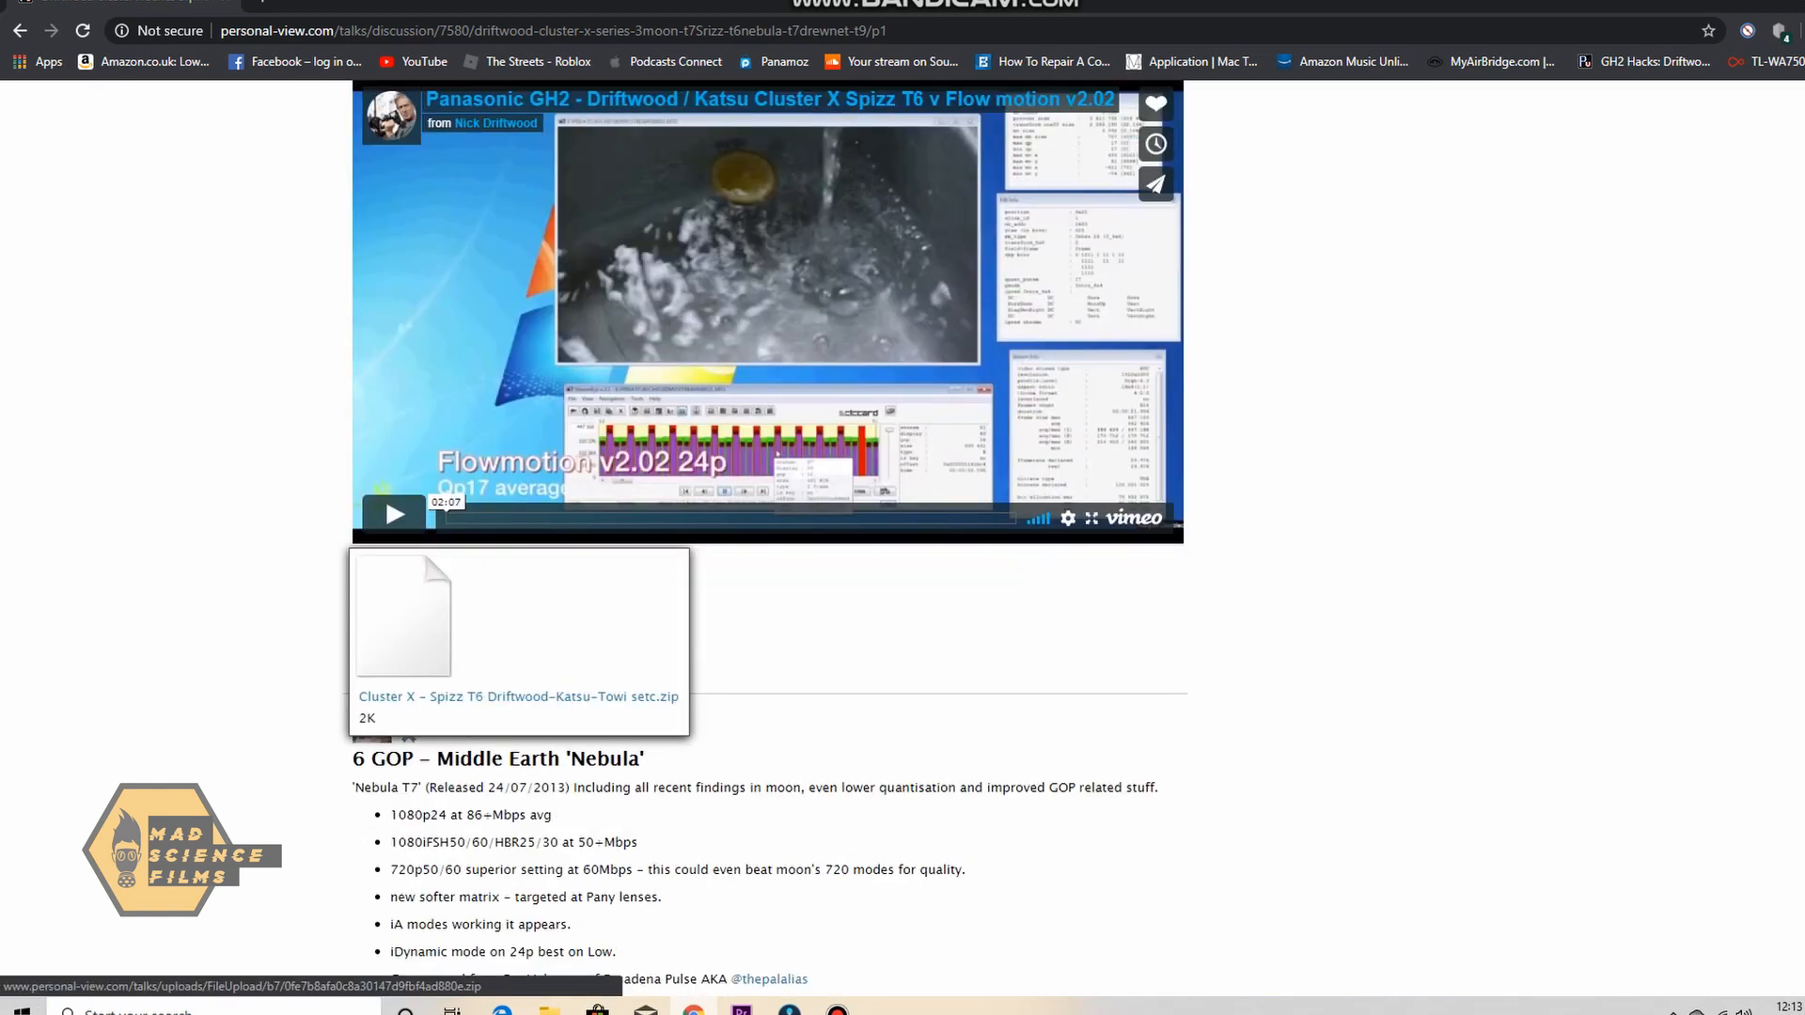
pyautogui.scroll(-3)
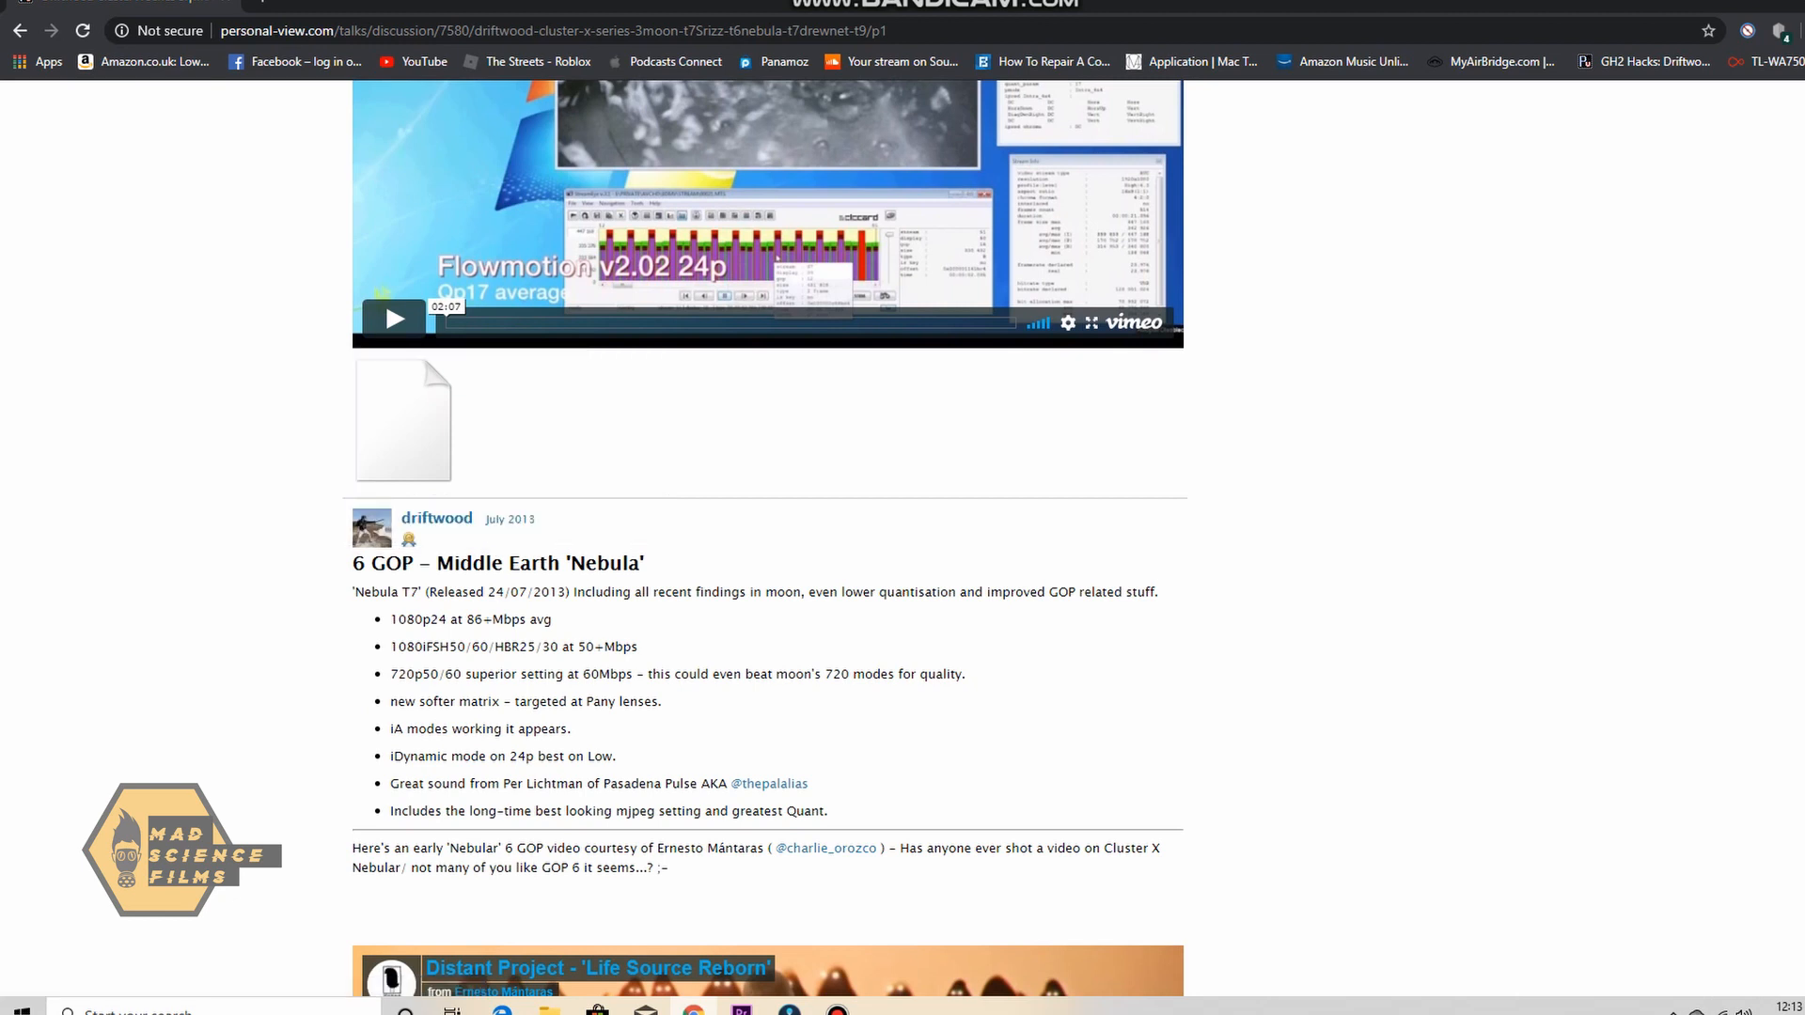
pyautogui.scroll(-3)
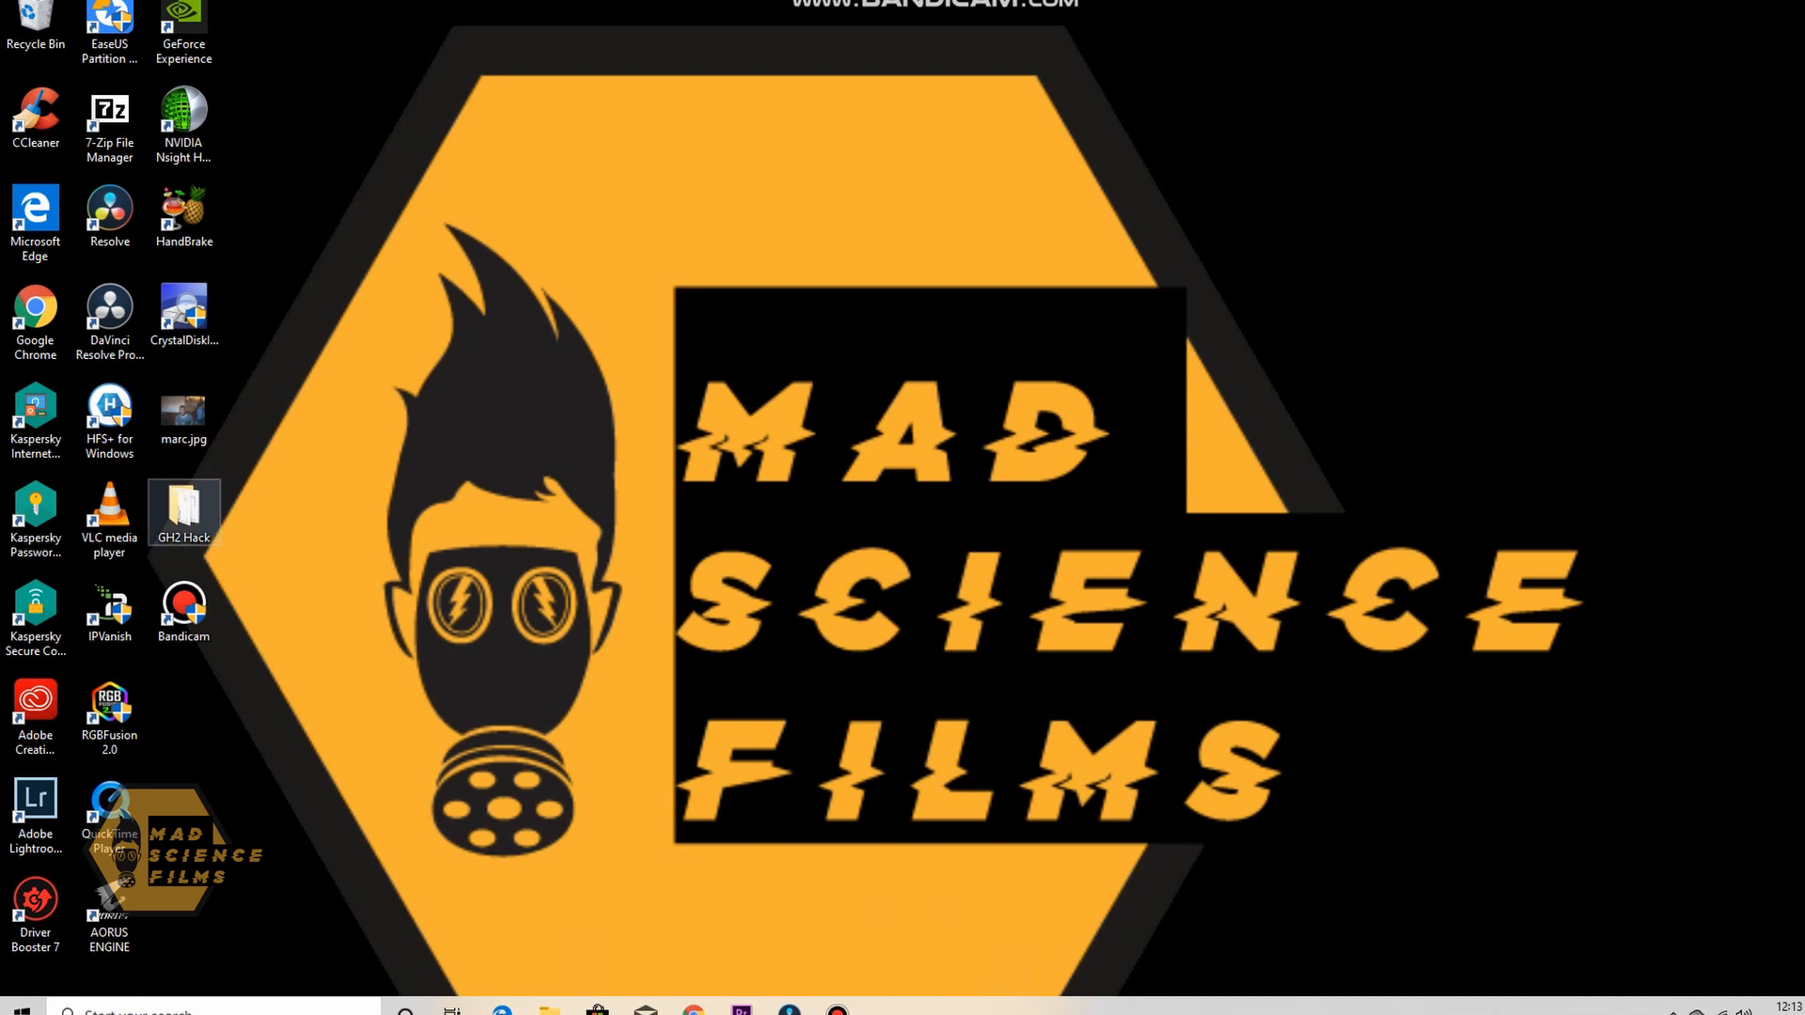
# Reopen the GH2 Hack folder and look over its set*.ini settings files
pyautogui.doubleClick(182, 511)
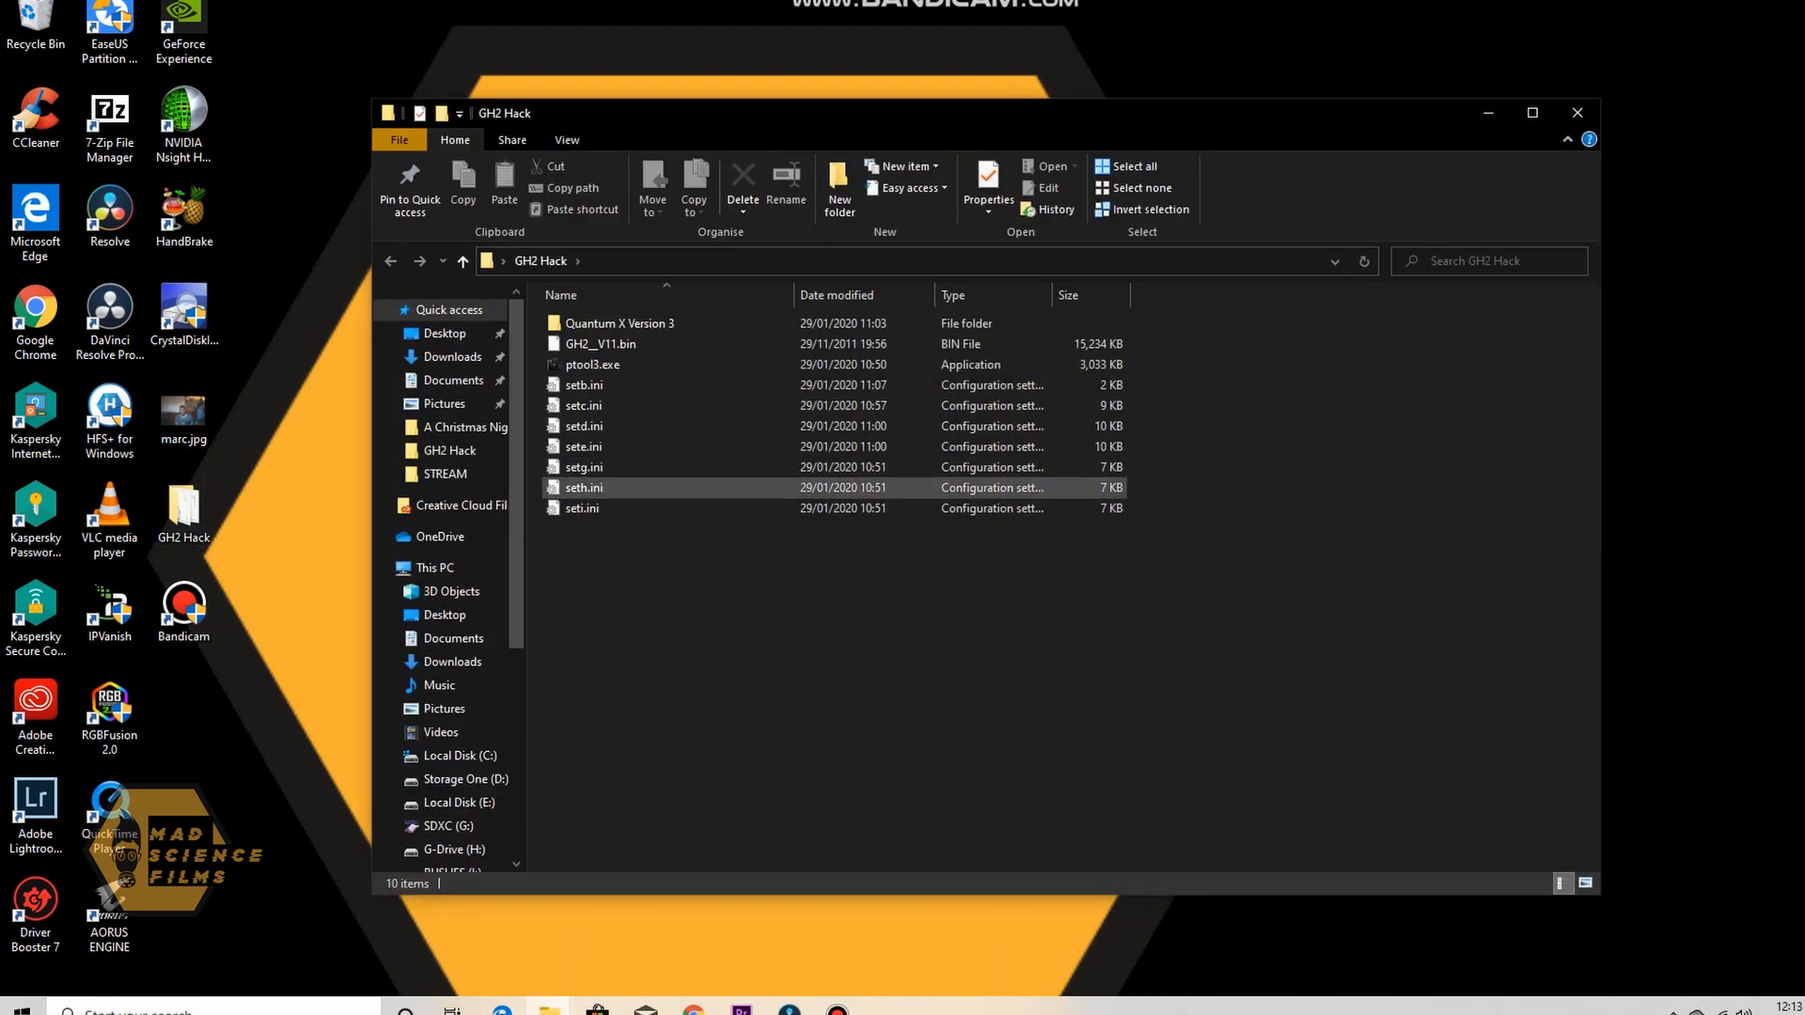
pyautogui.click(583, 447)
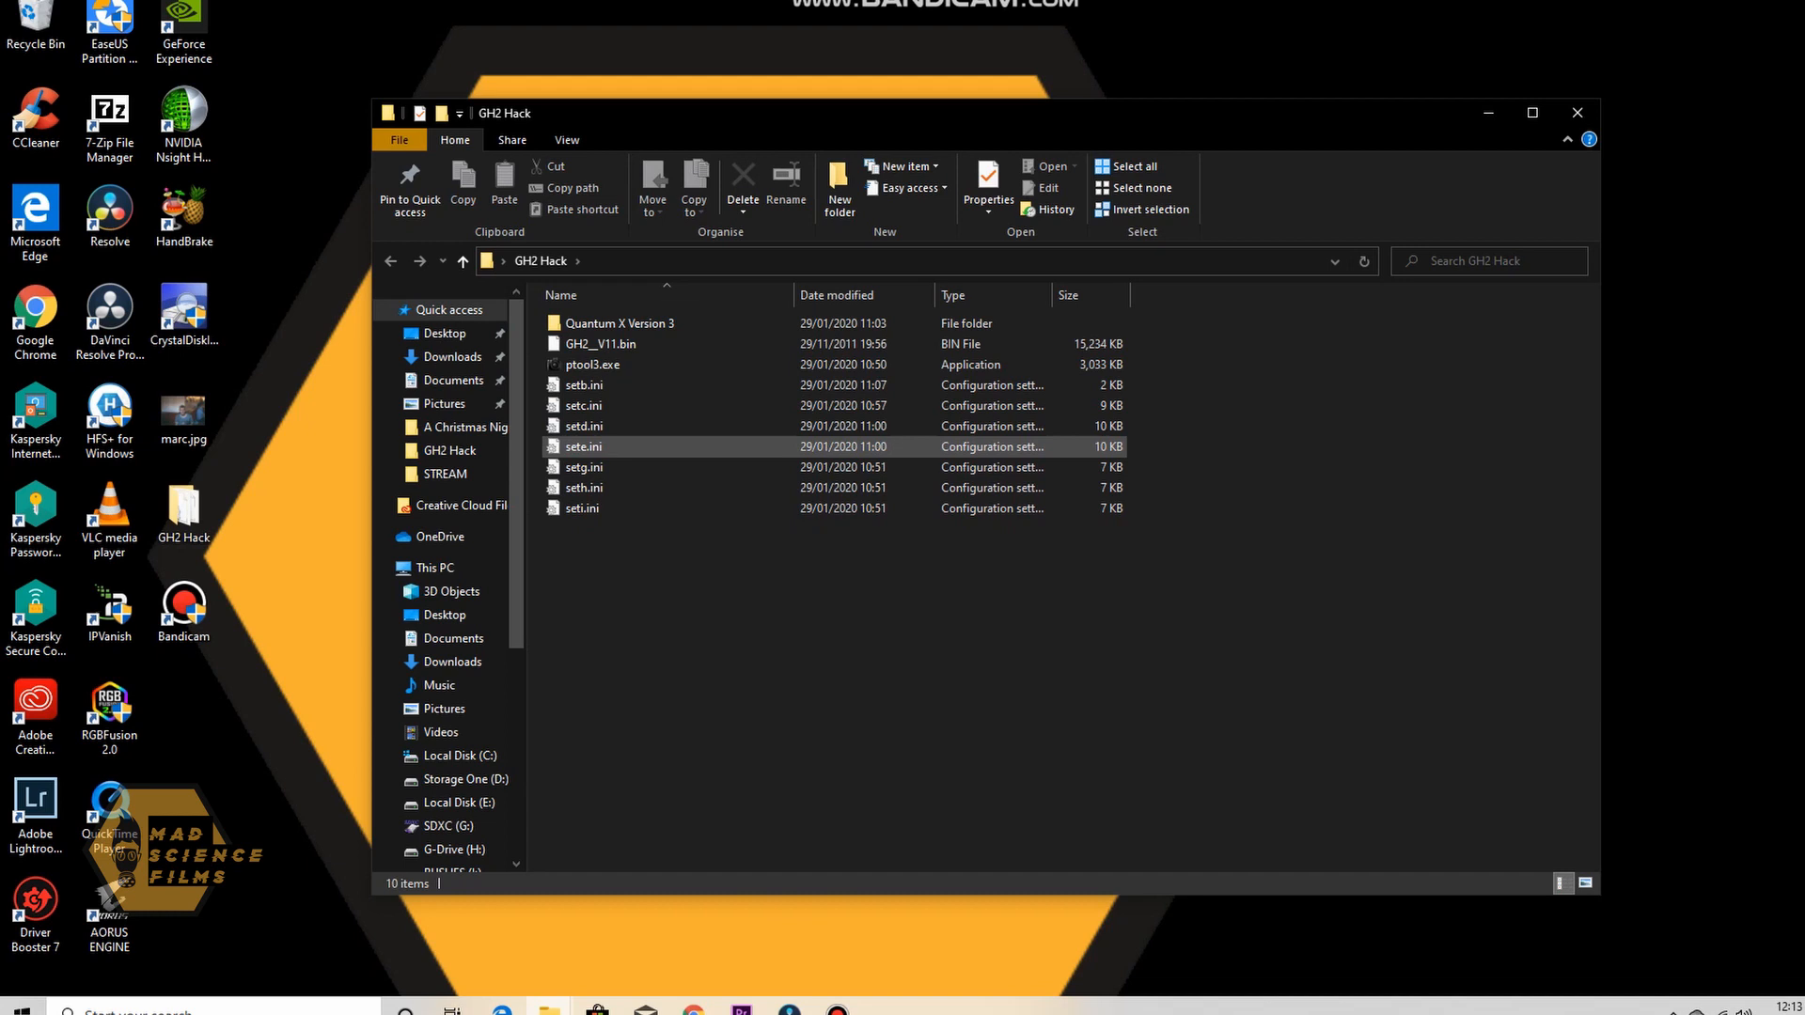
pyautogui.click(583, 508)
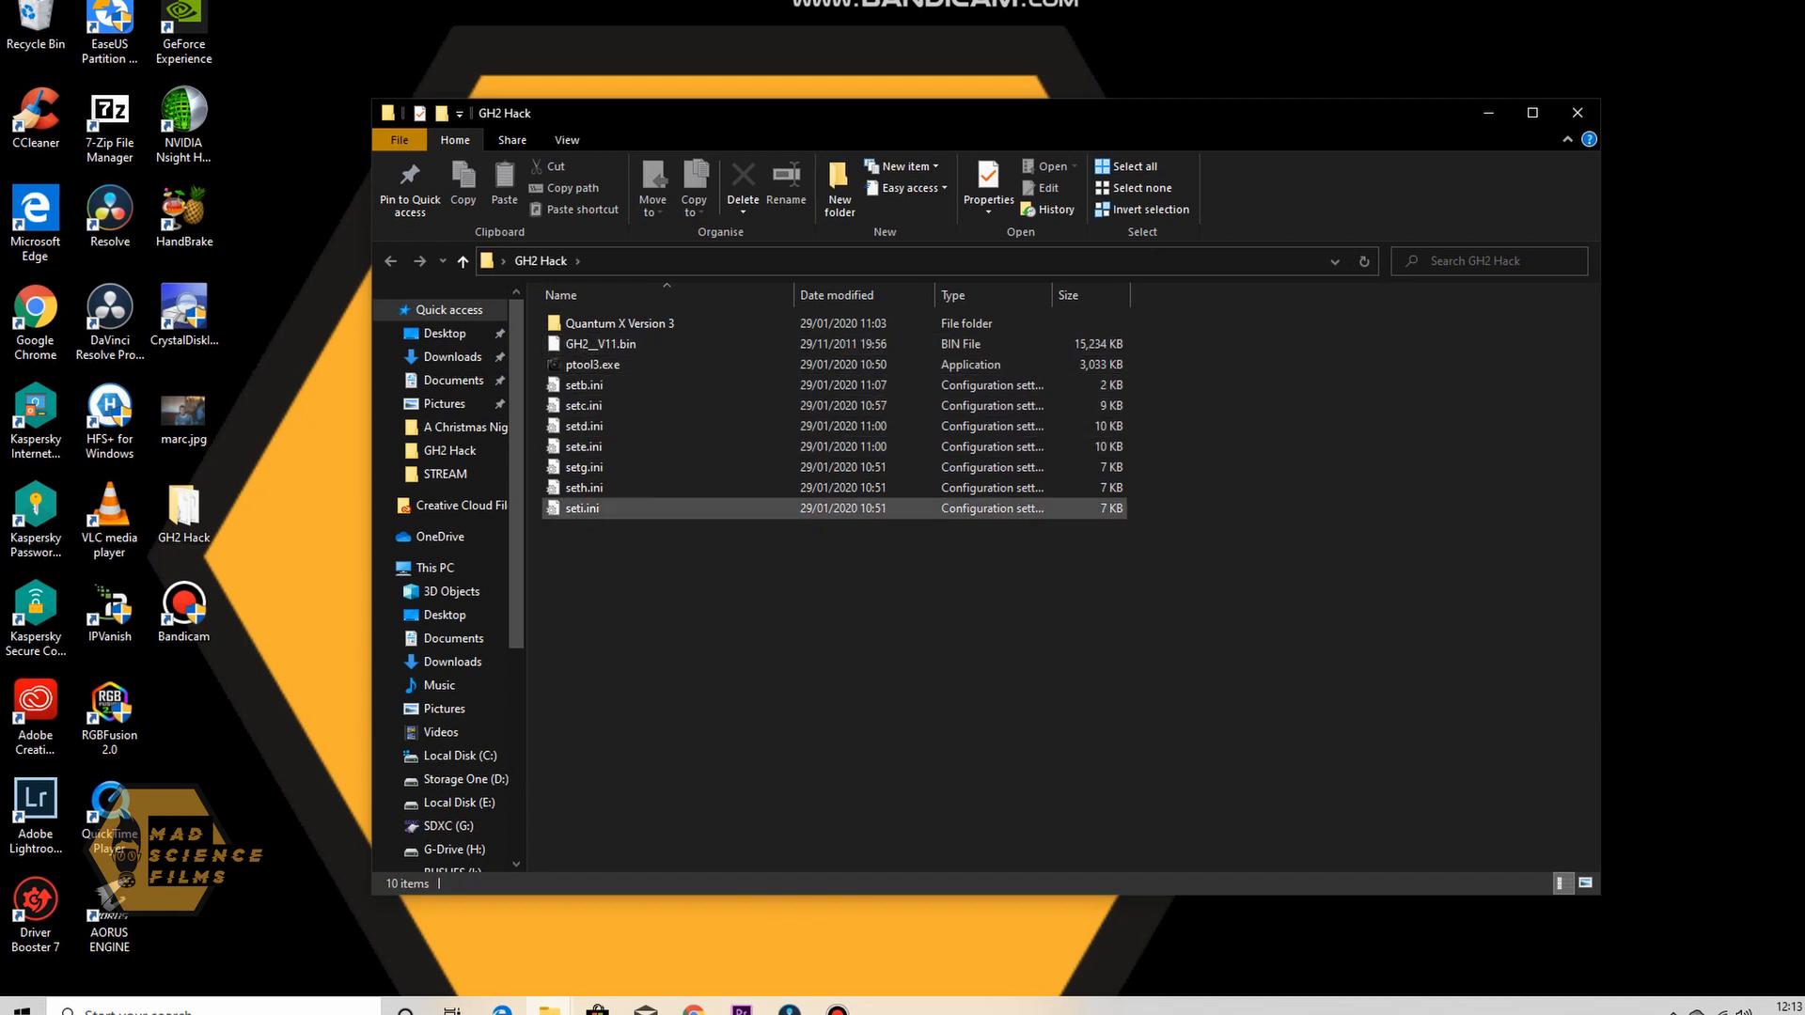
pyautogui.click(583, 383)
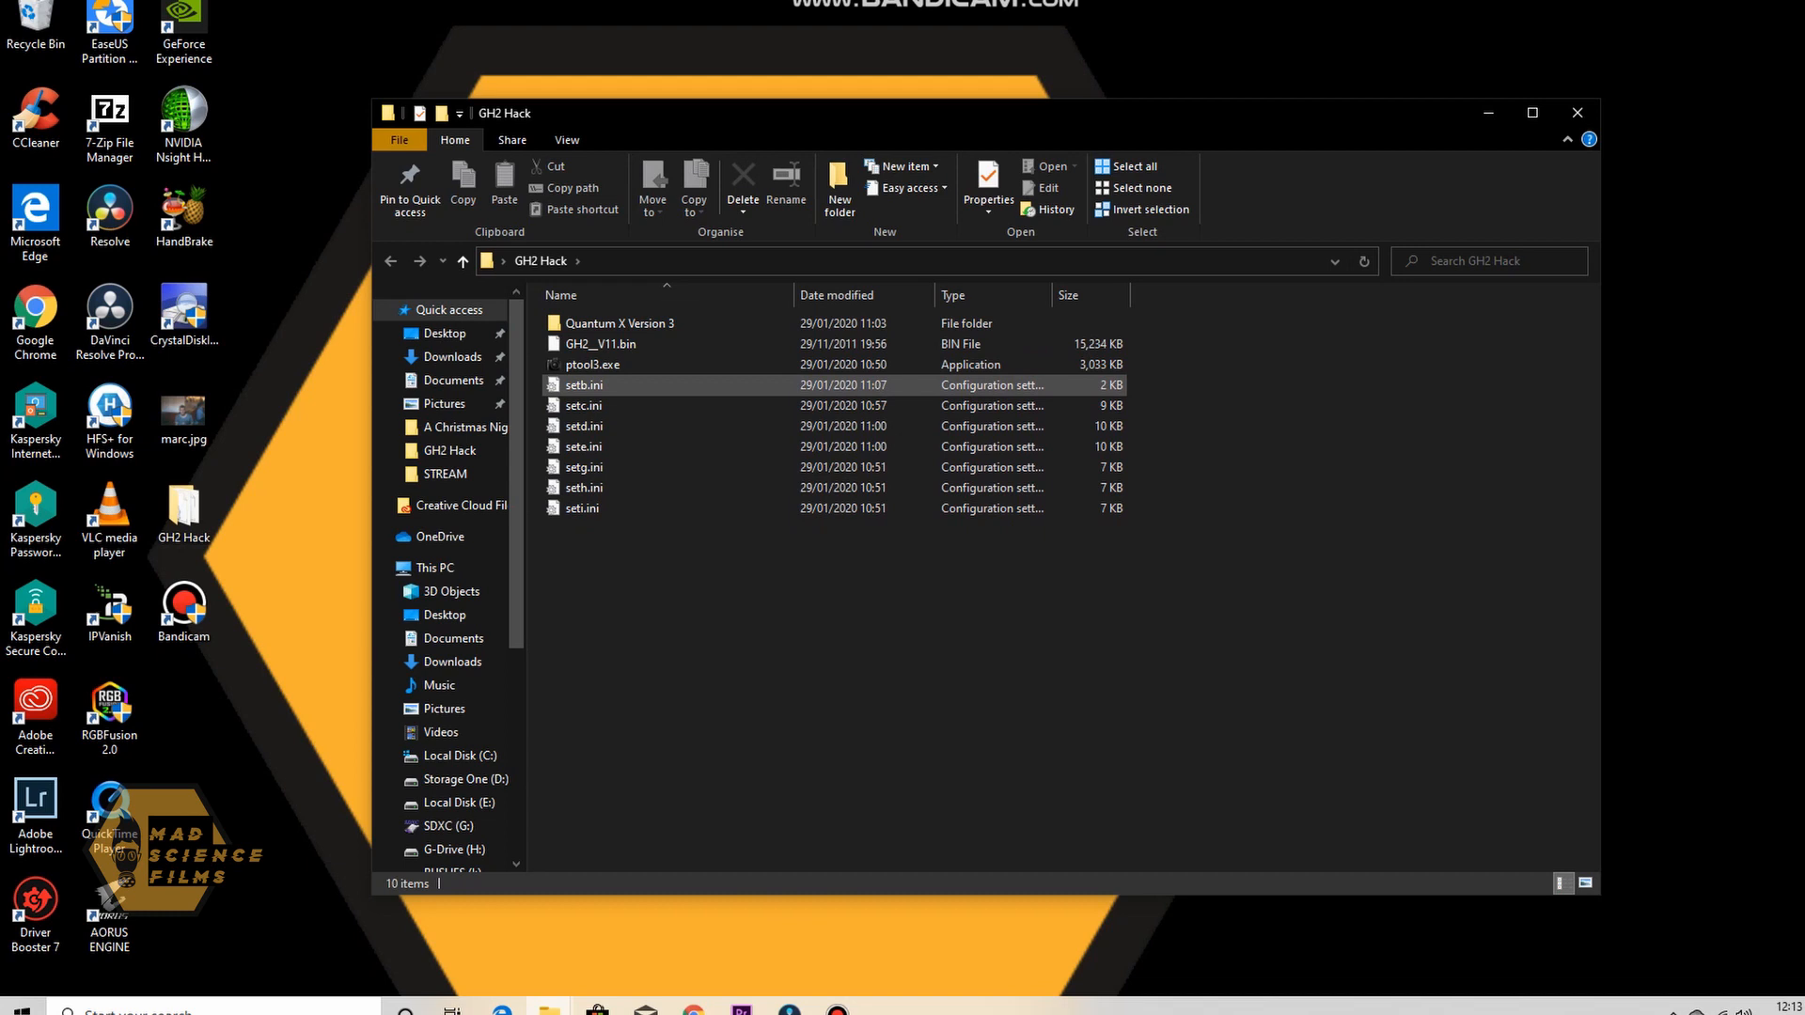
pyautogui.moveTo(583, 406)
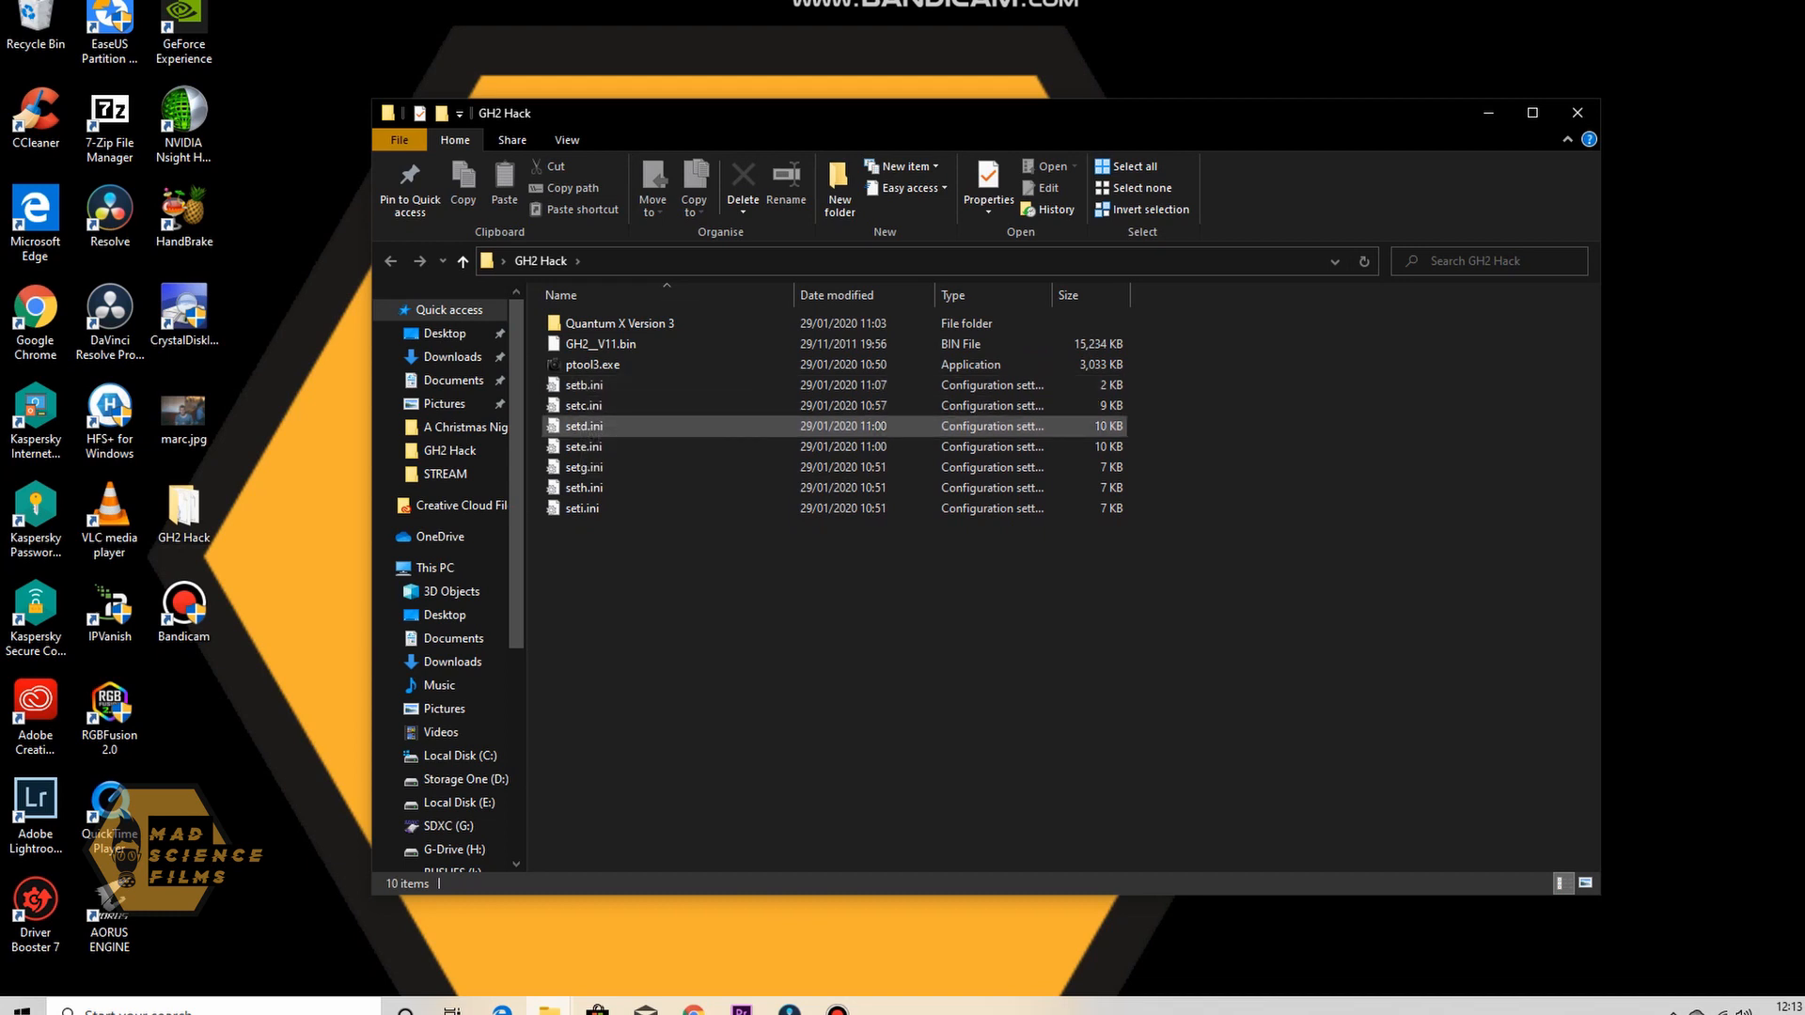
# Launch ptool3.exe and load the GH2_V11.bin firmware so its patches are listed
pyautogui.click(582, 406)
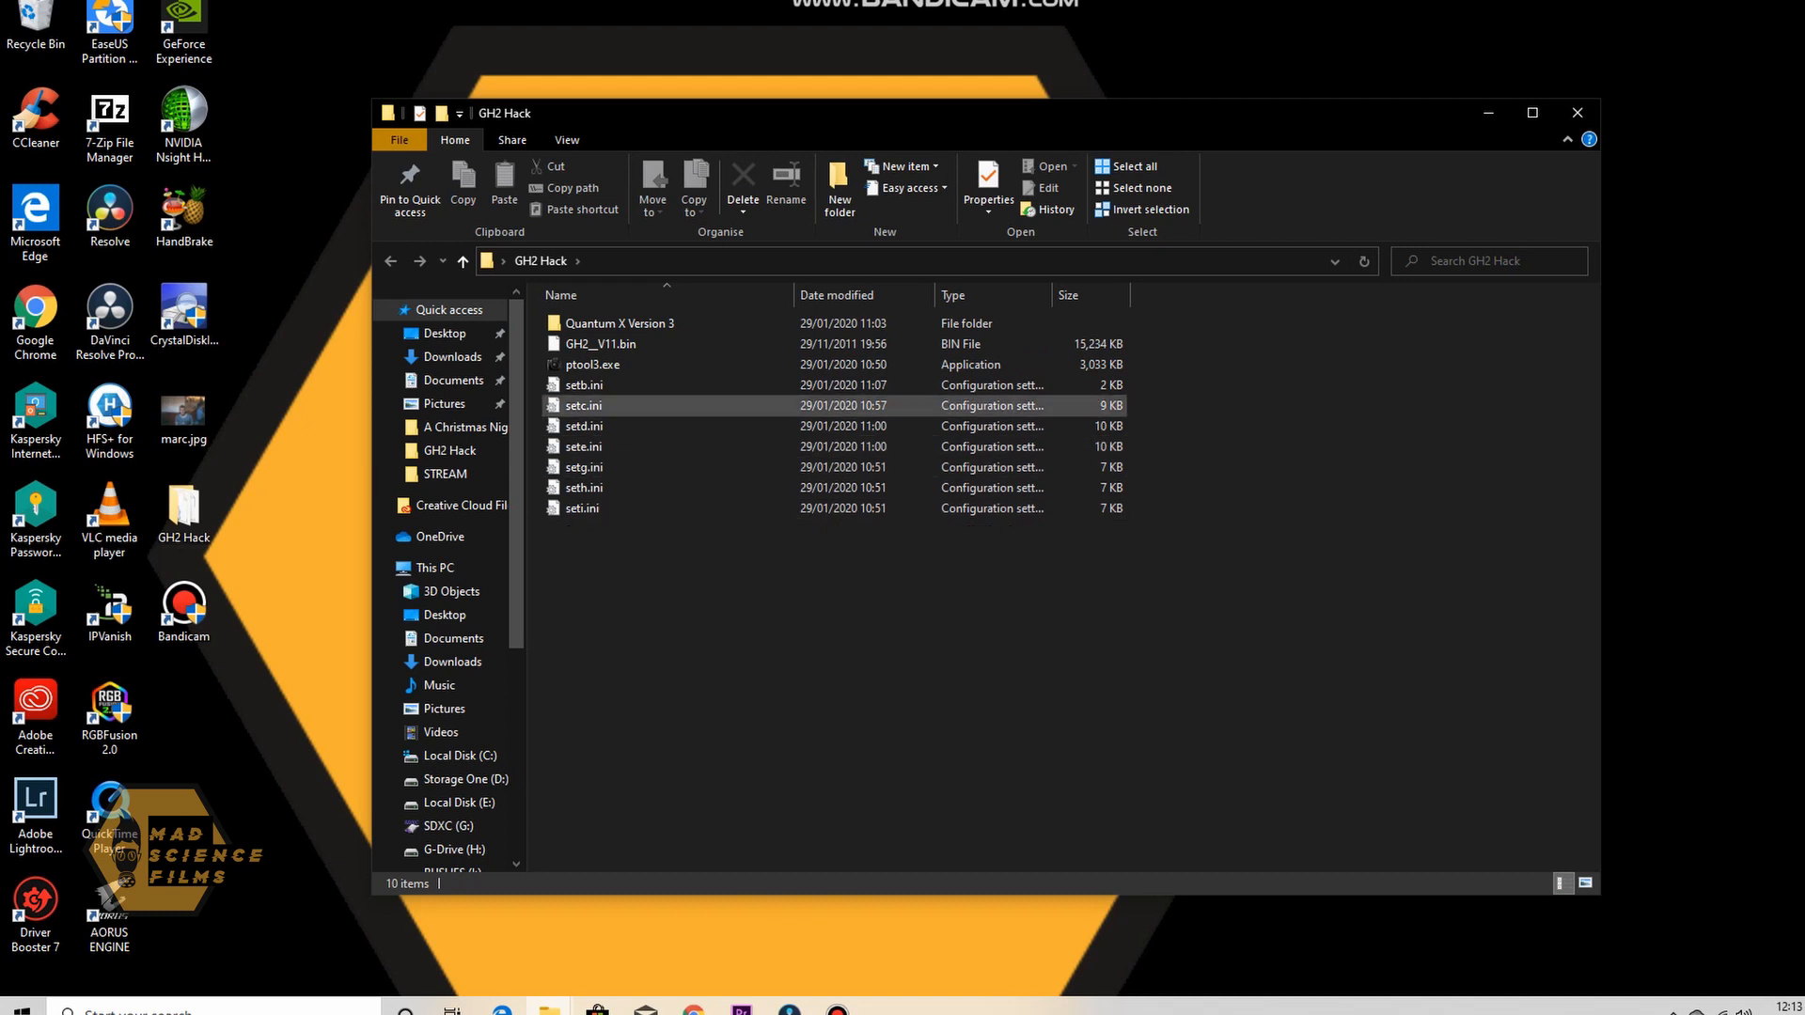
pyautogui.doubleClick(593, 363)
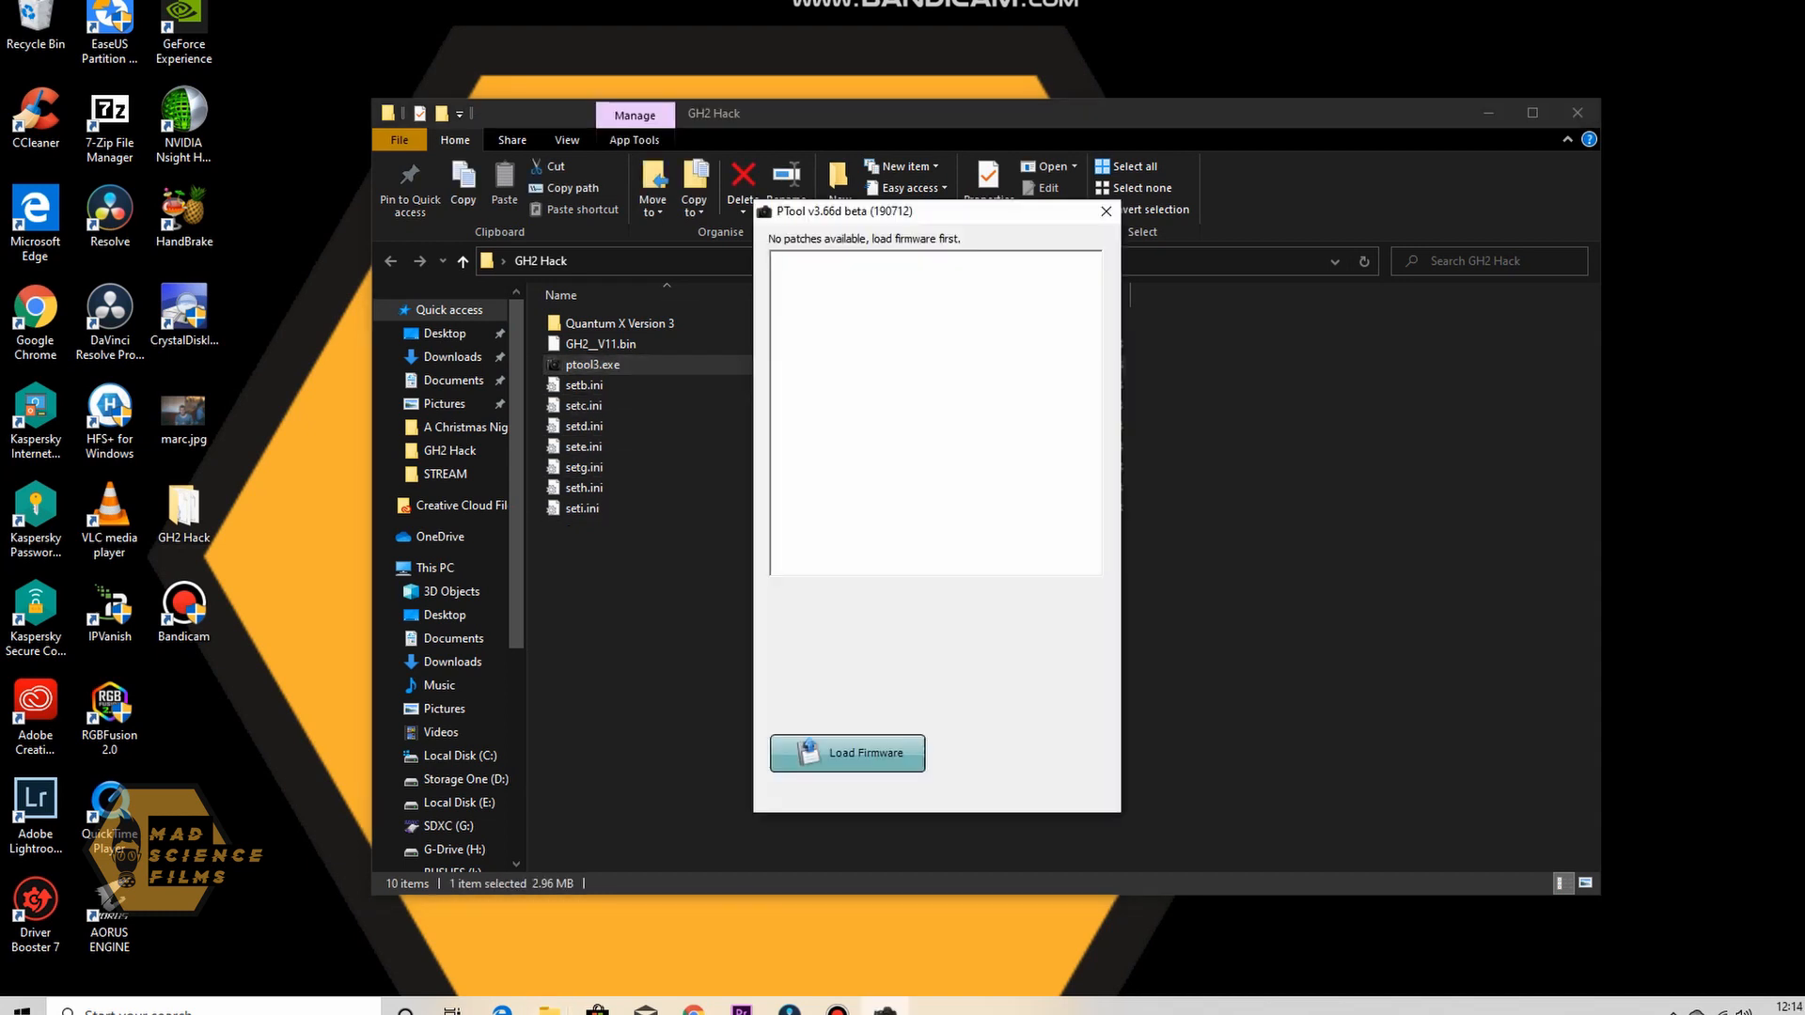
pyautogui.moveTo(847, 752)
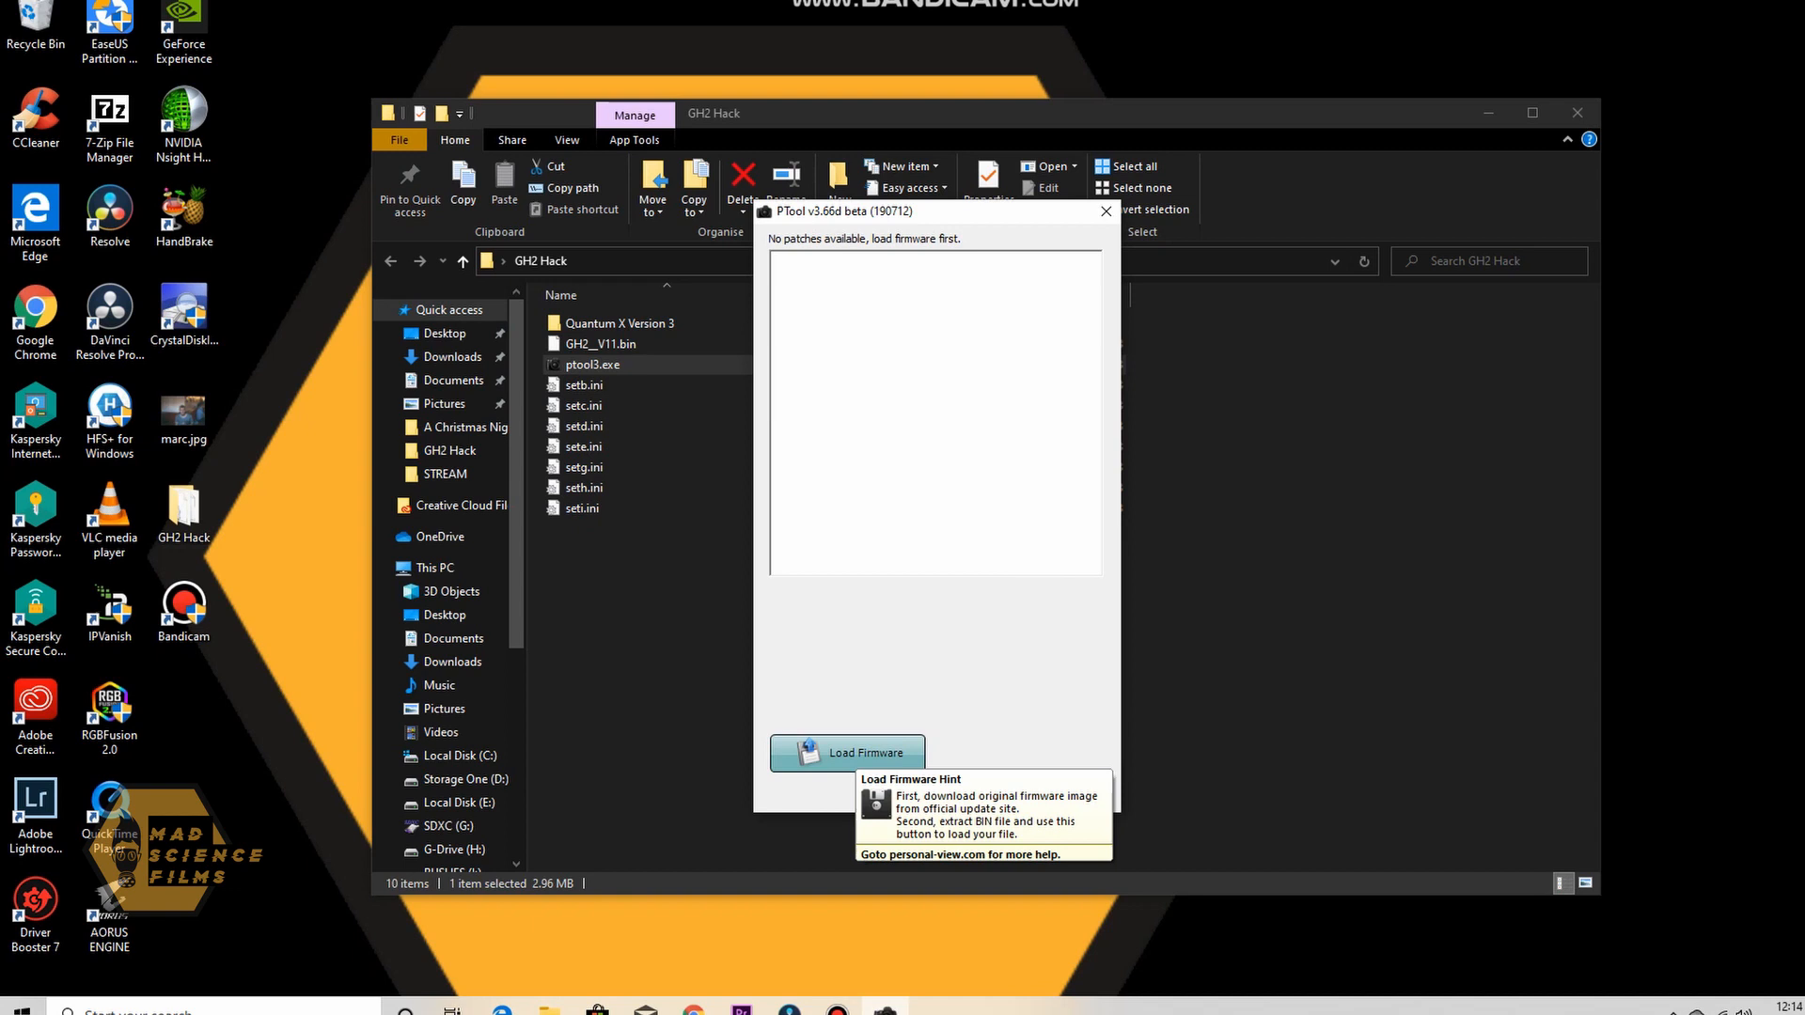
pyautogui.click(858, 752)
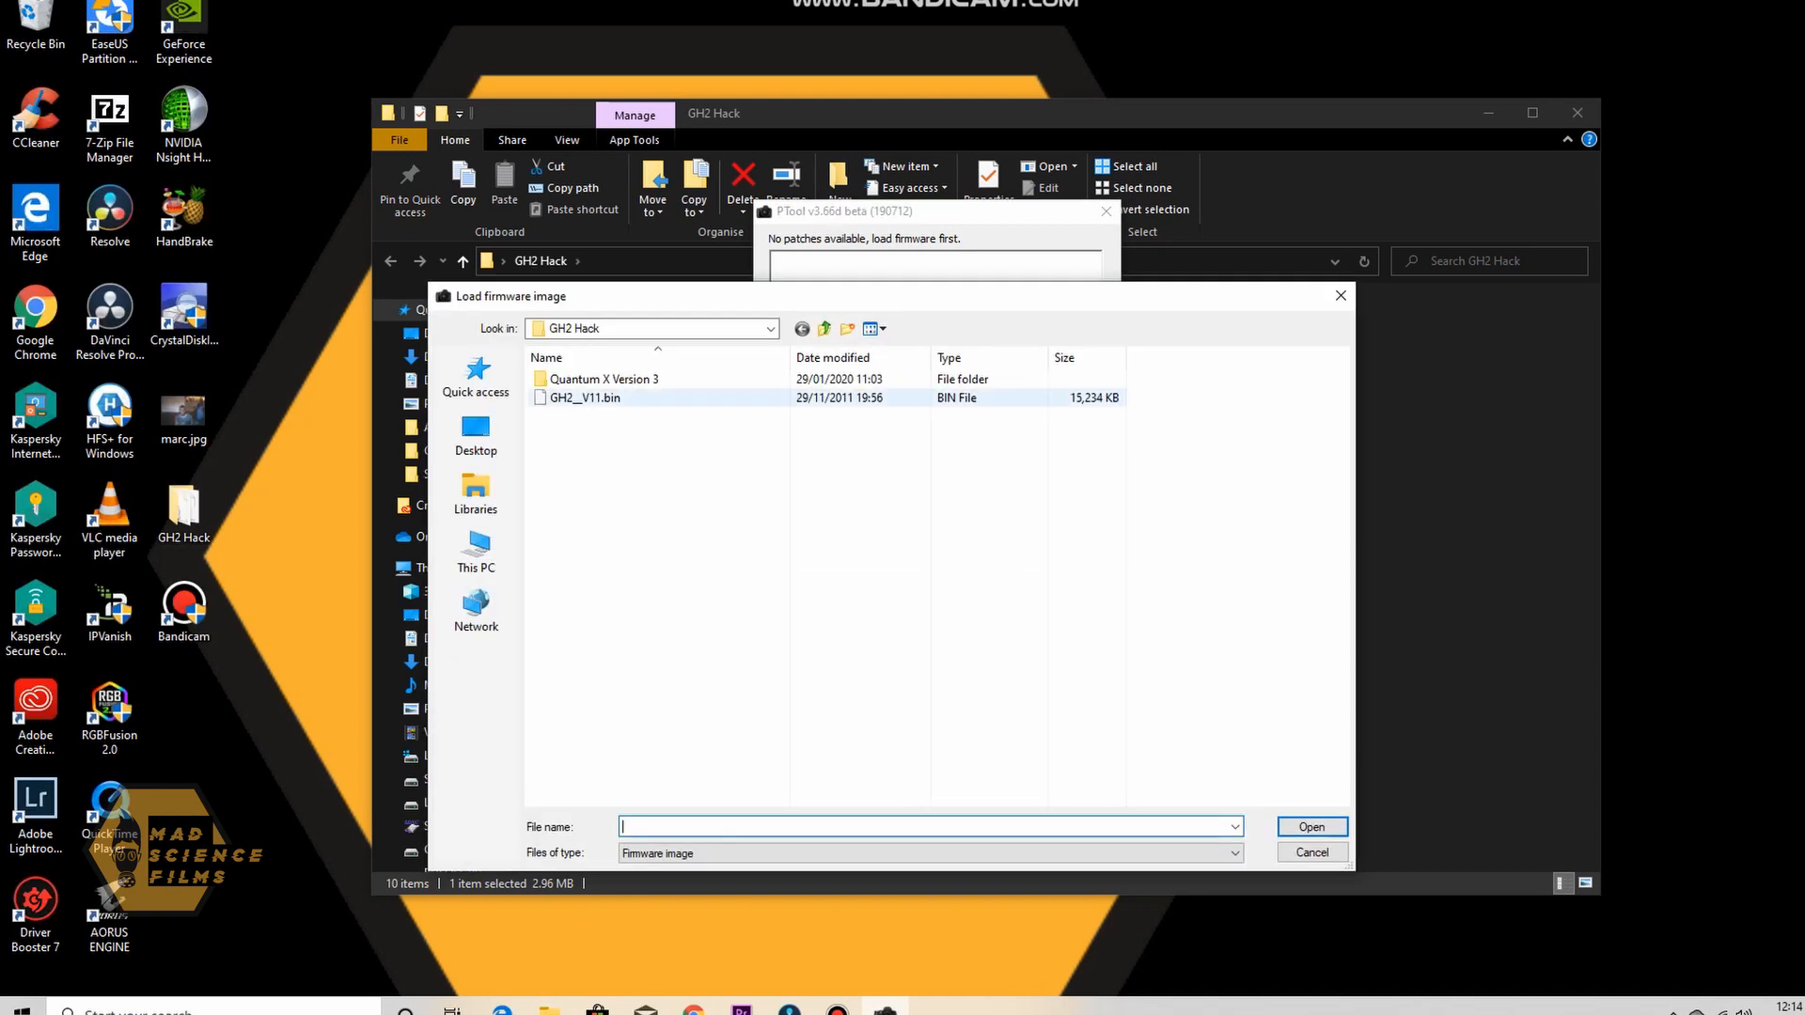
pyautogui.click(585, 397)
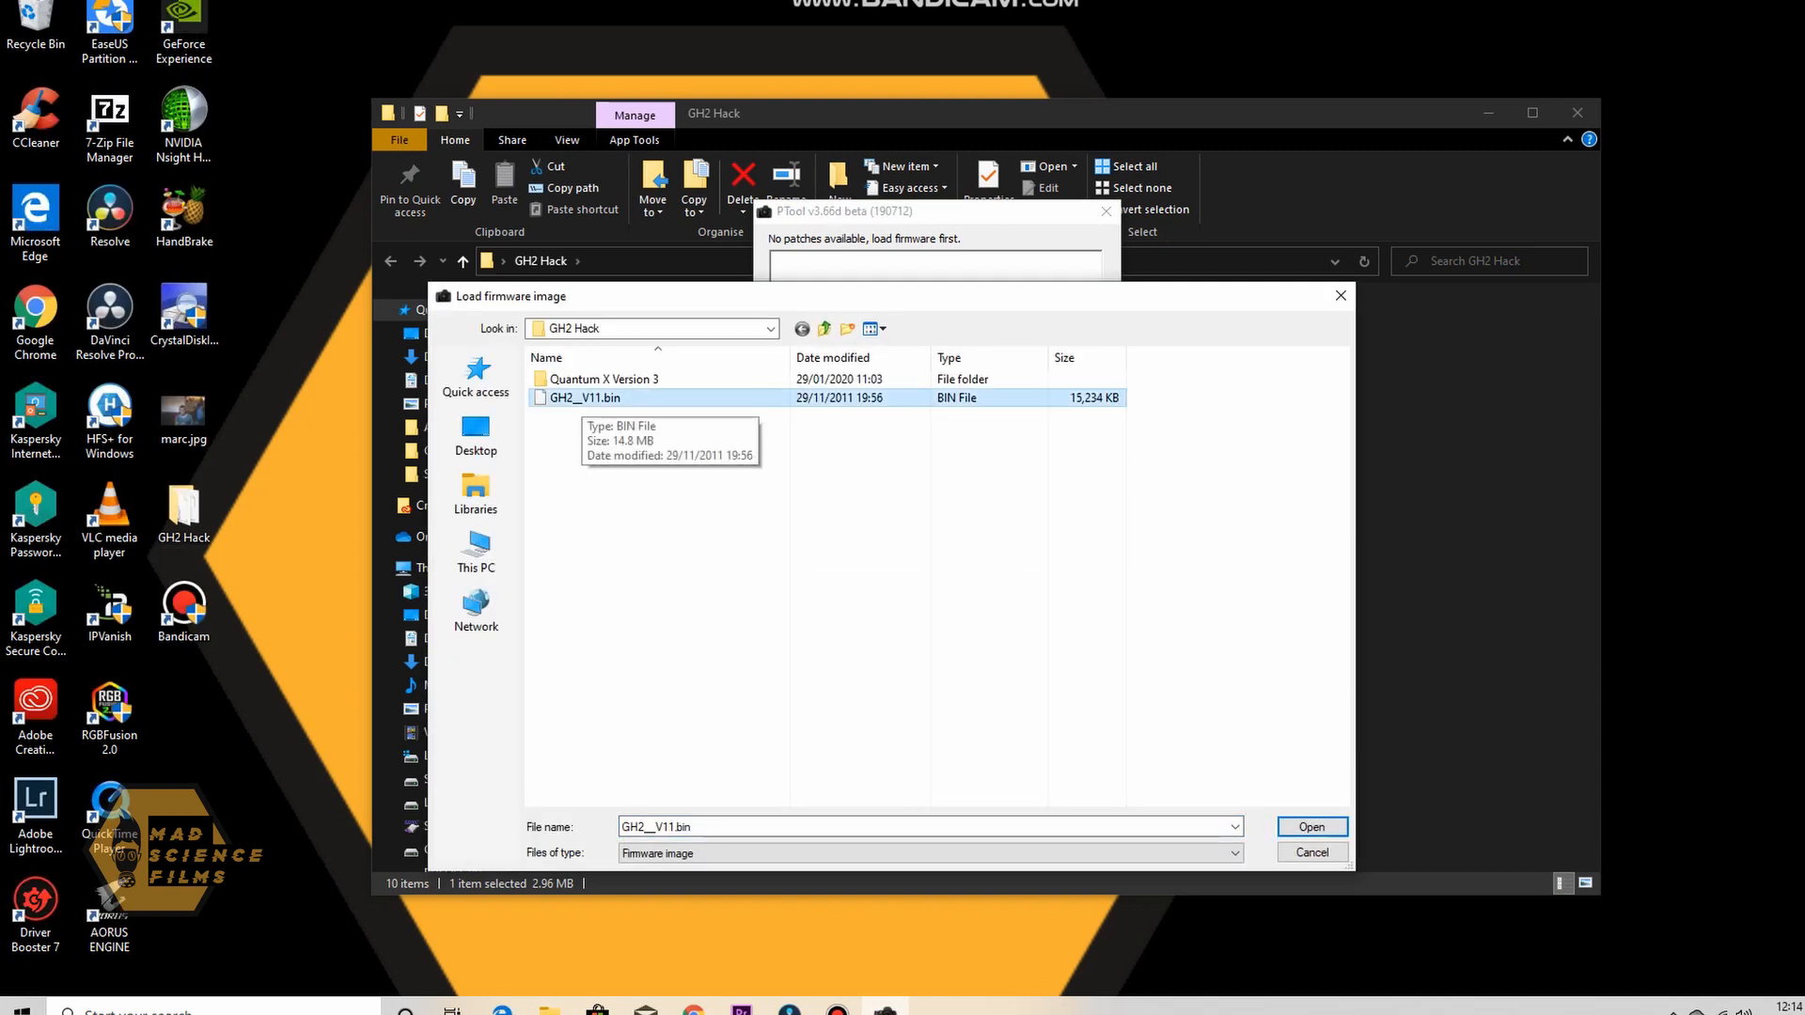
pyautogui.click(1311, 827)
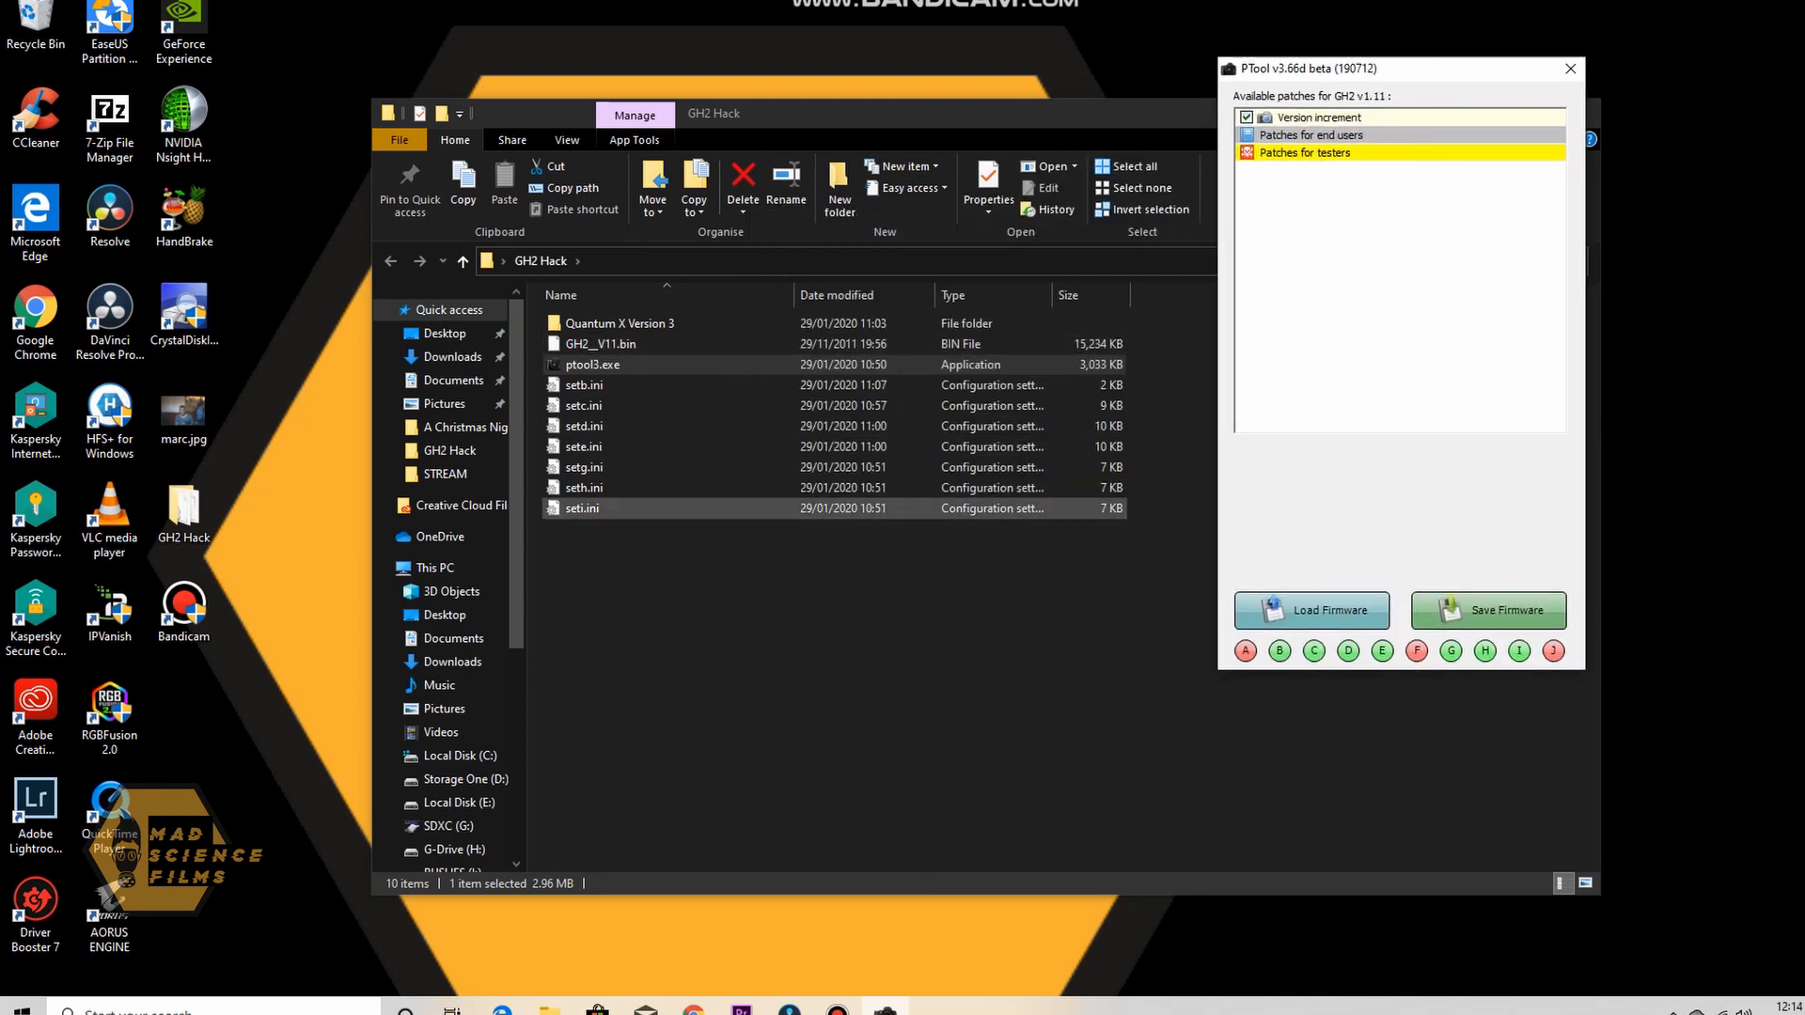
# Load all settings from the green D slot (Driftwood 'moon' T7) onto the GH2 v1.11 firmware
pyautogui.click(600, 343)
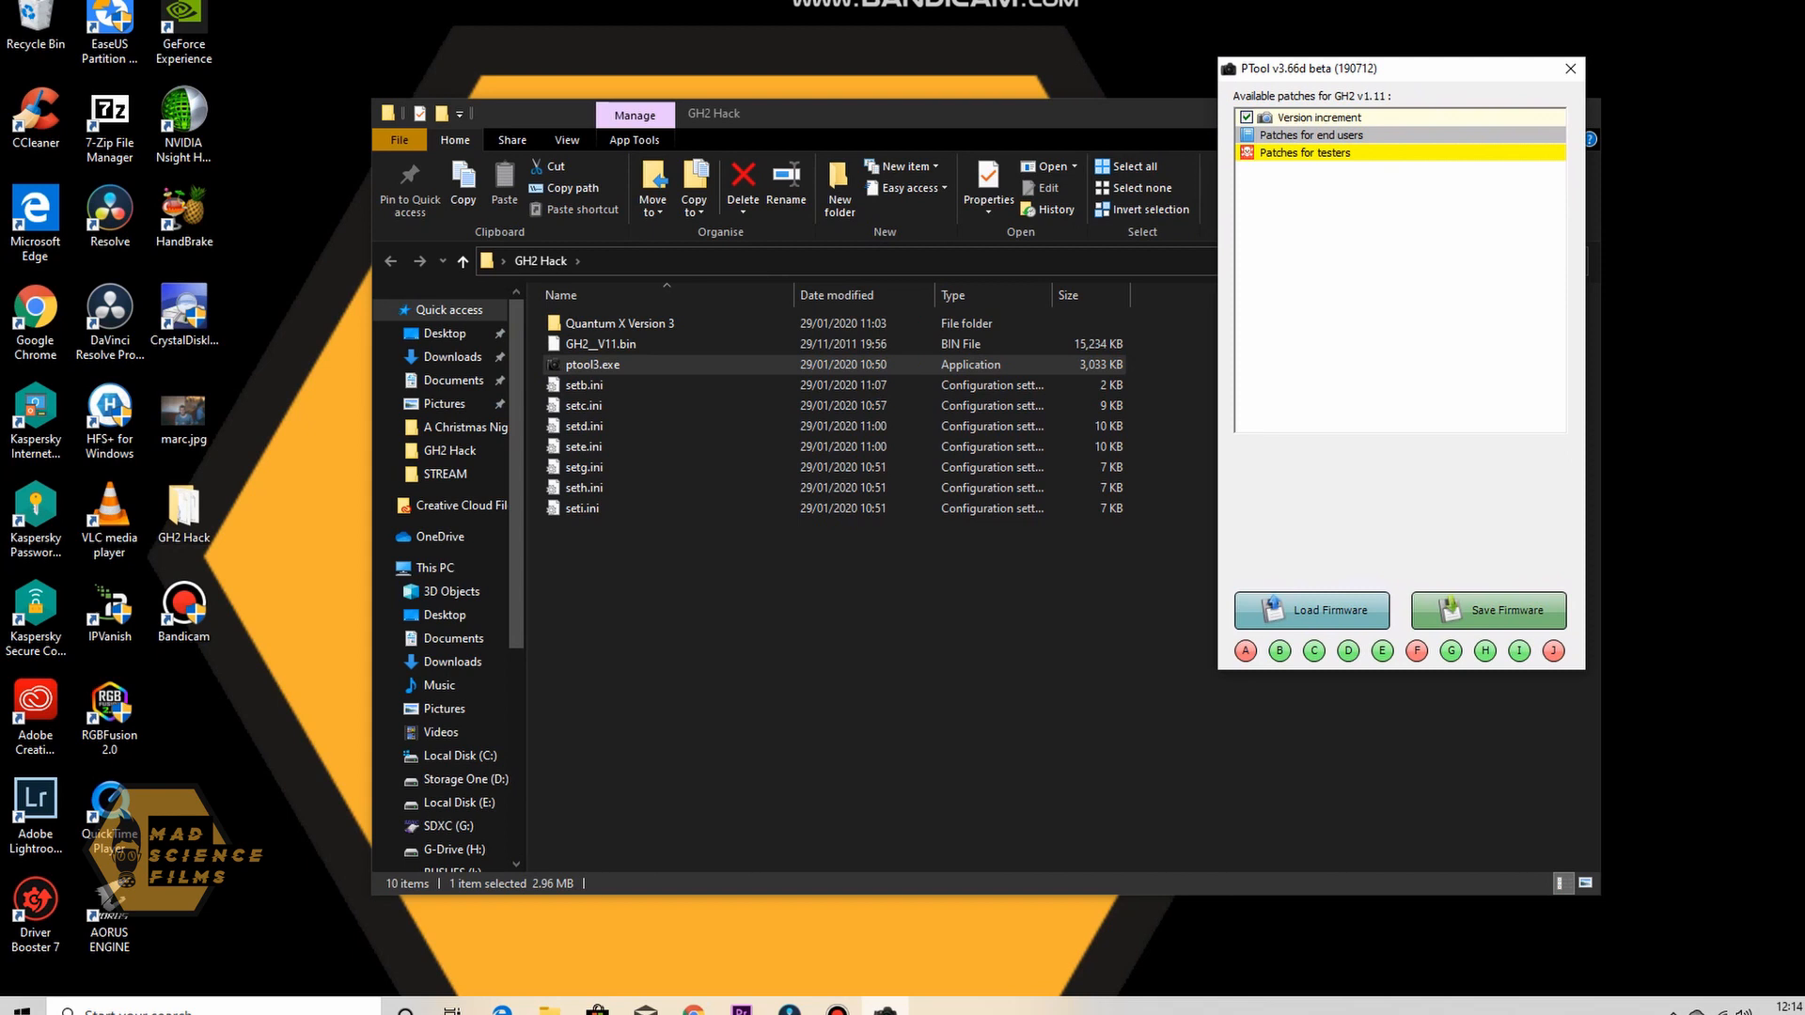
pyautogui.moveTo(1280, 653)
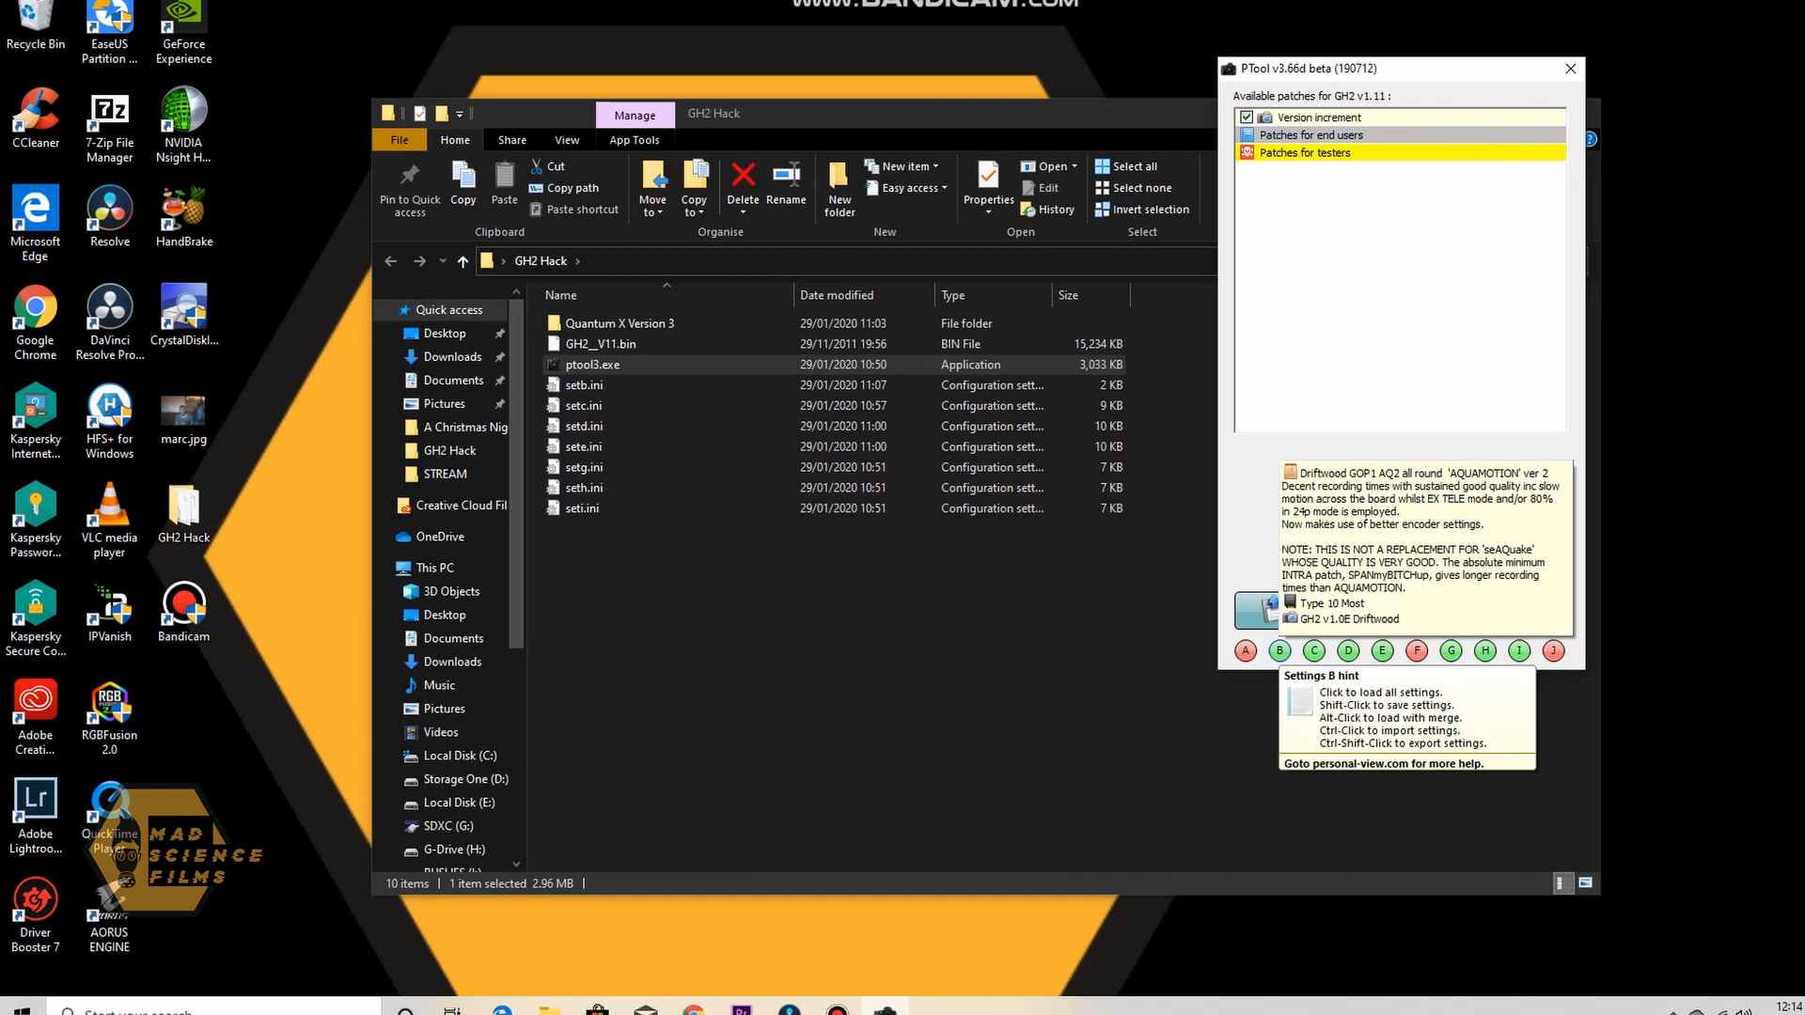
pyautogui.click(1279, 651)
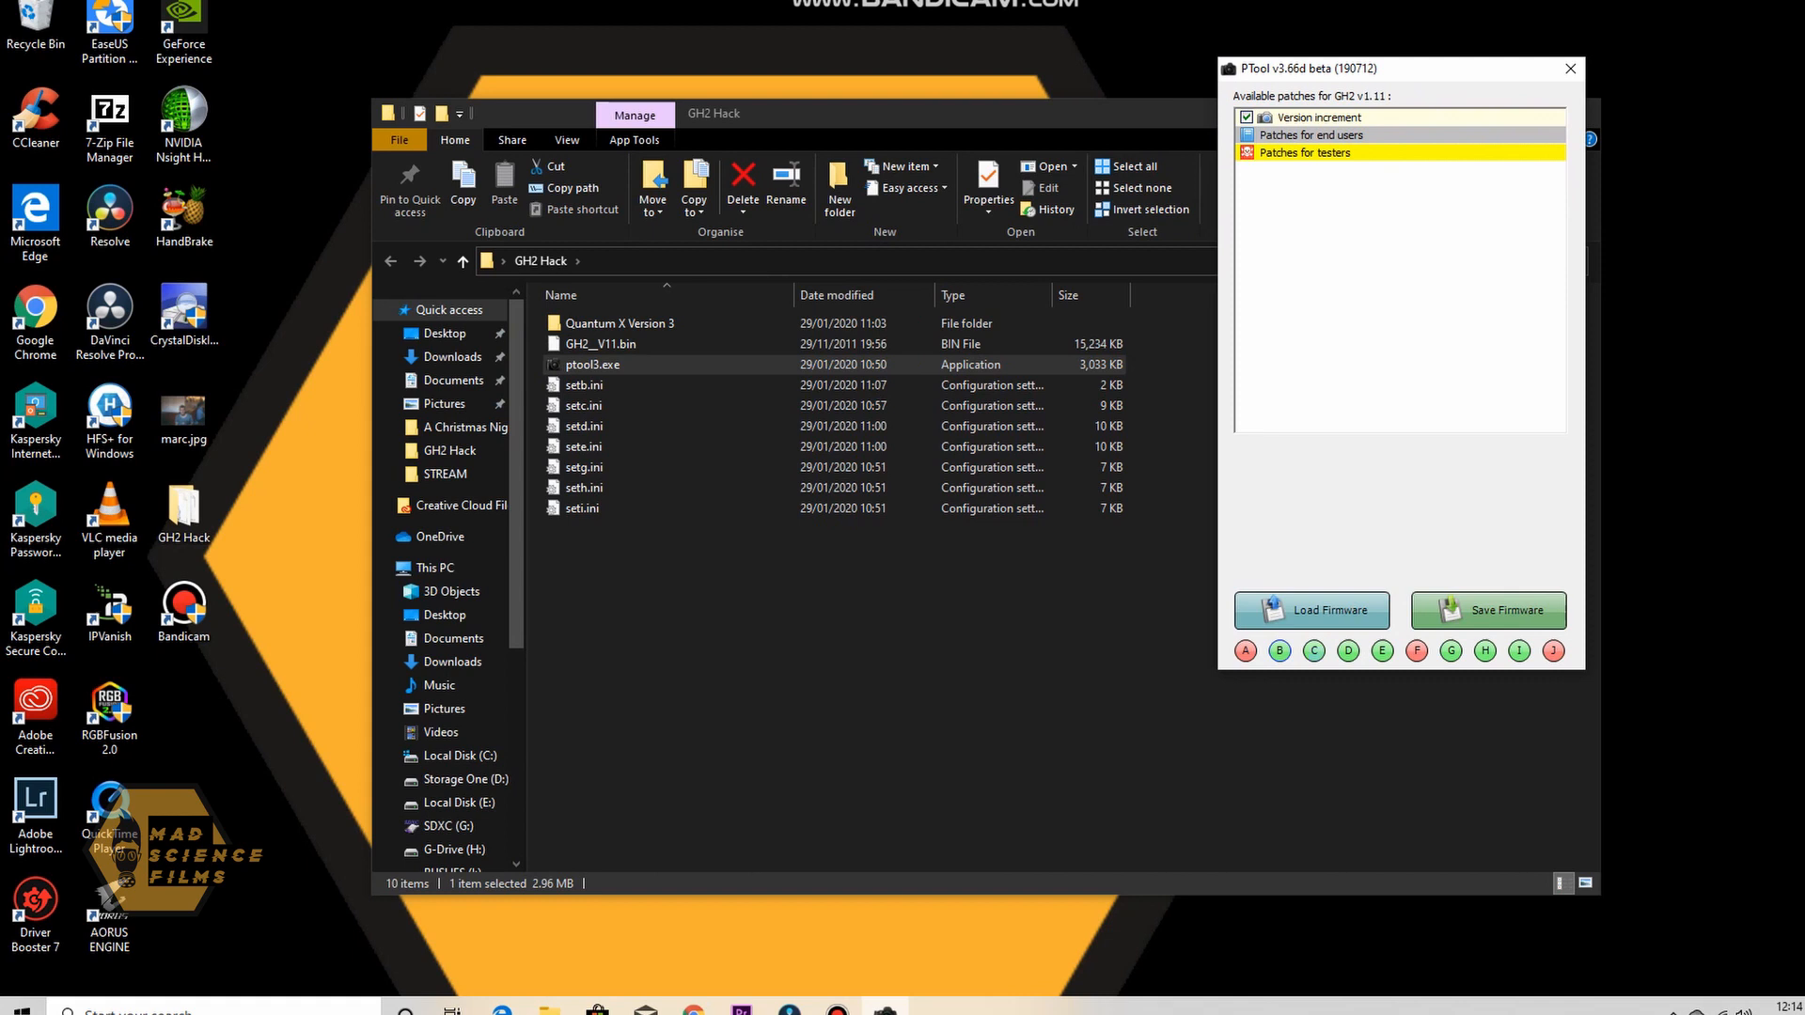
pyautogui.moveTo(1315, 653)
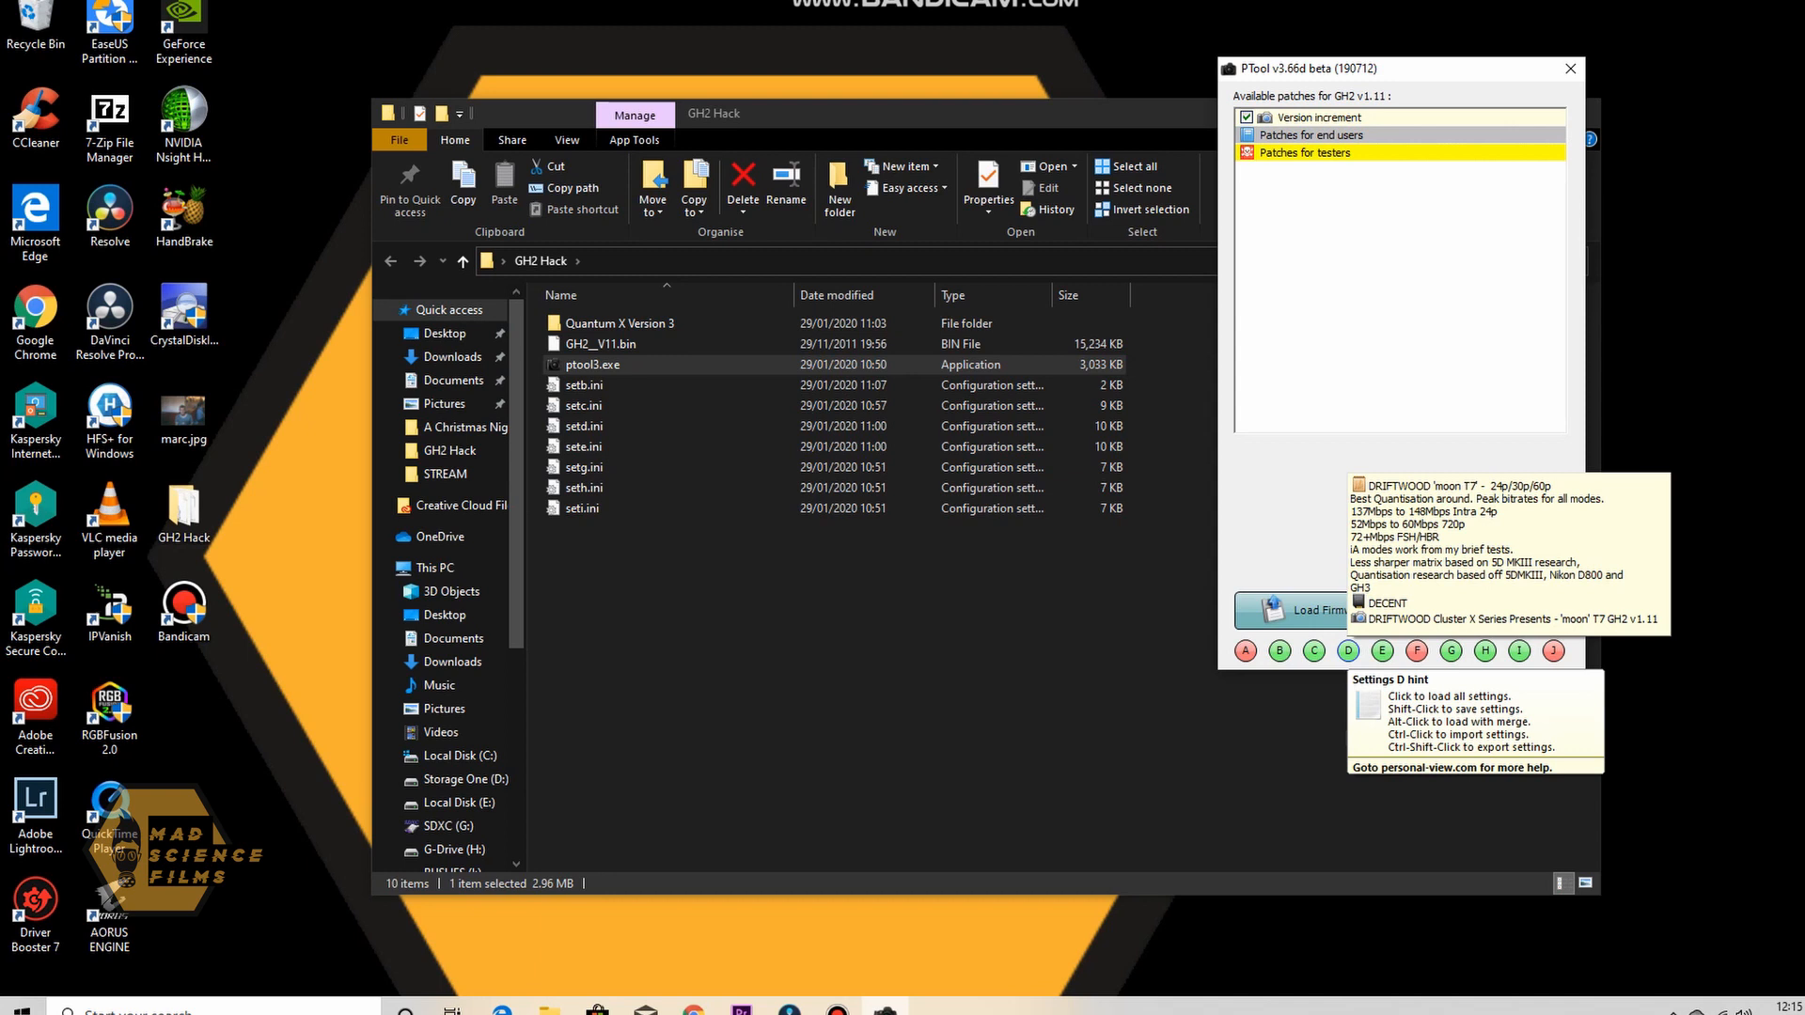
pyautogui.click(1346, 651)
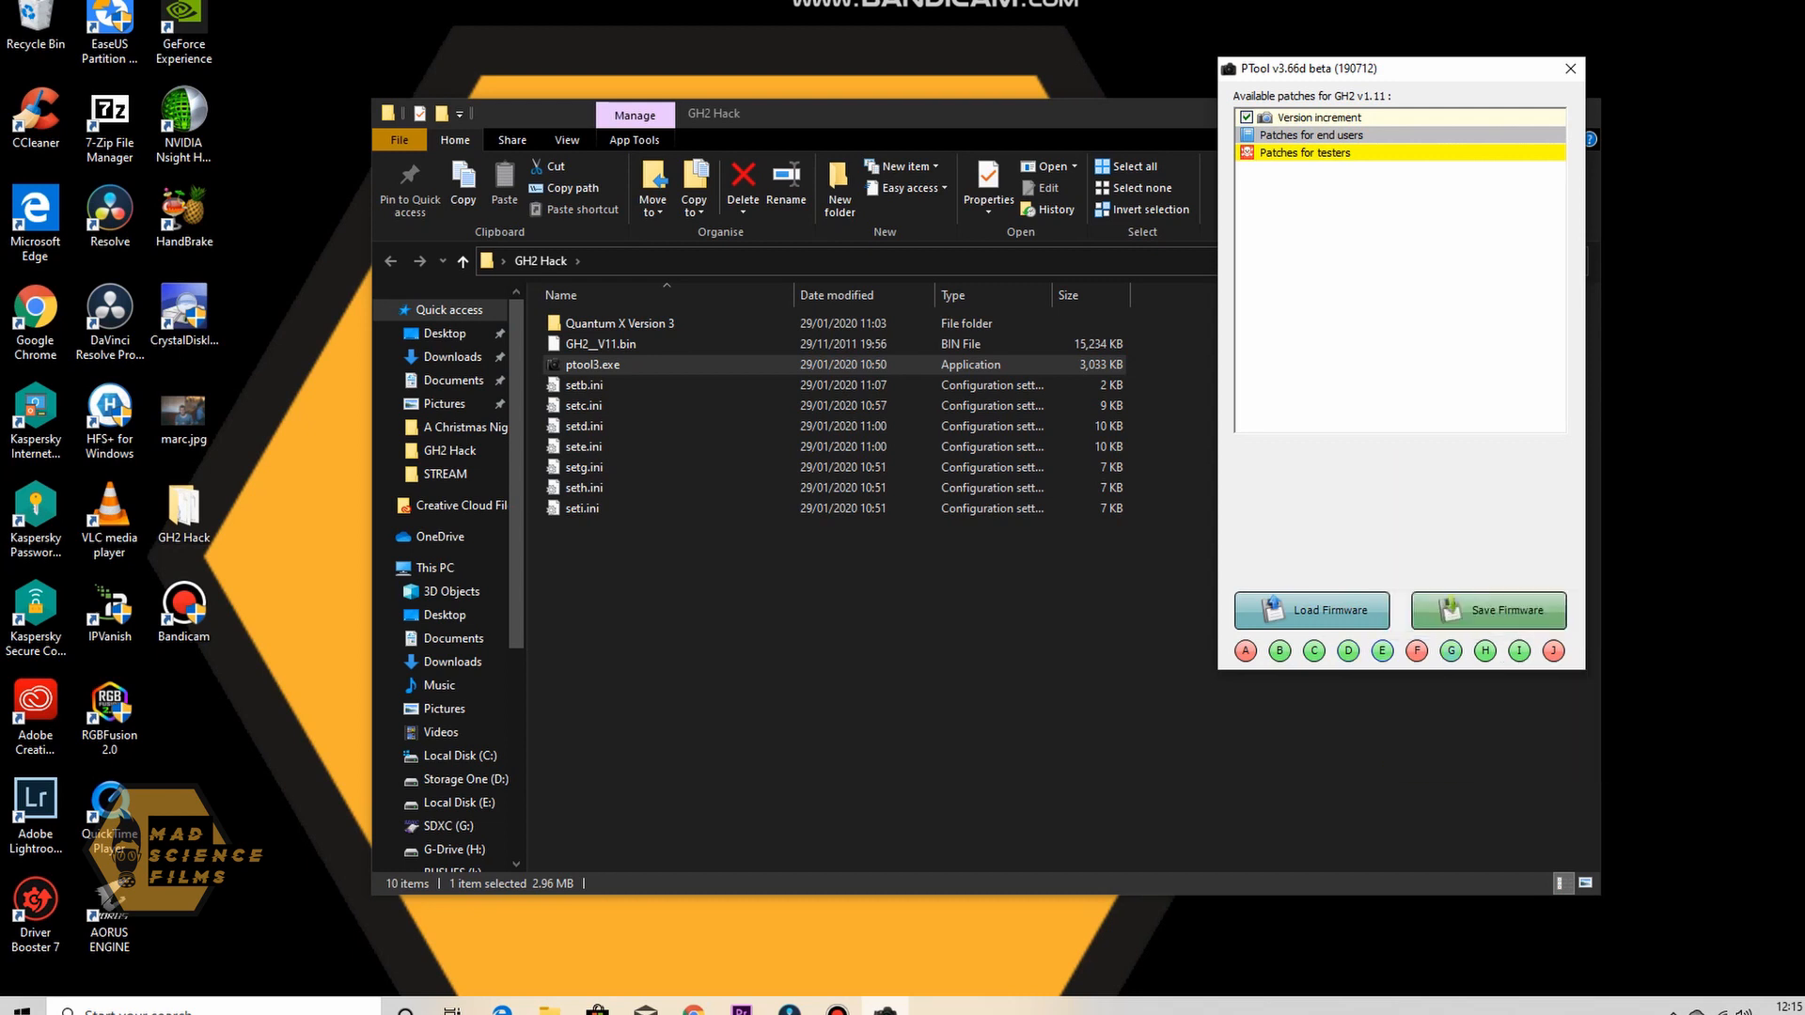
pyautogui.click(1349, 653)
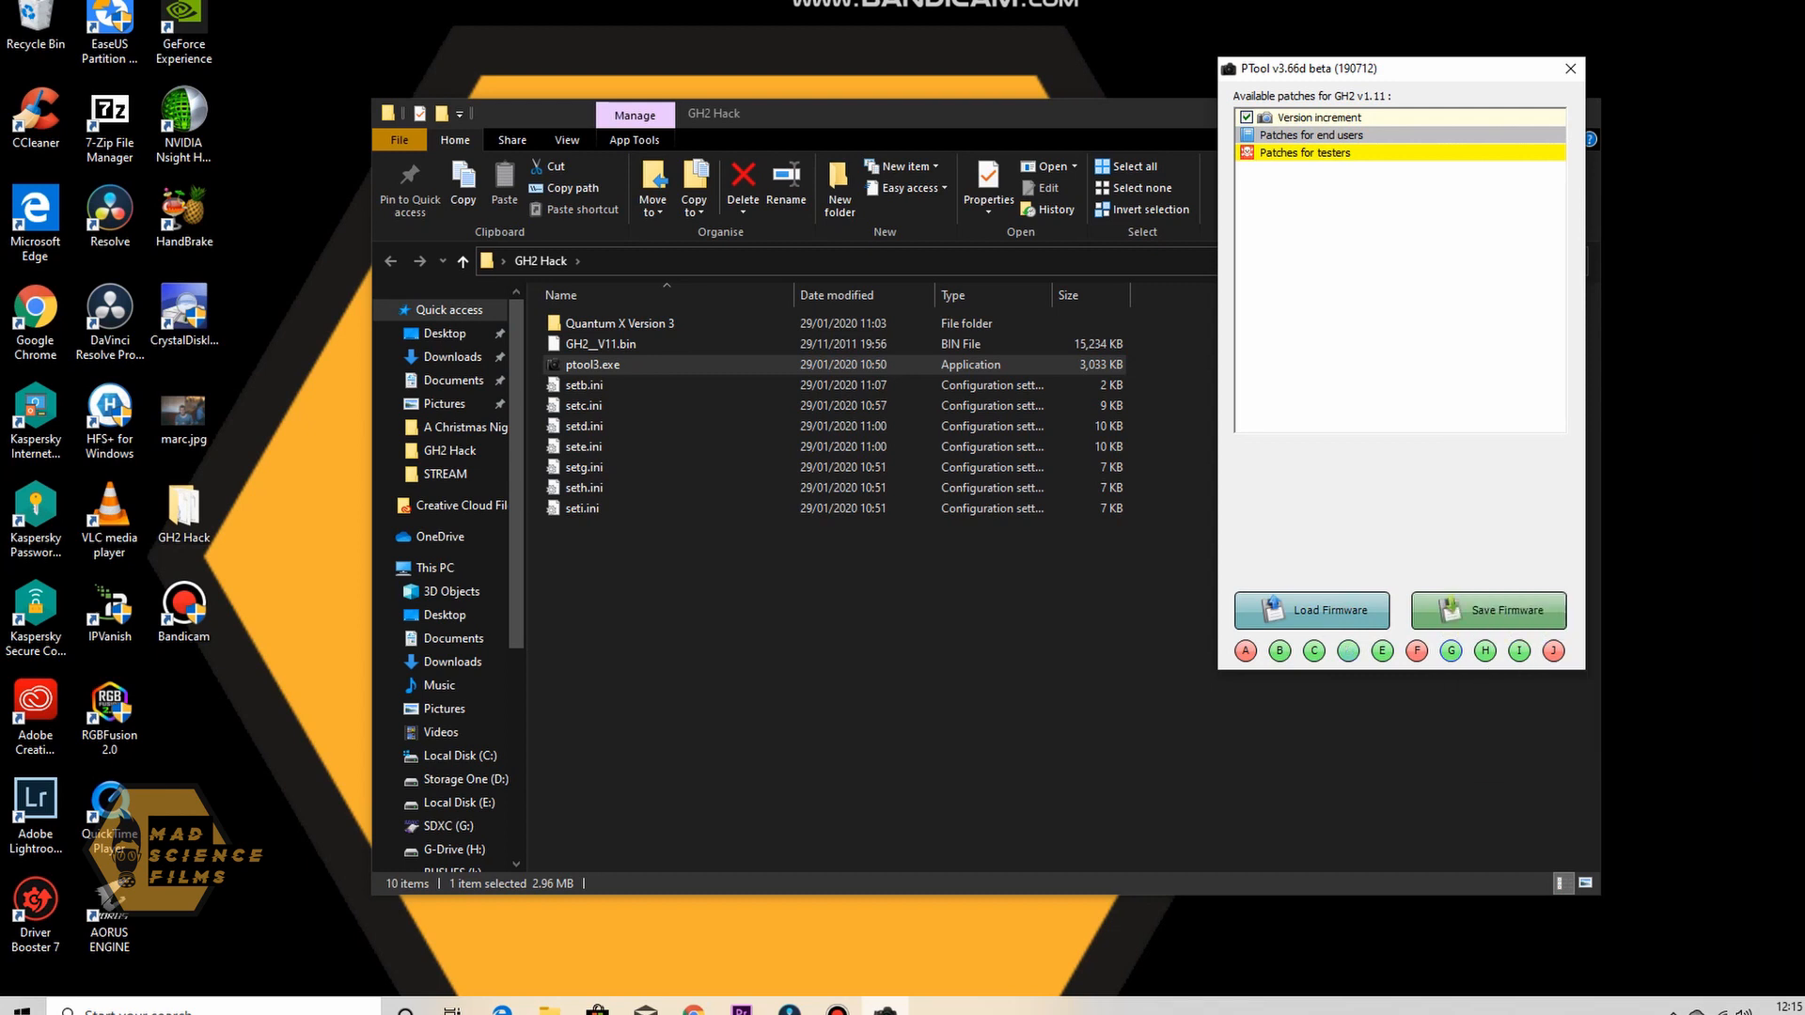
pyautogui.moveTo(1346, 653)
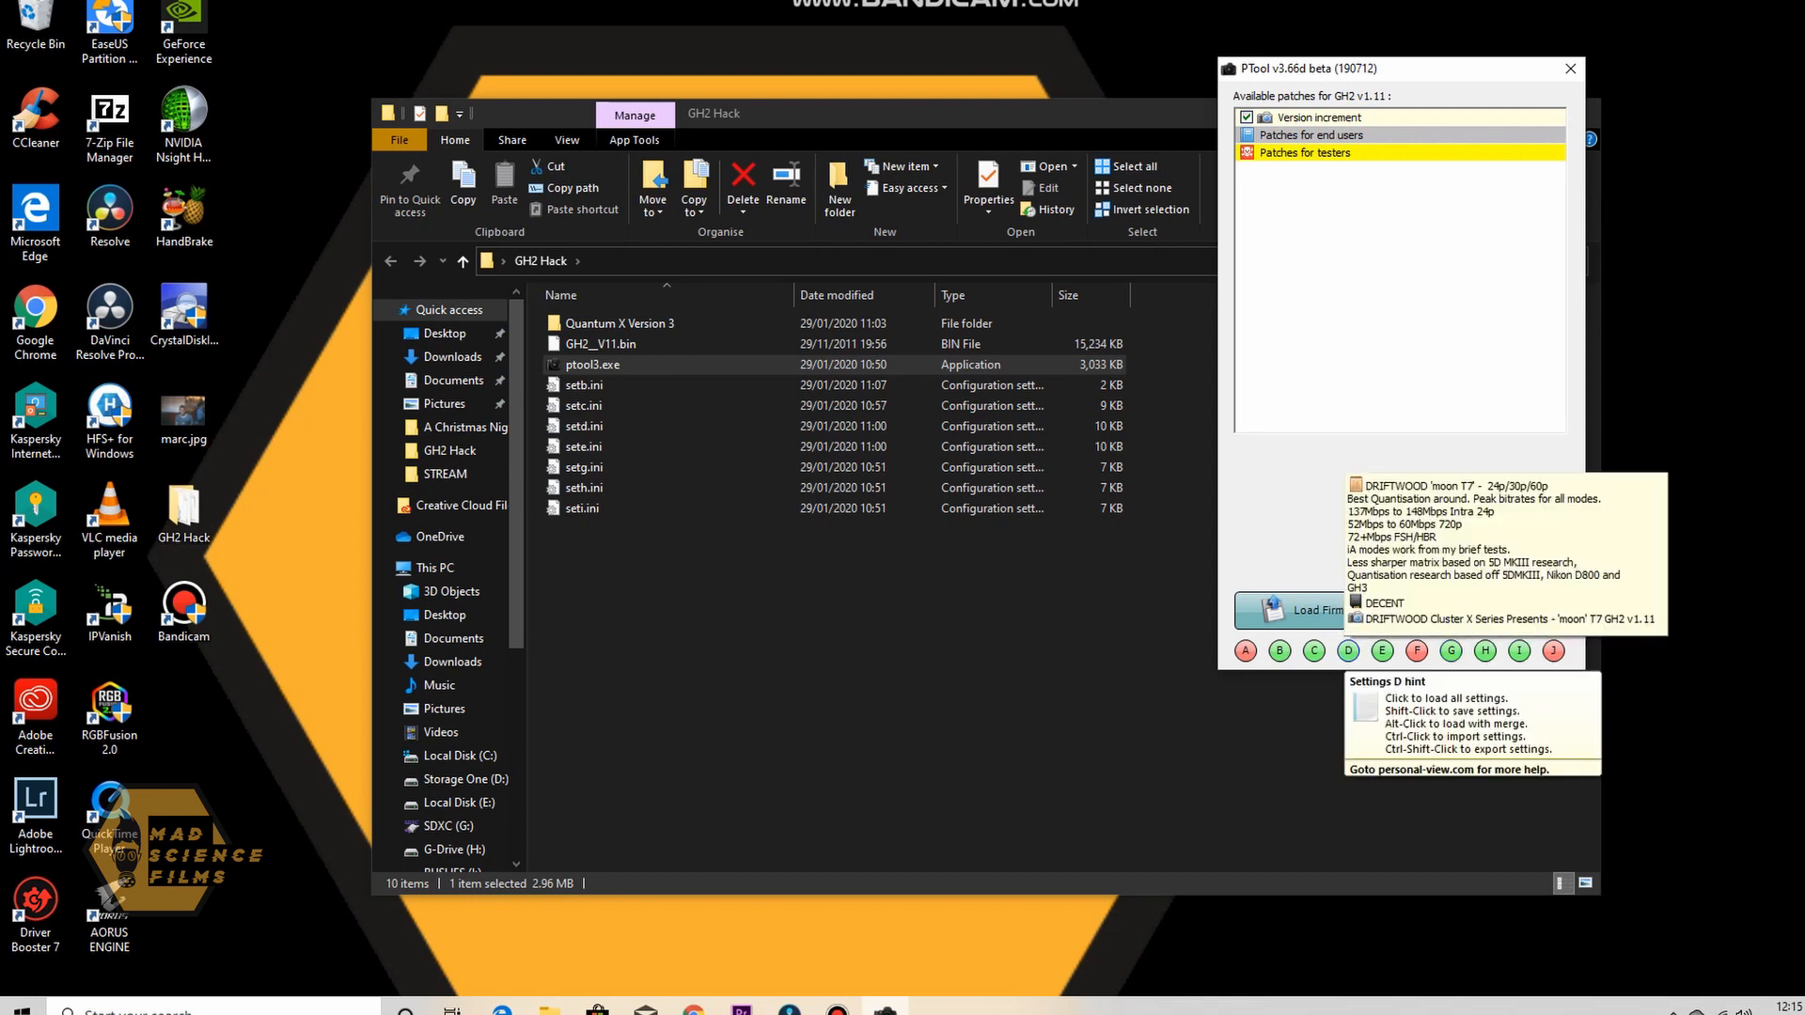
pyautogui.click(1310, 609)
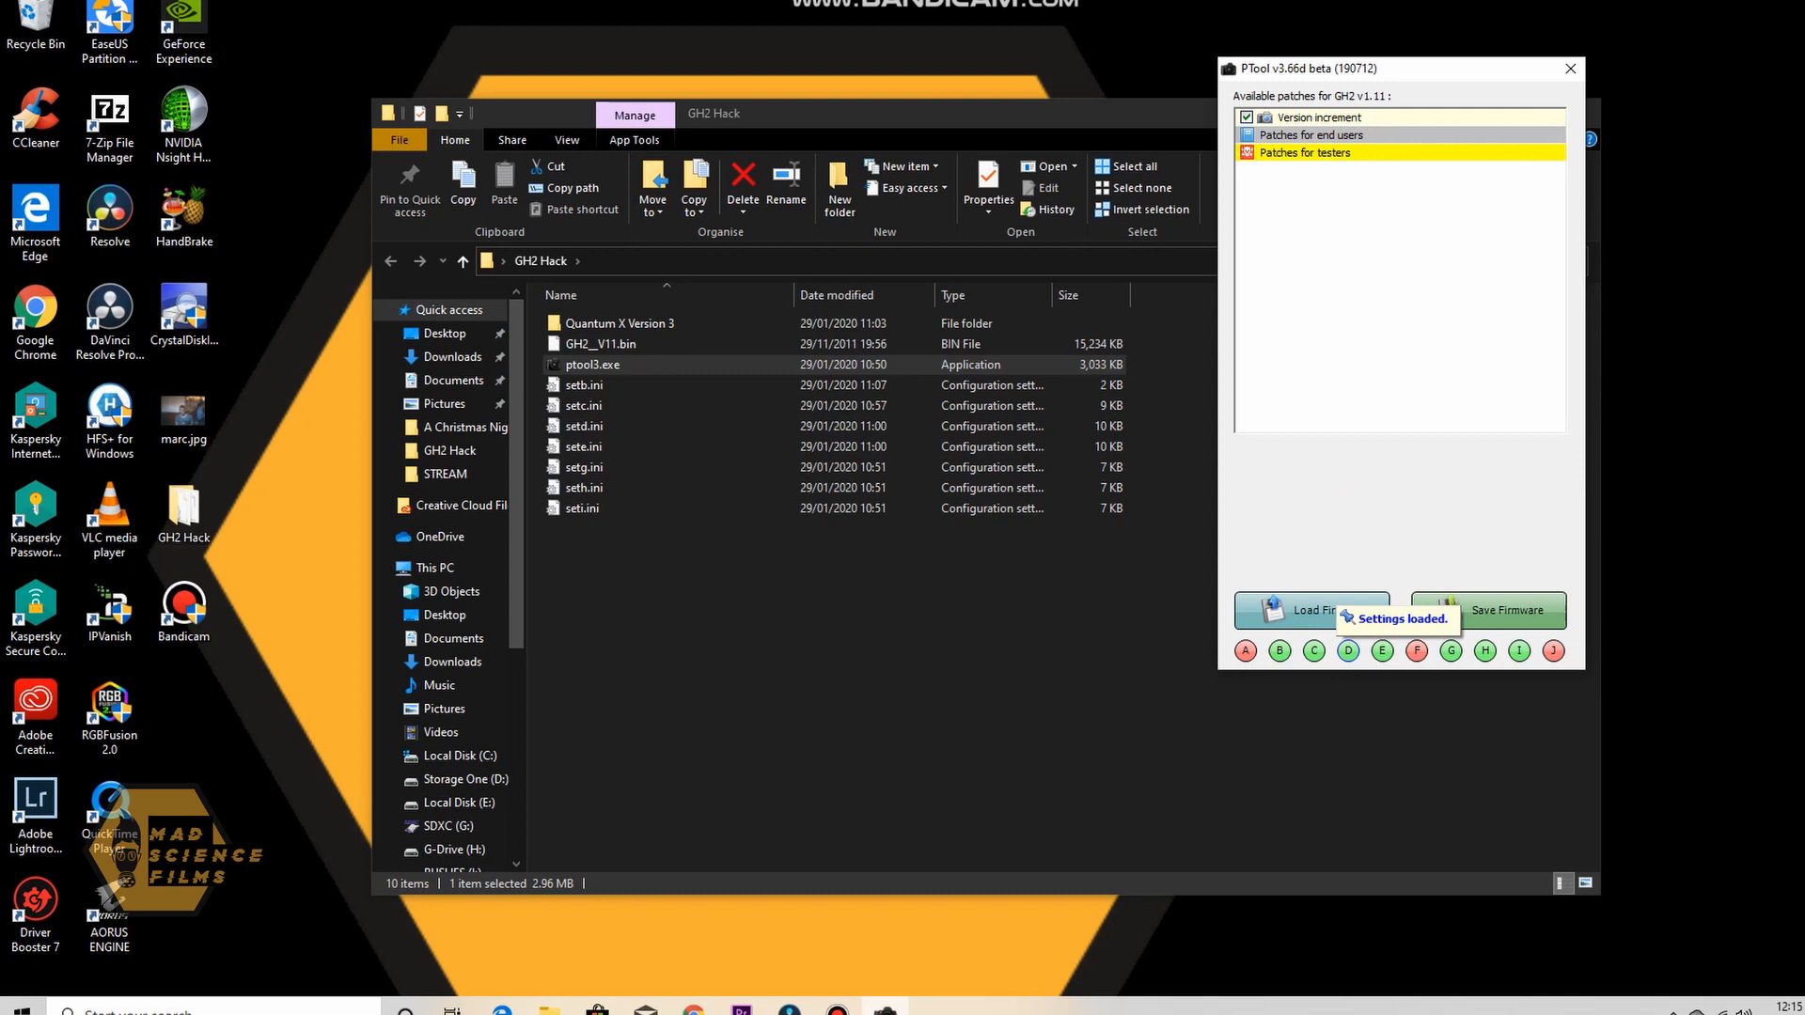
pyautogui.moveTo(1346, 651)
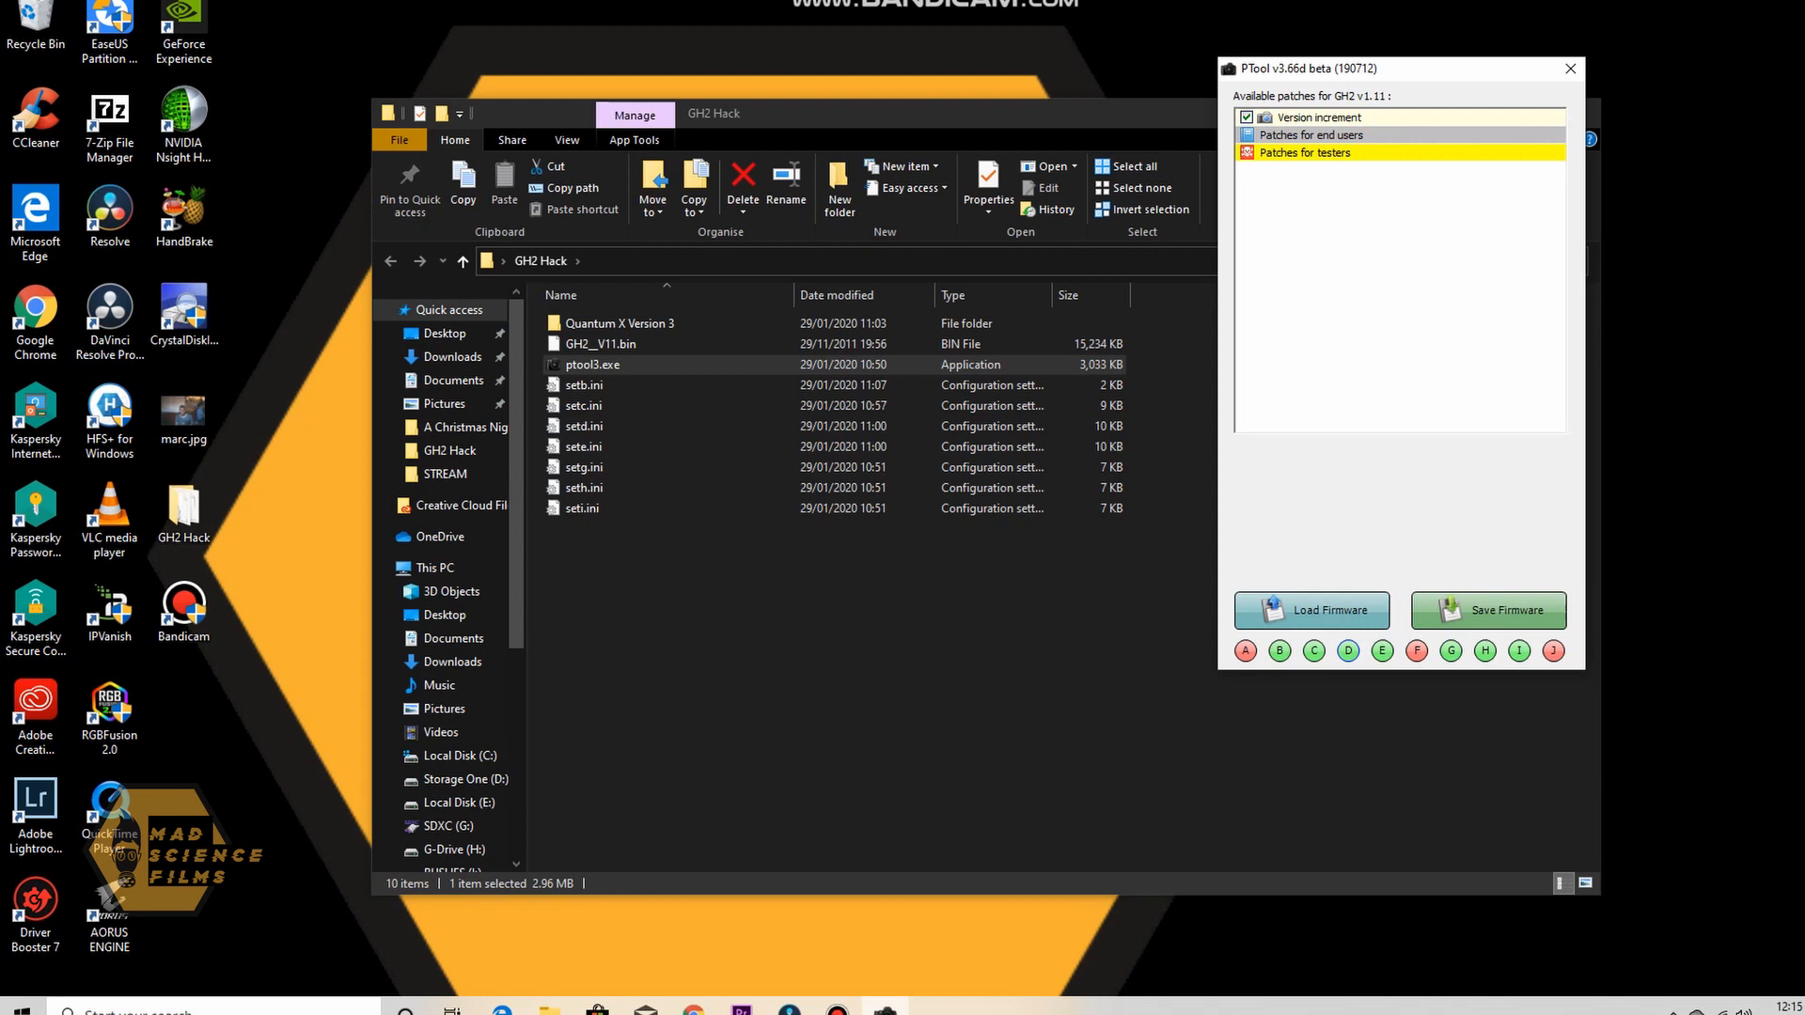
# Expand the end-user patches and inspect the ticked MJPEG and AVCHD Movie Mode patches
pyautogui.click(1311, 135)
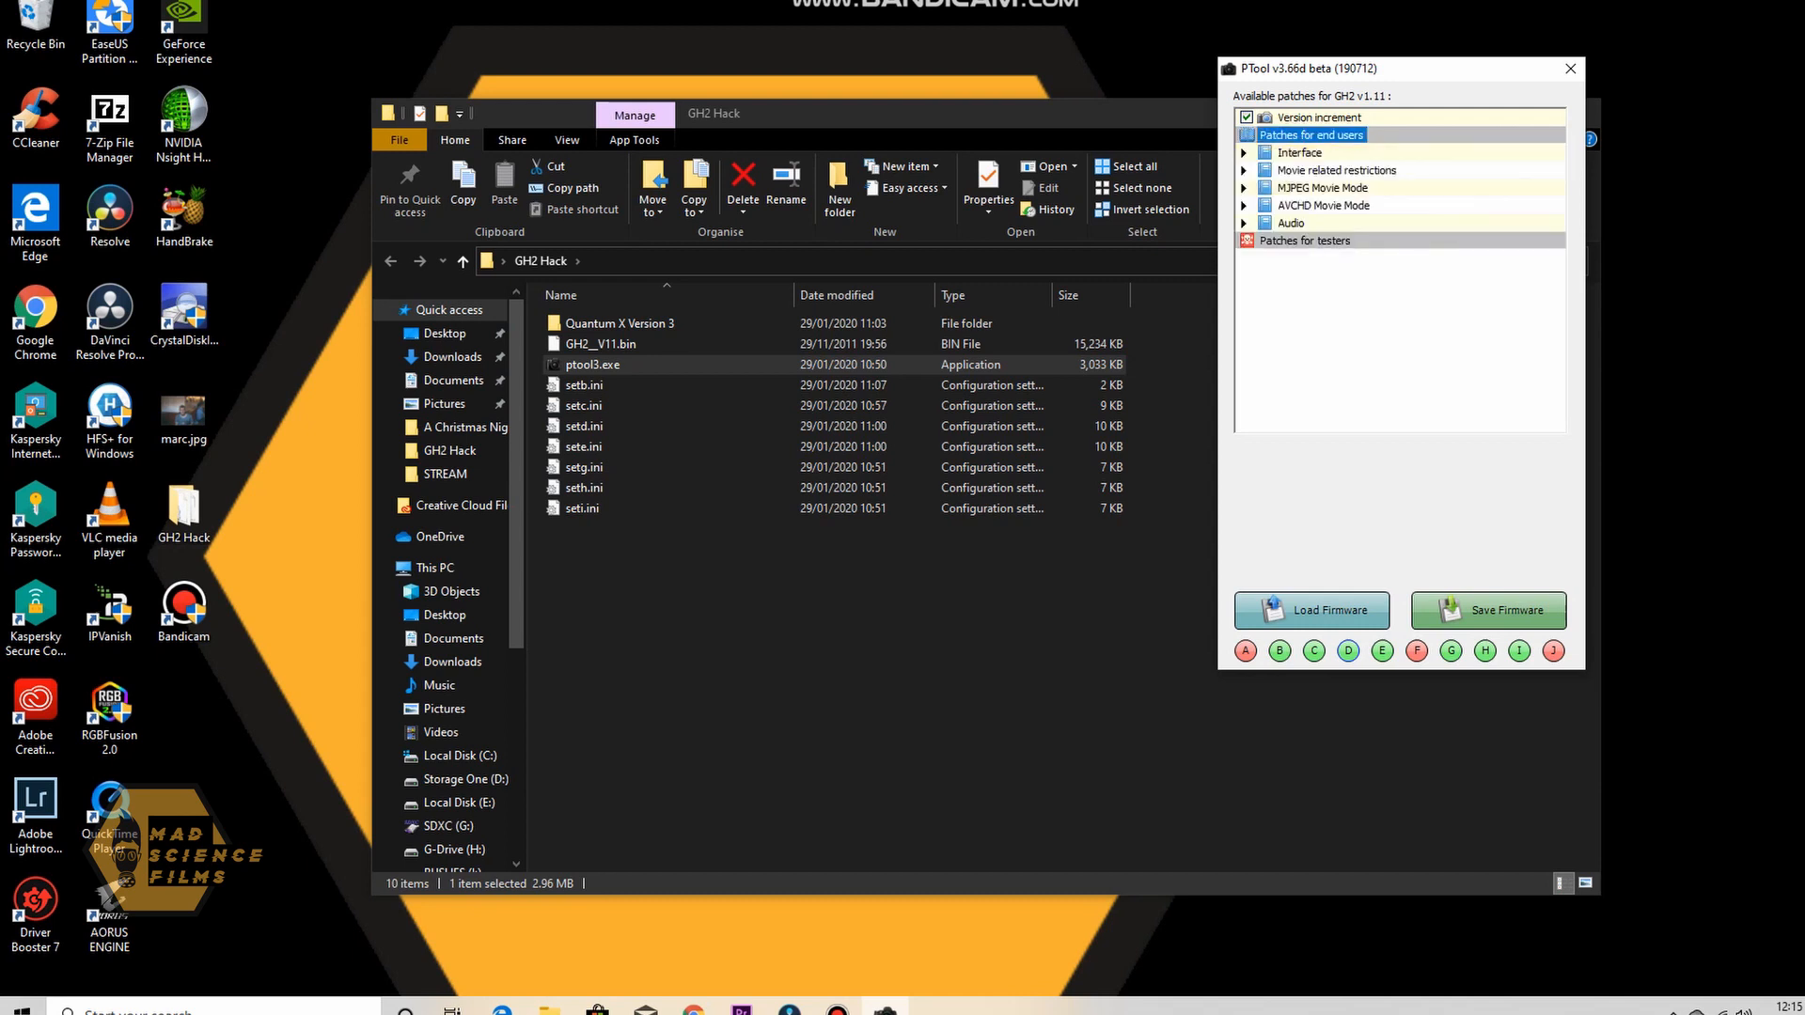
pyautogui.click(1245, 169)
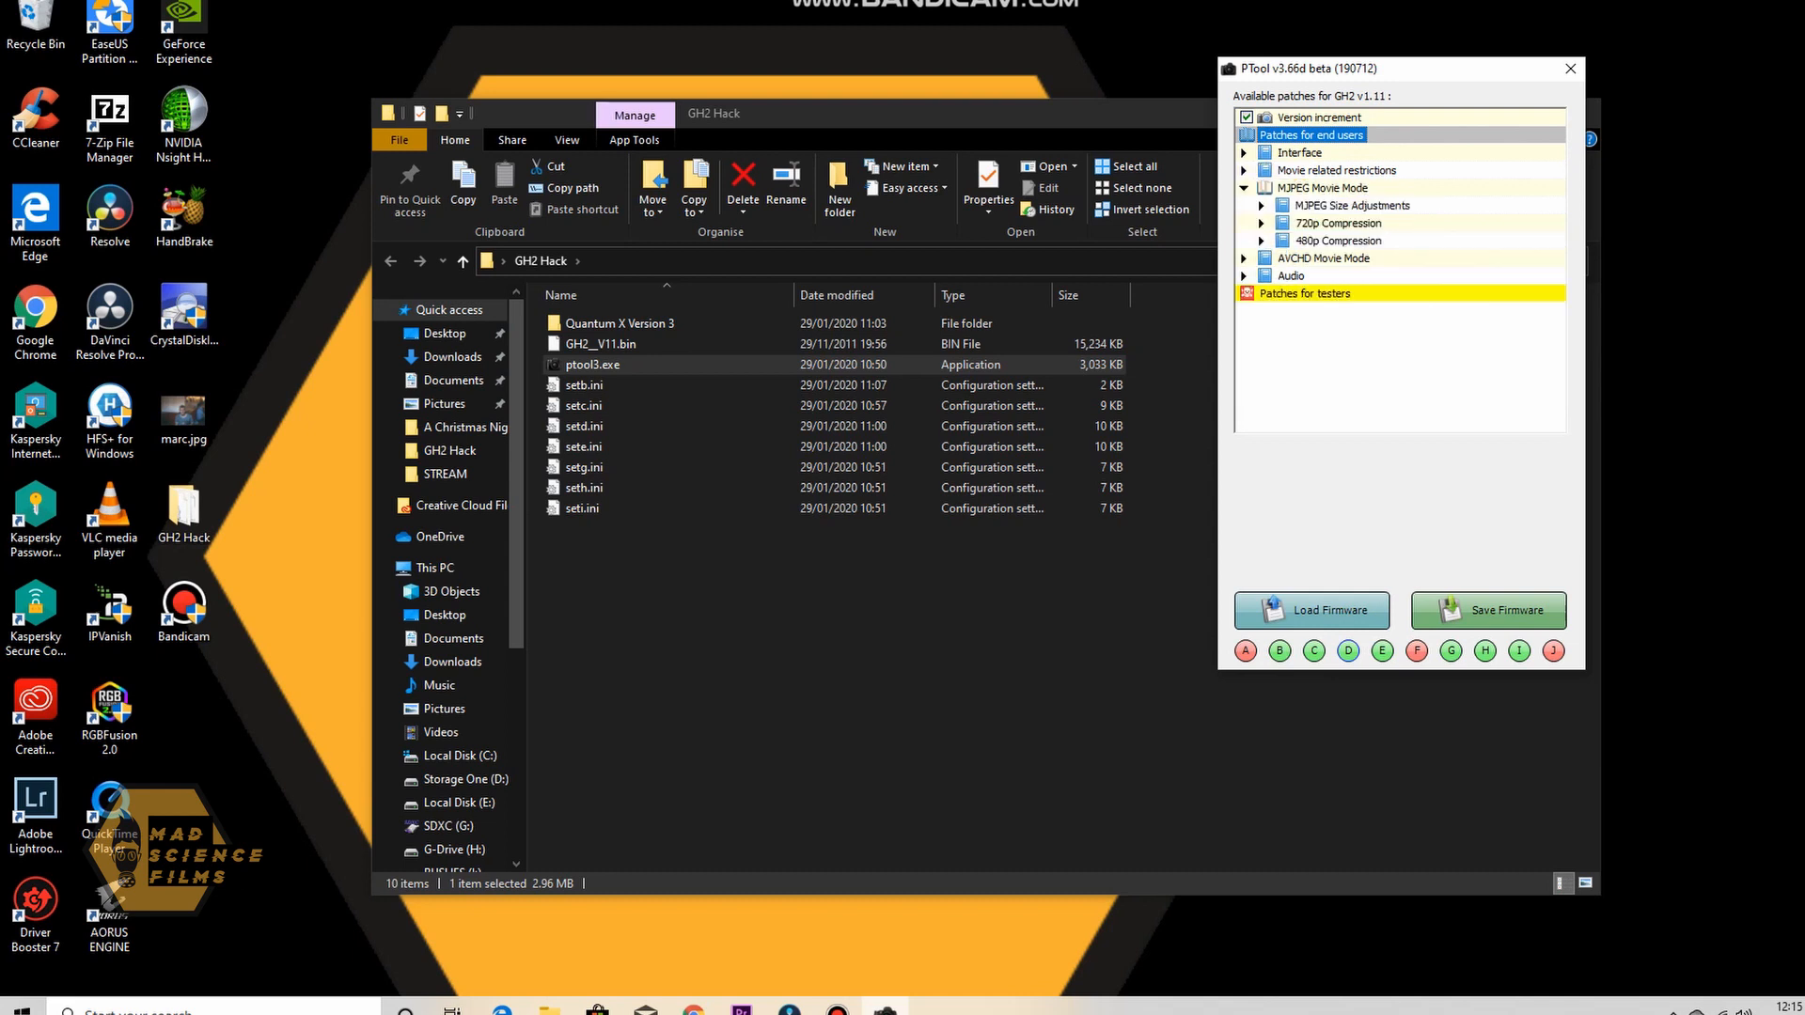
pyautogui.click(1243, 188)
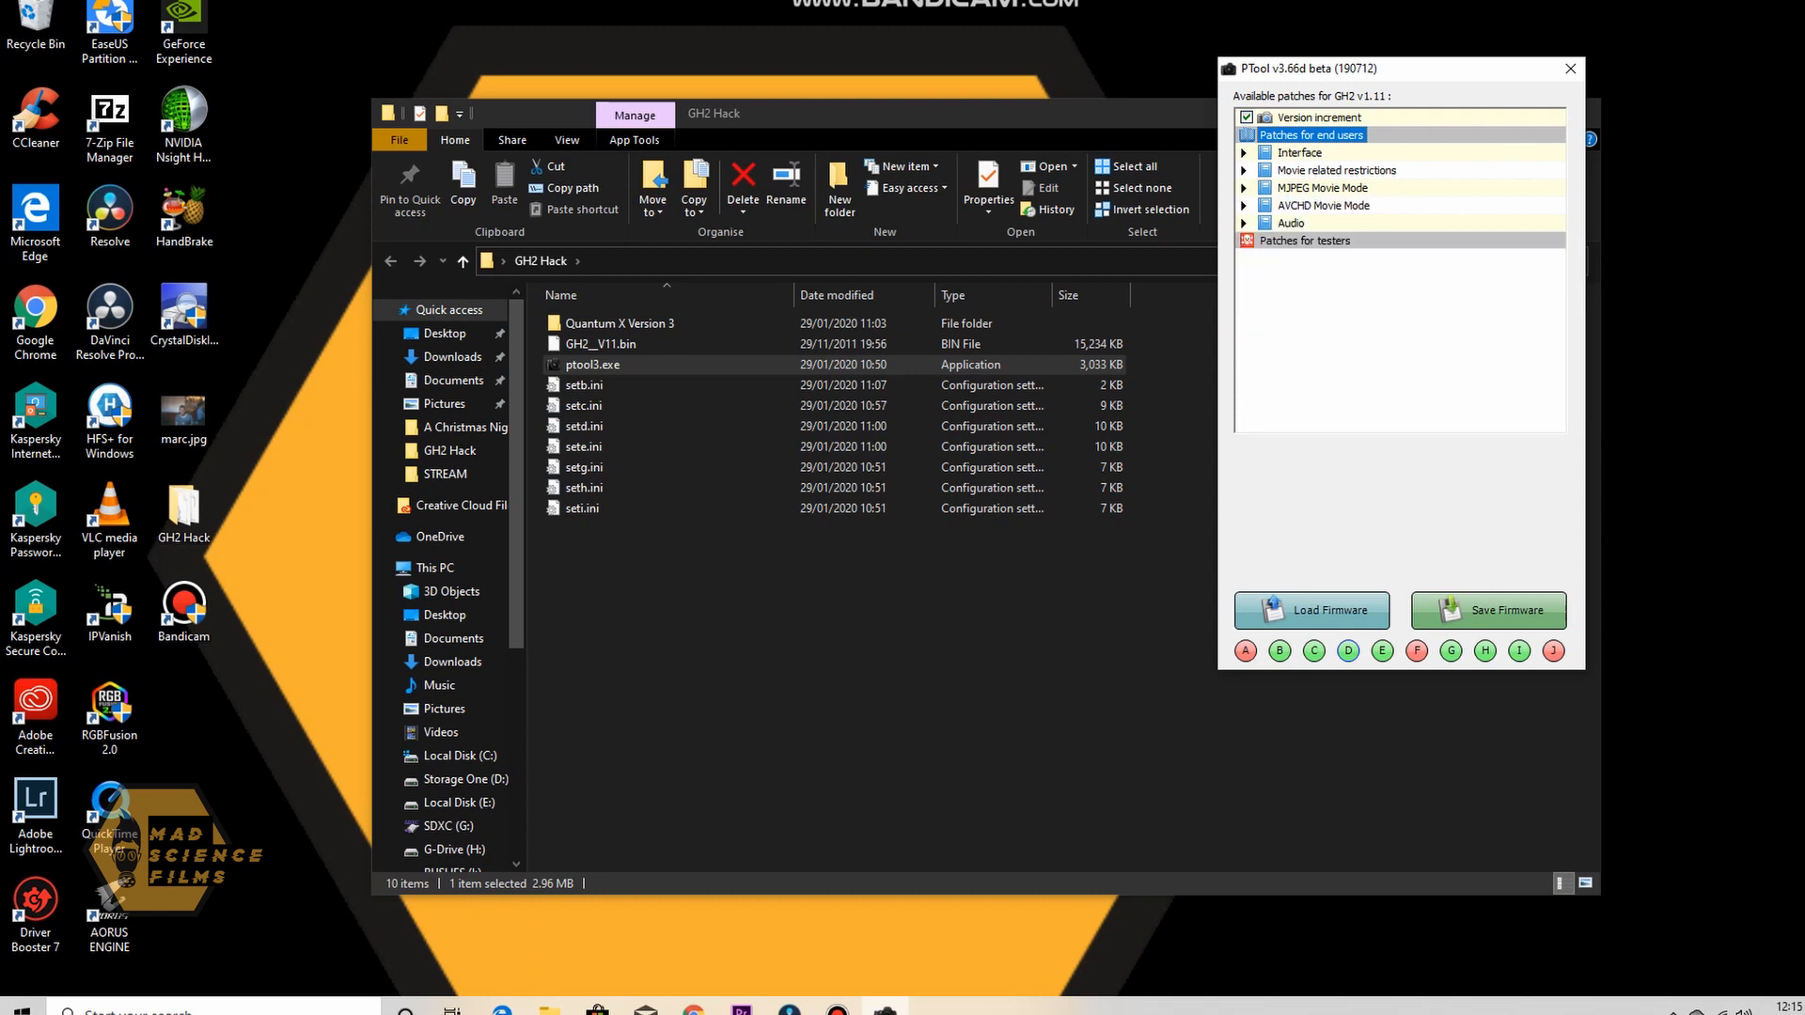
pyautogui.click(1245, 205)
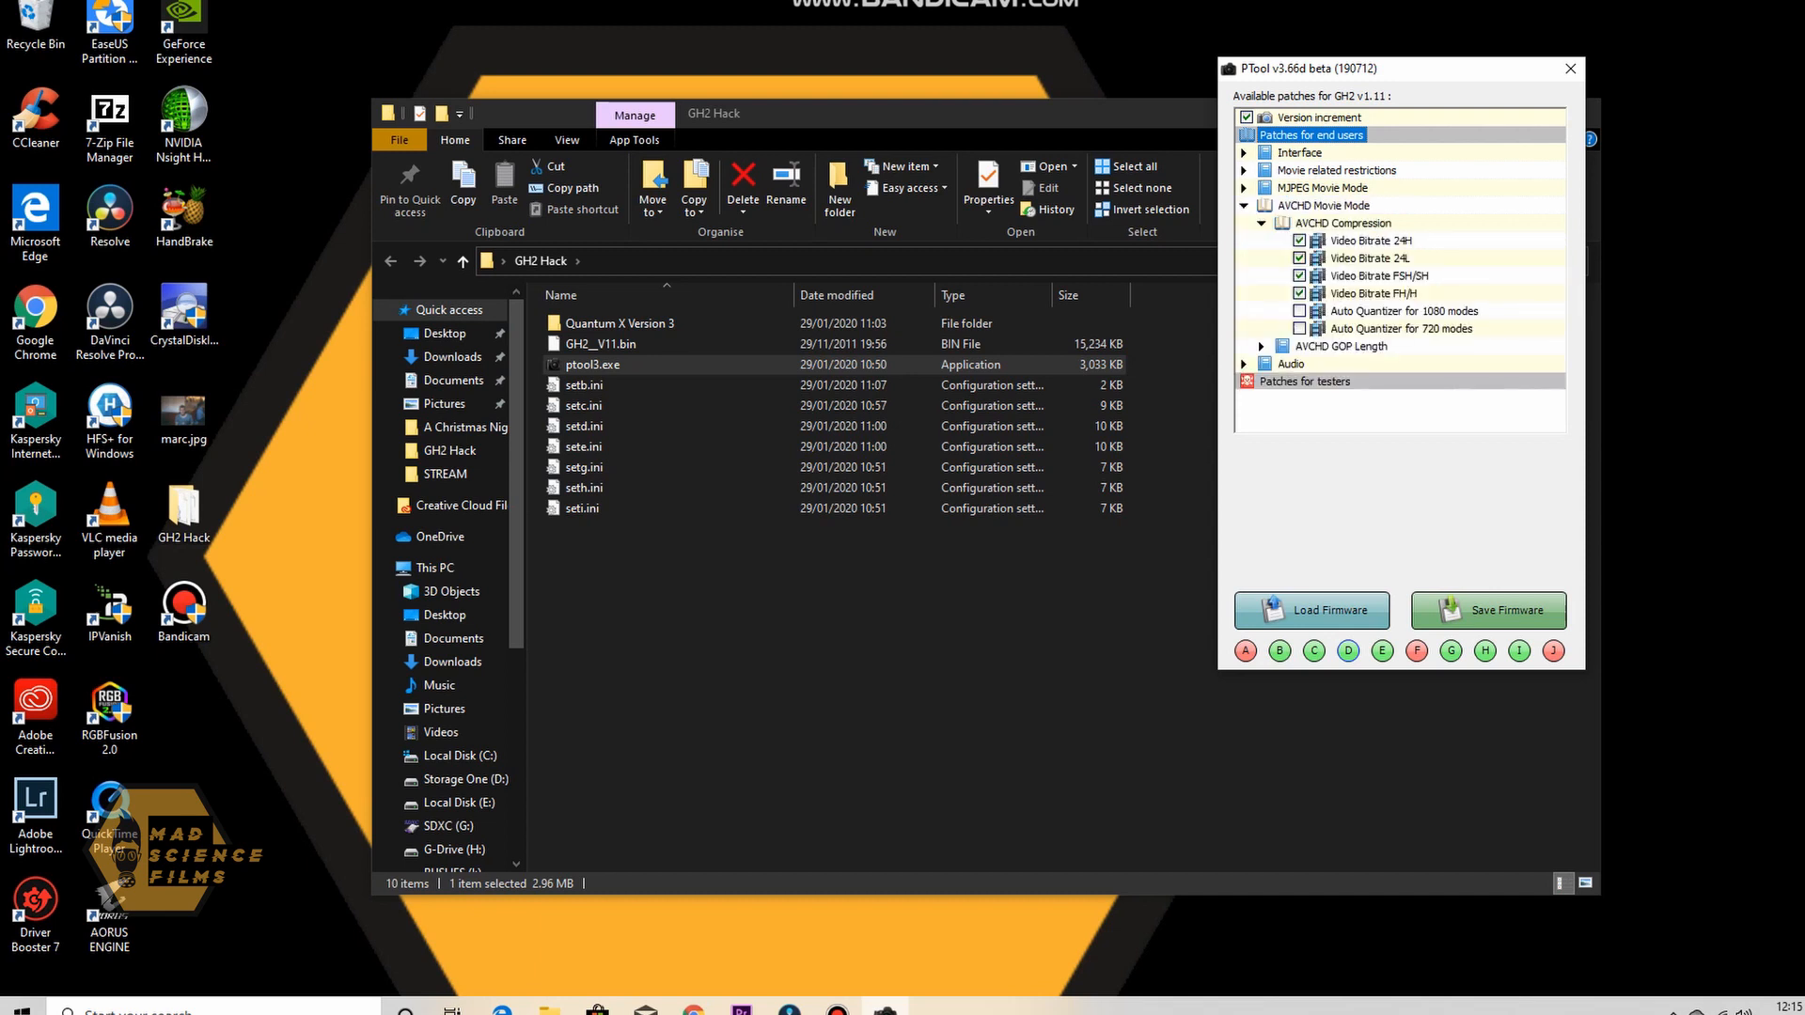
pyautogui.click(1245, 205)
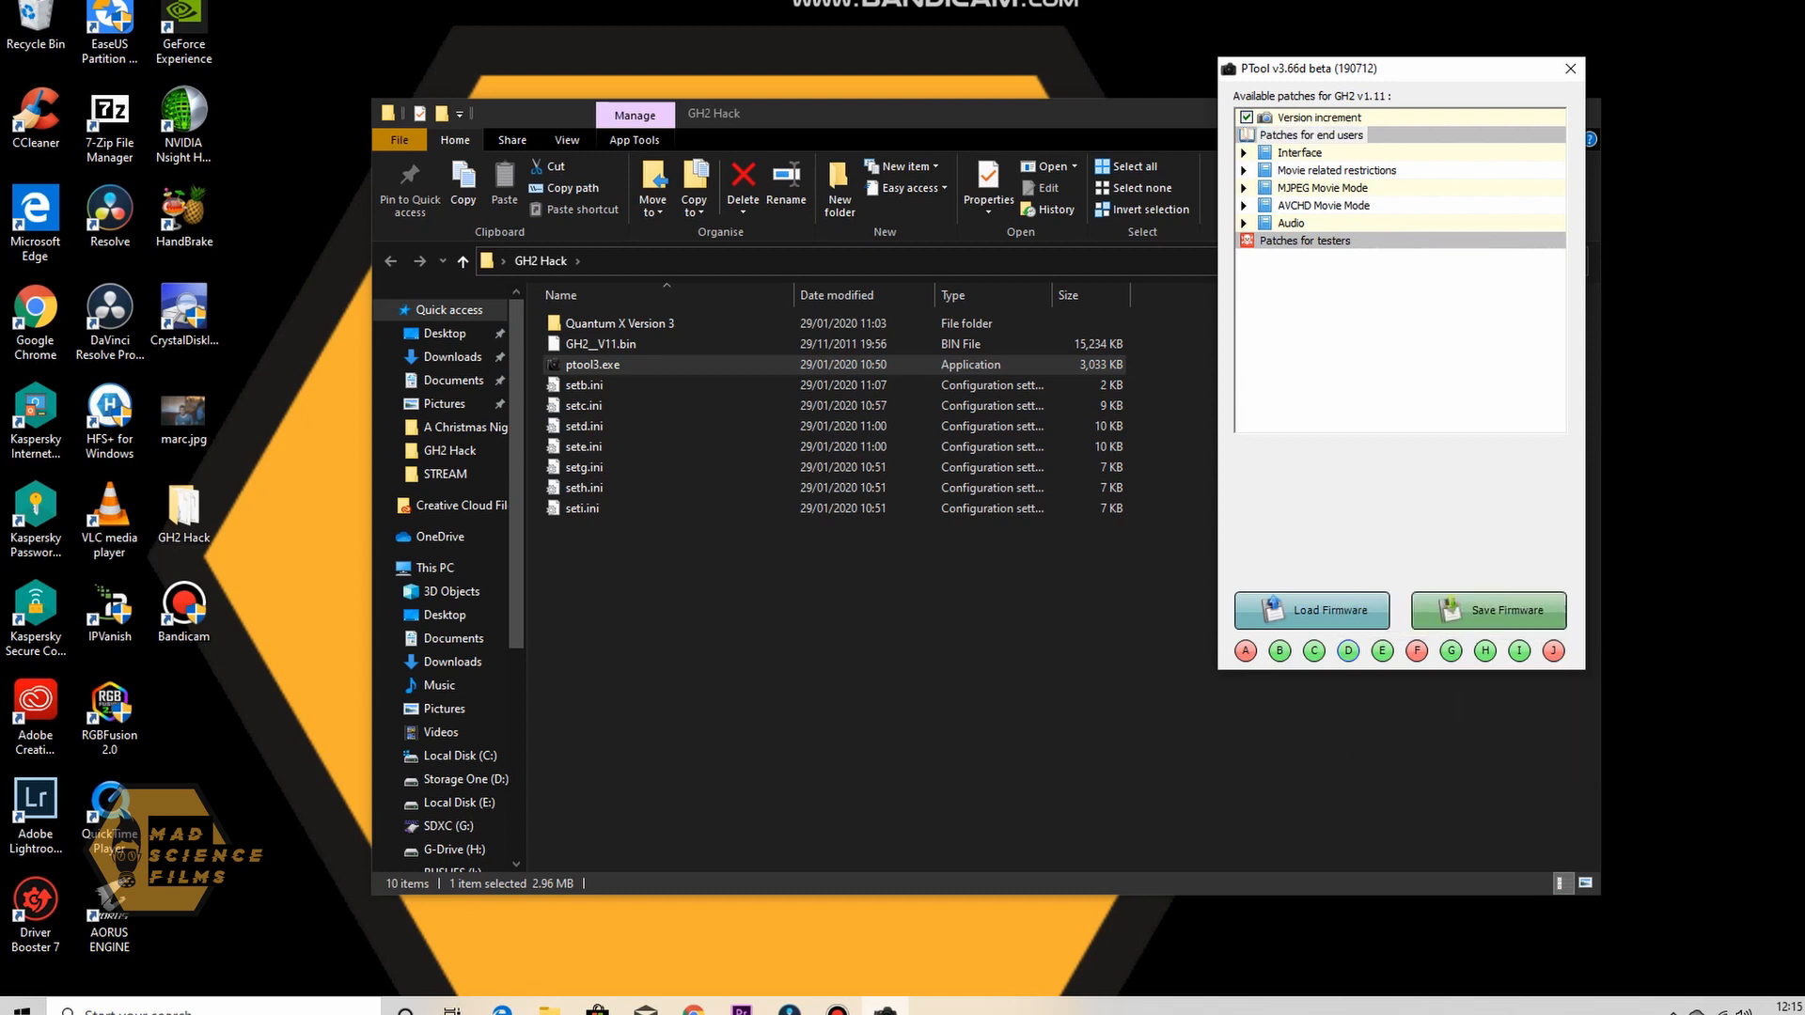
# Save the patched firmware as GH2_V13.bin in the GH2 Hack folder
pyautogui.click(1488, 609)
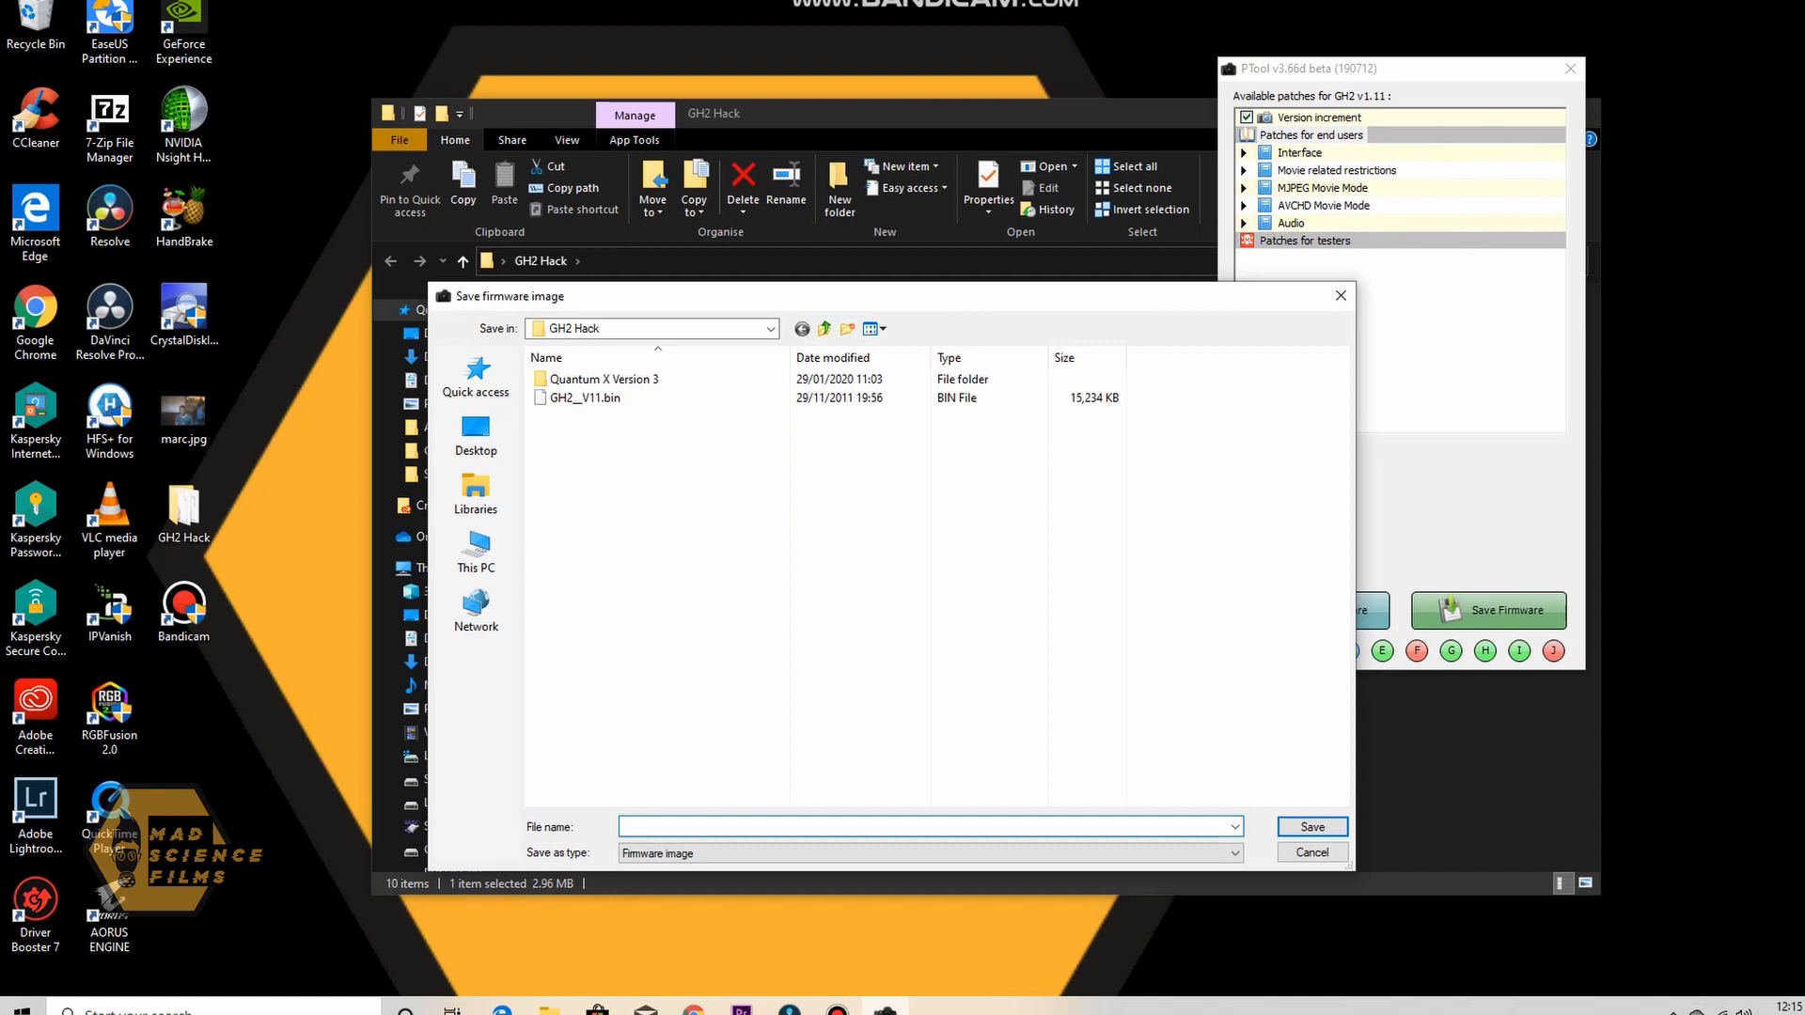
pyautogui.click(585, 397)
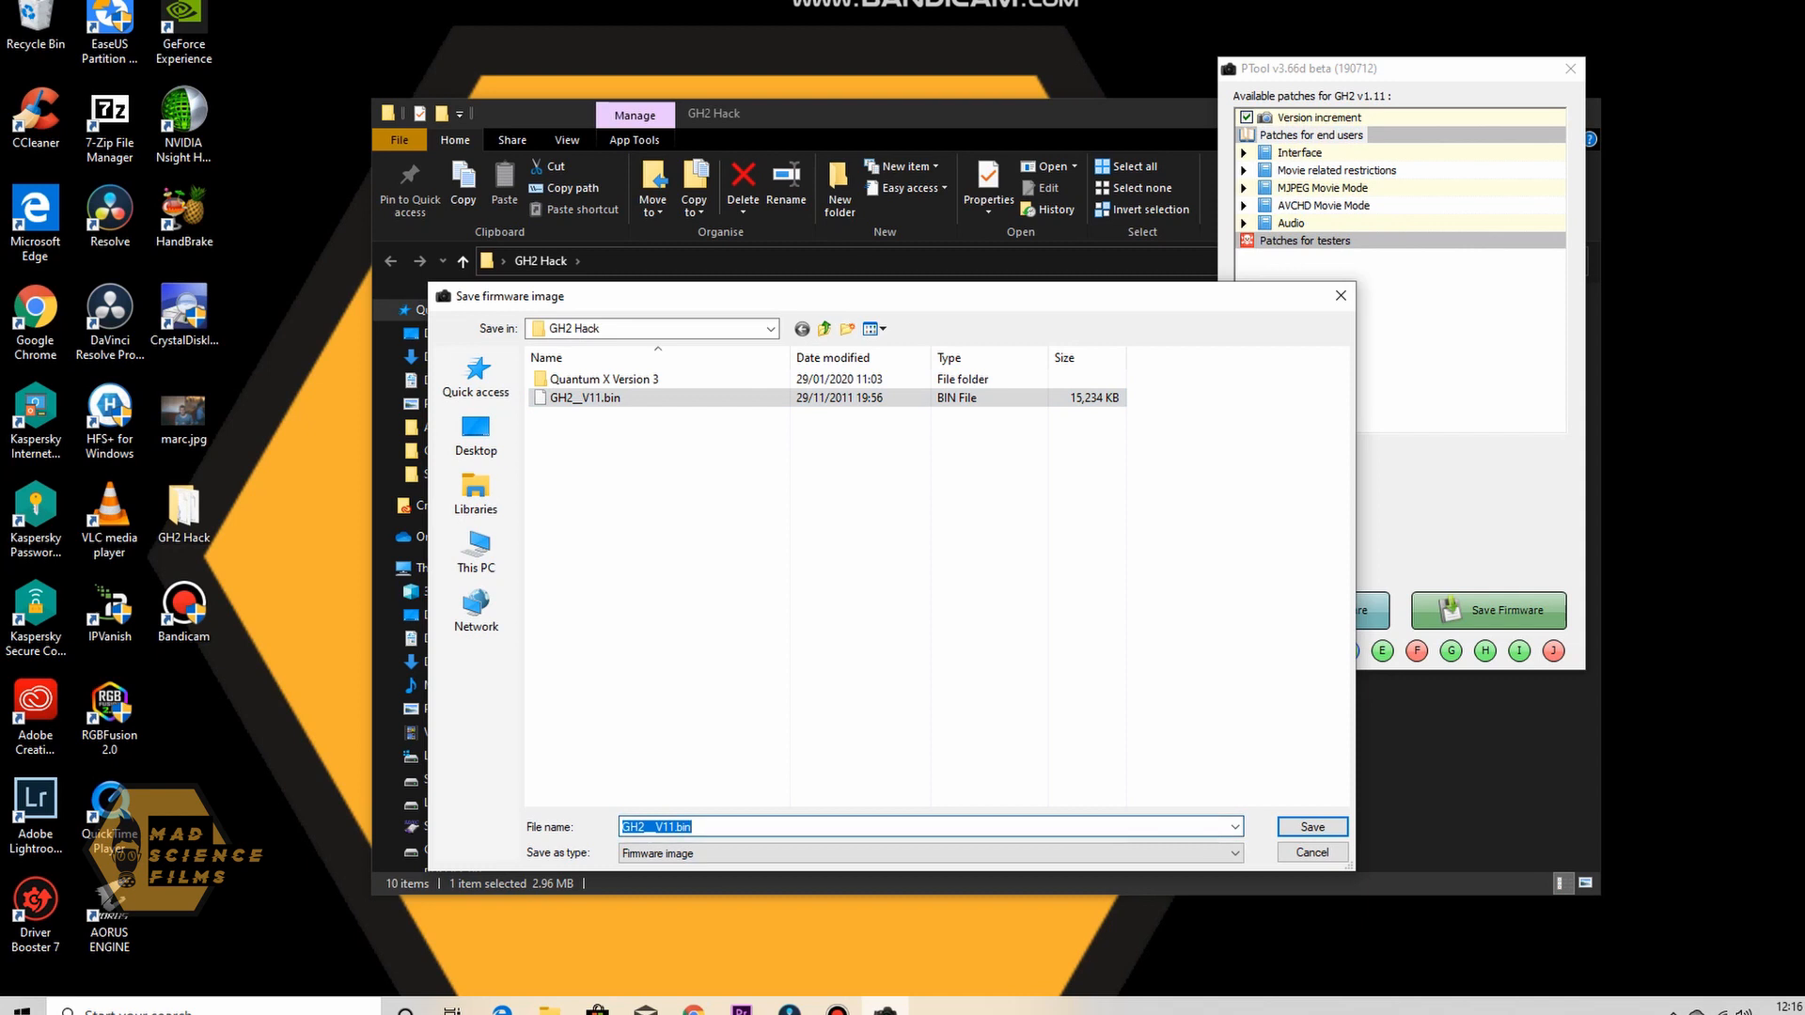
pyautogui.moveTo(585, 397)
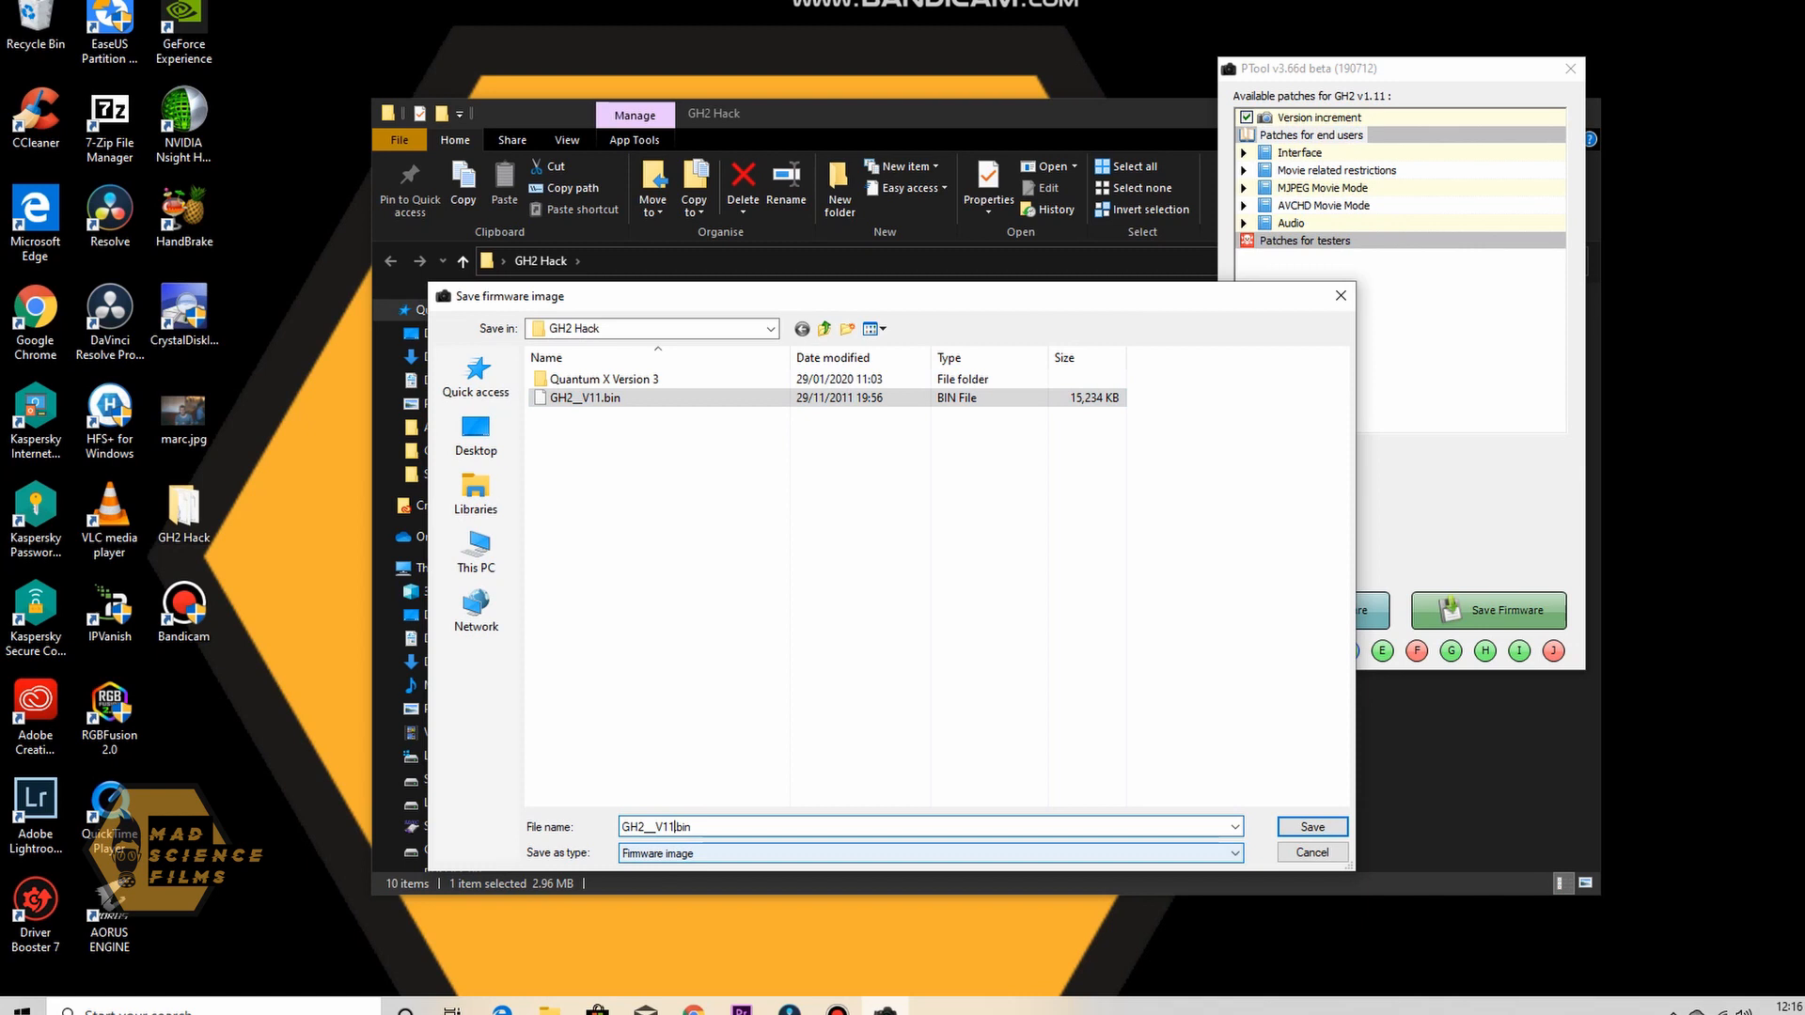
pyautogui.write('.')
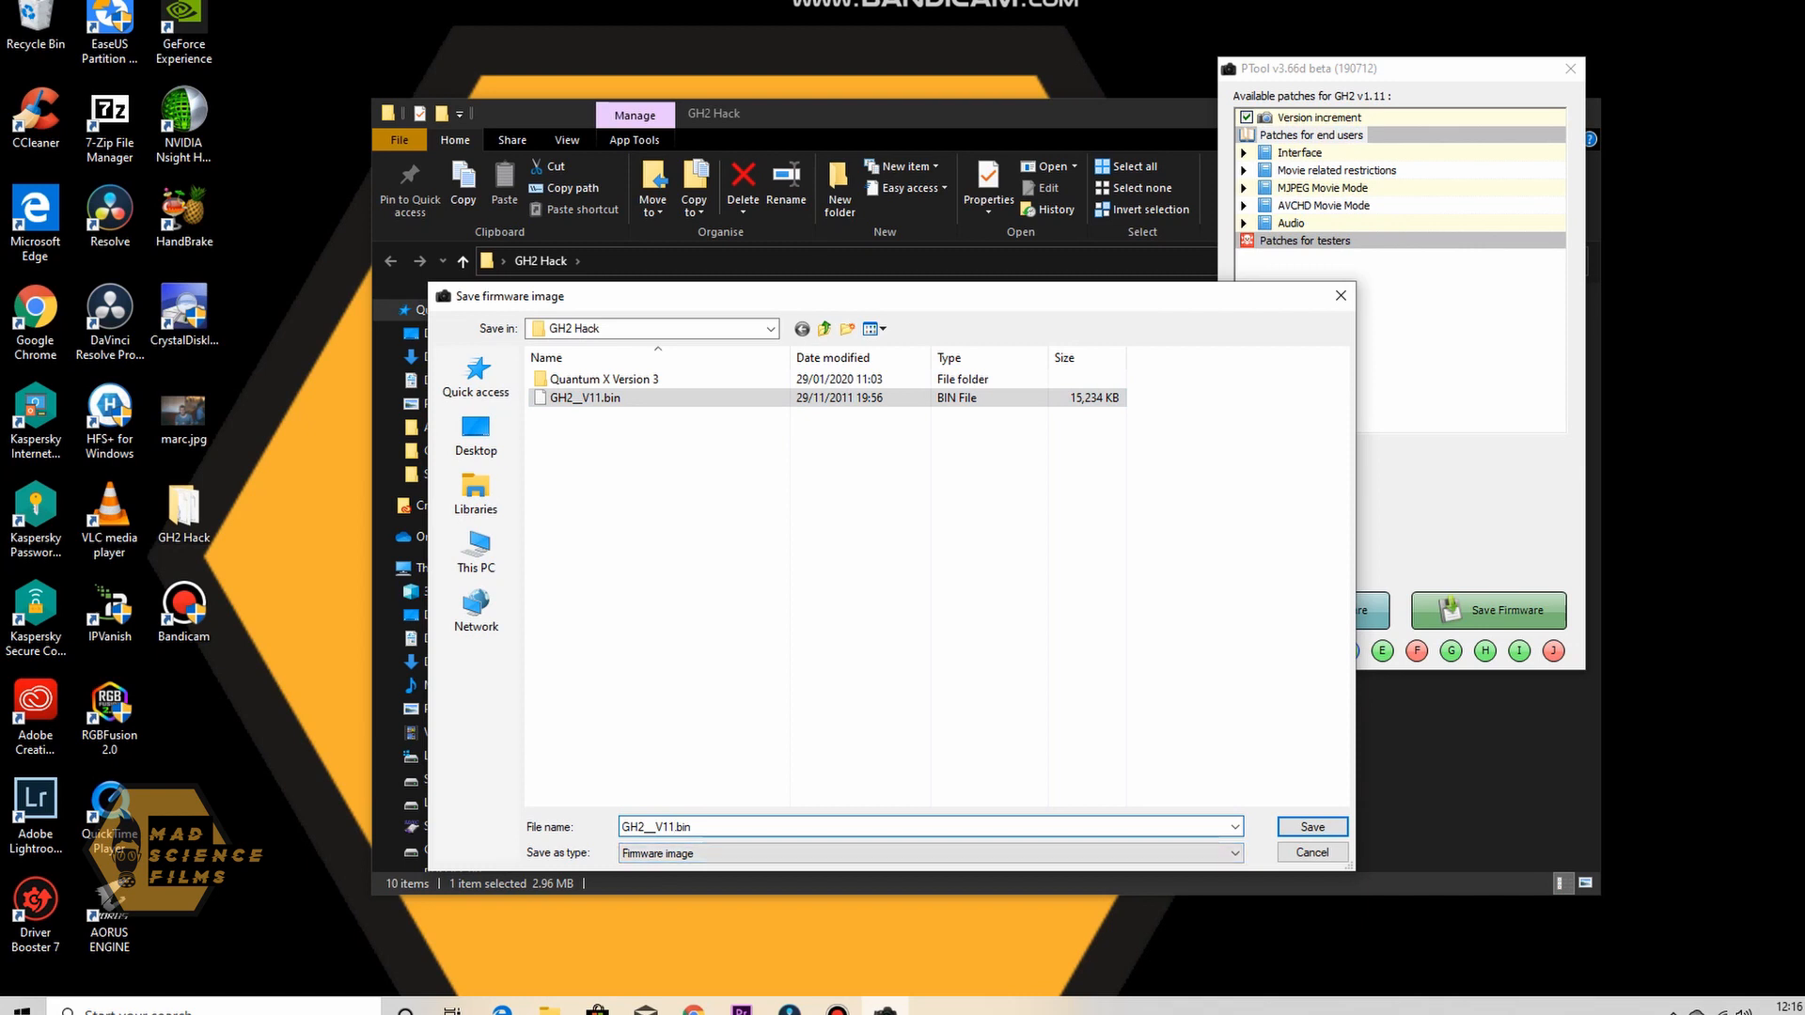
pyautogui.moveTo(603, 378)
pyautogui.write('3')
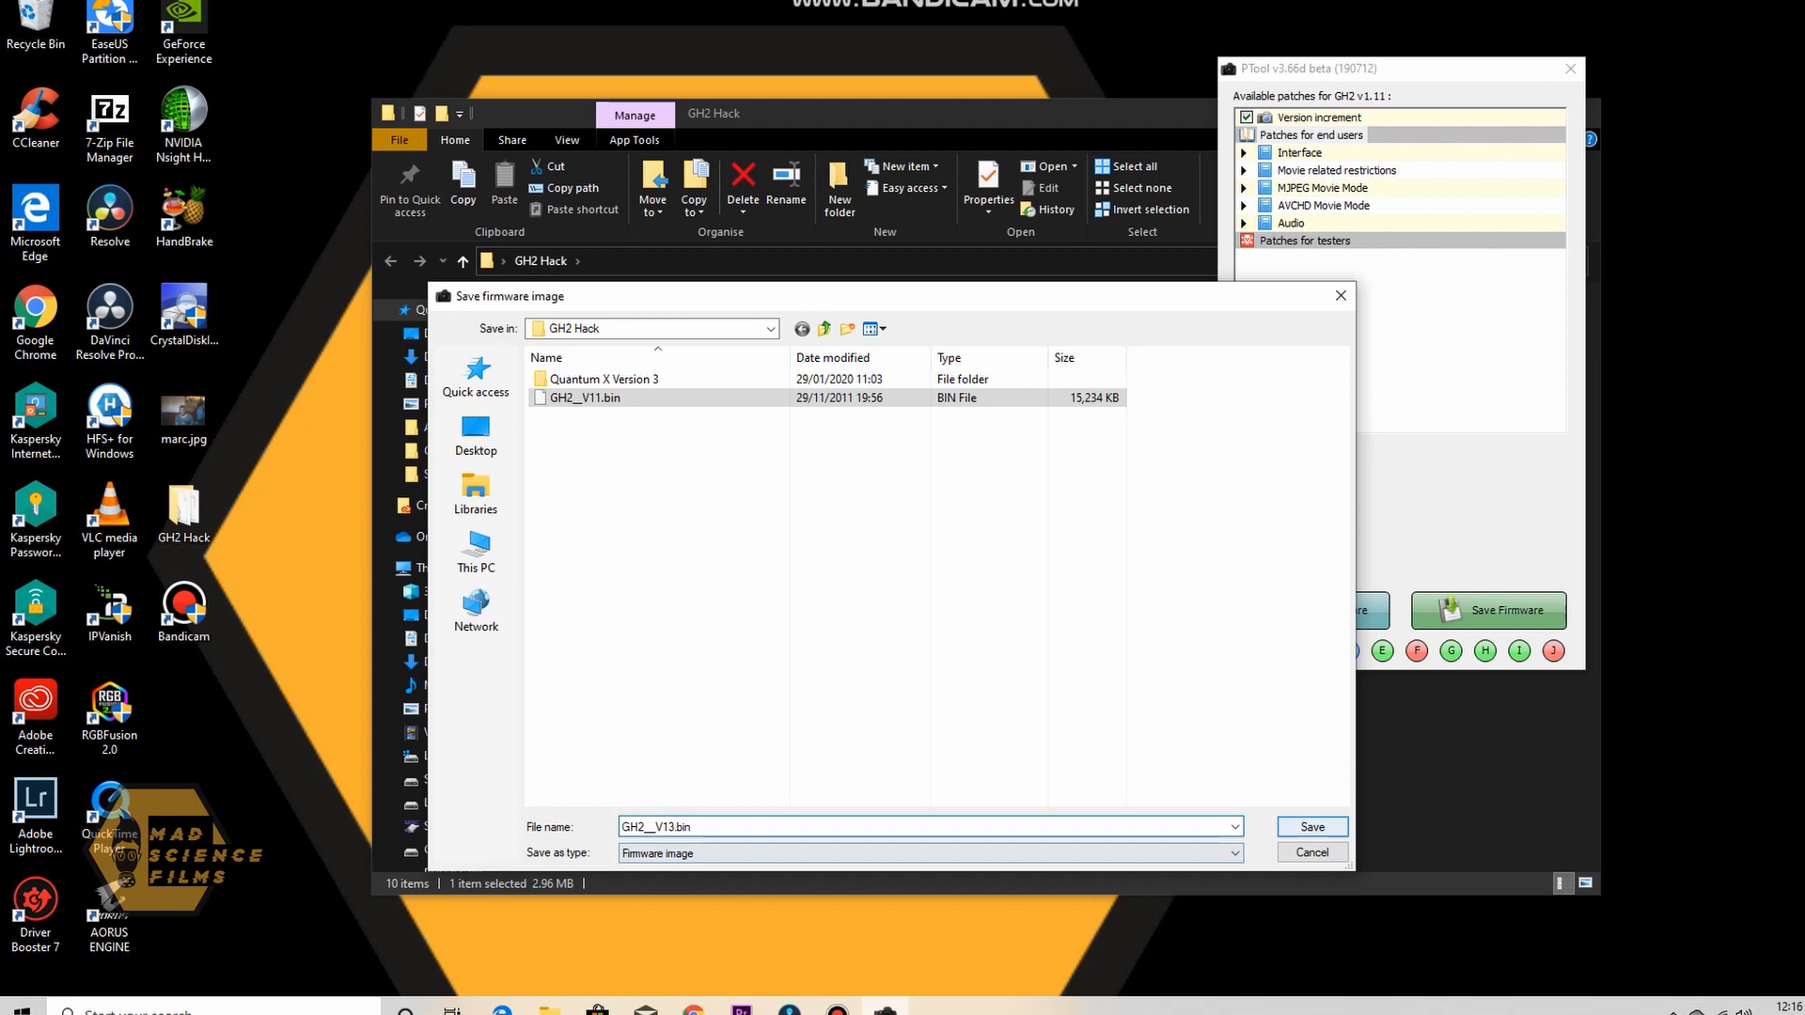
pyautogui.click(1310, 827)
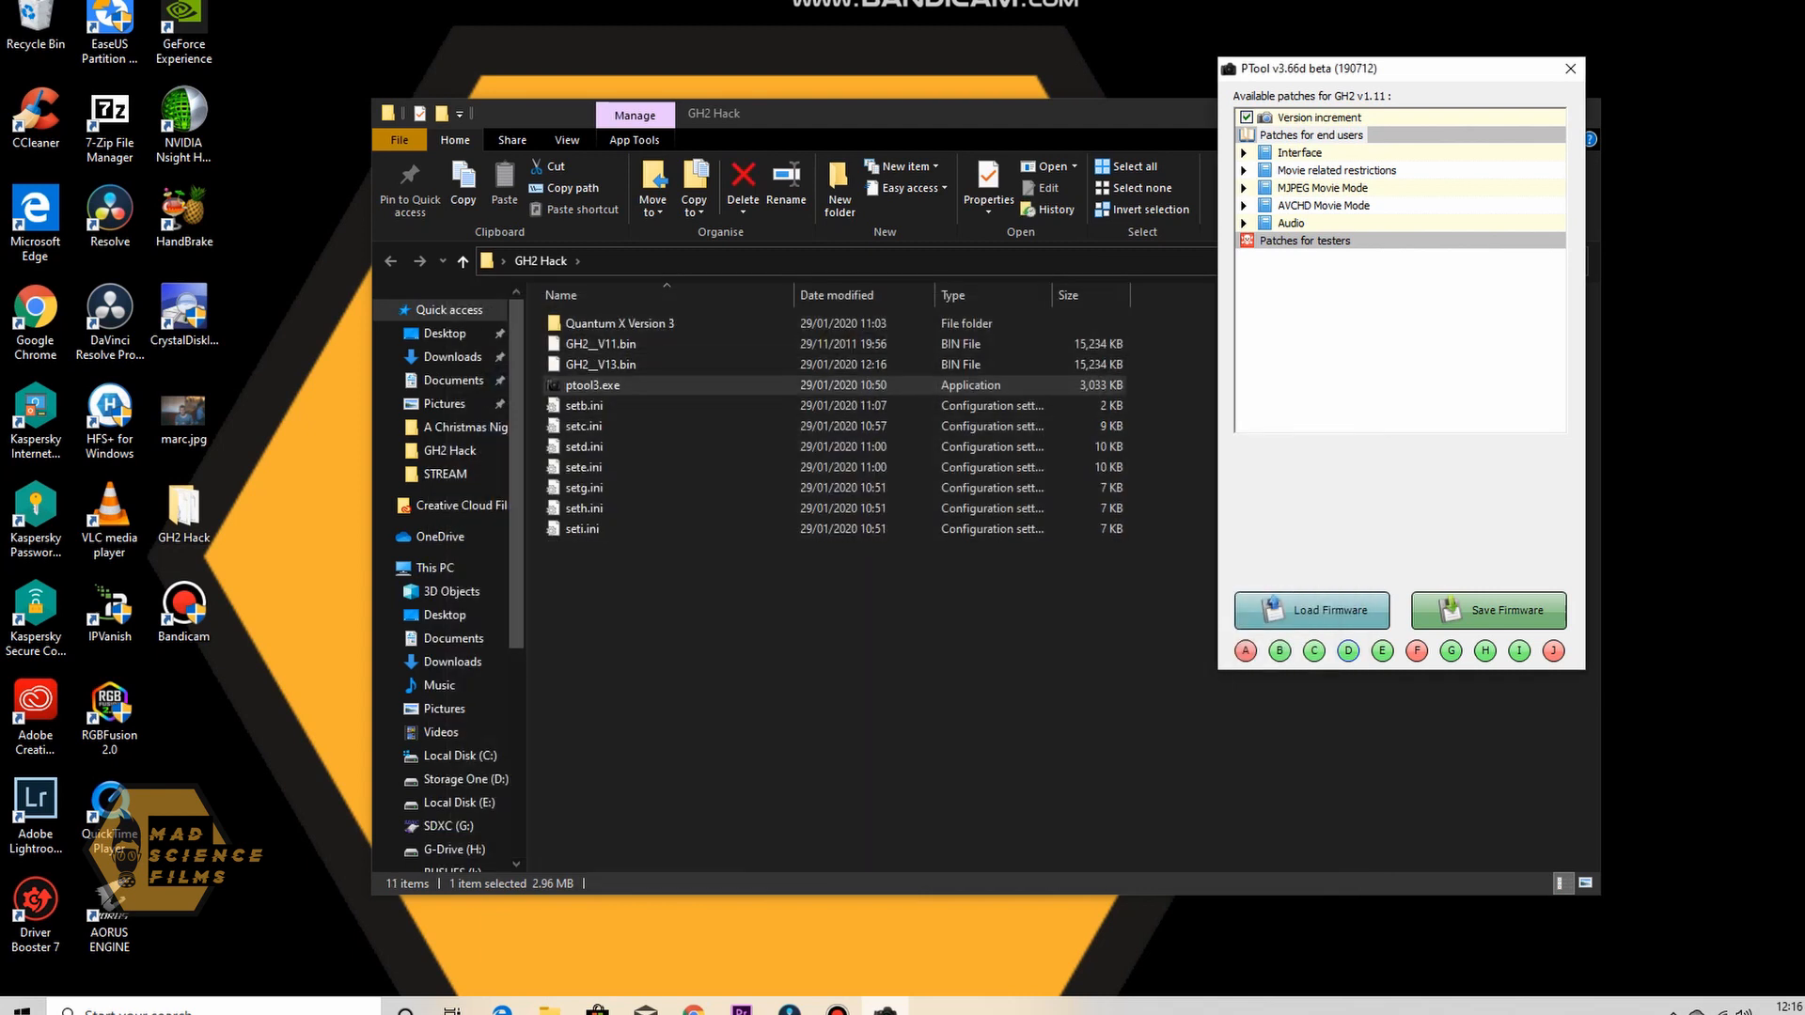
# Close PTool, browse the SDXC (G:) card and reopen GH2 Hack in a second Explorer window
pyautogui.click(1568, 67)
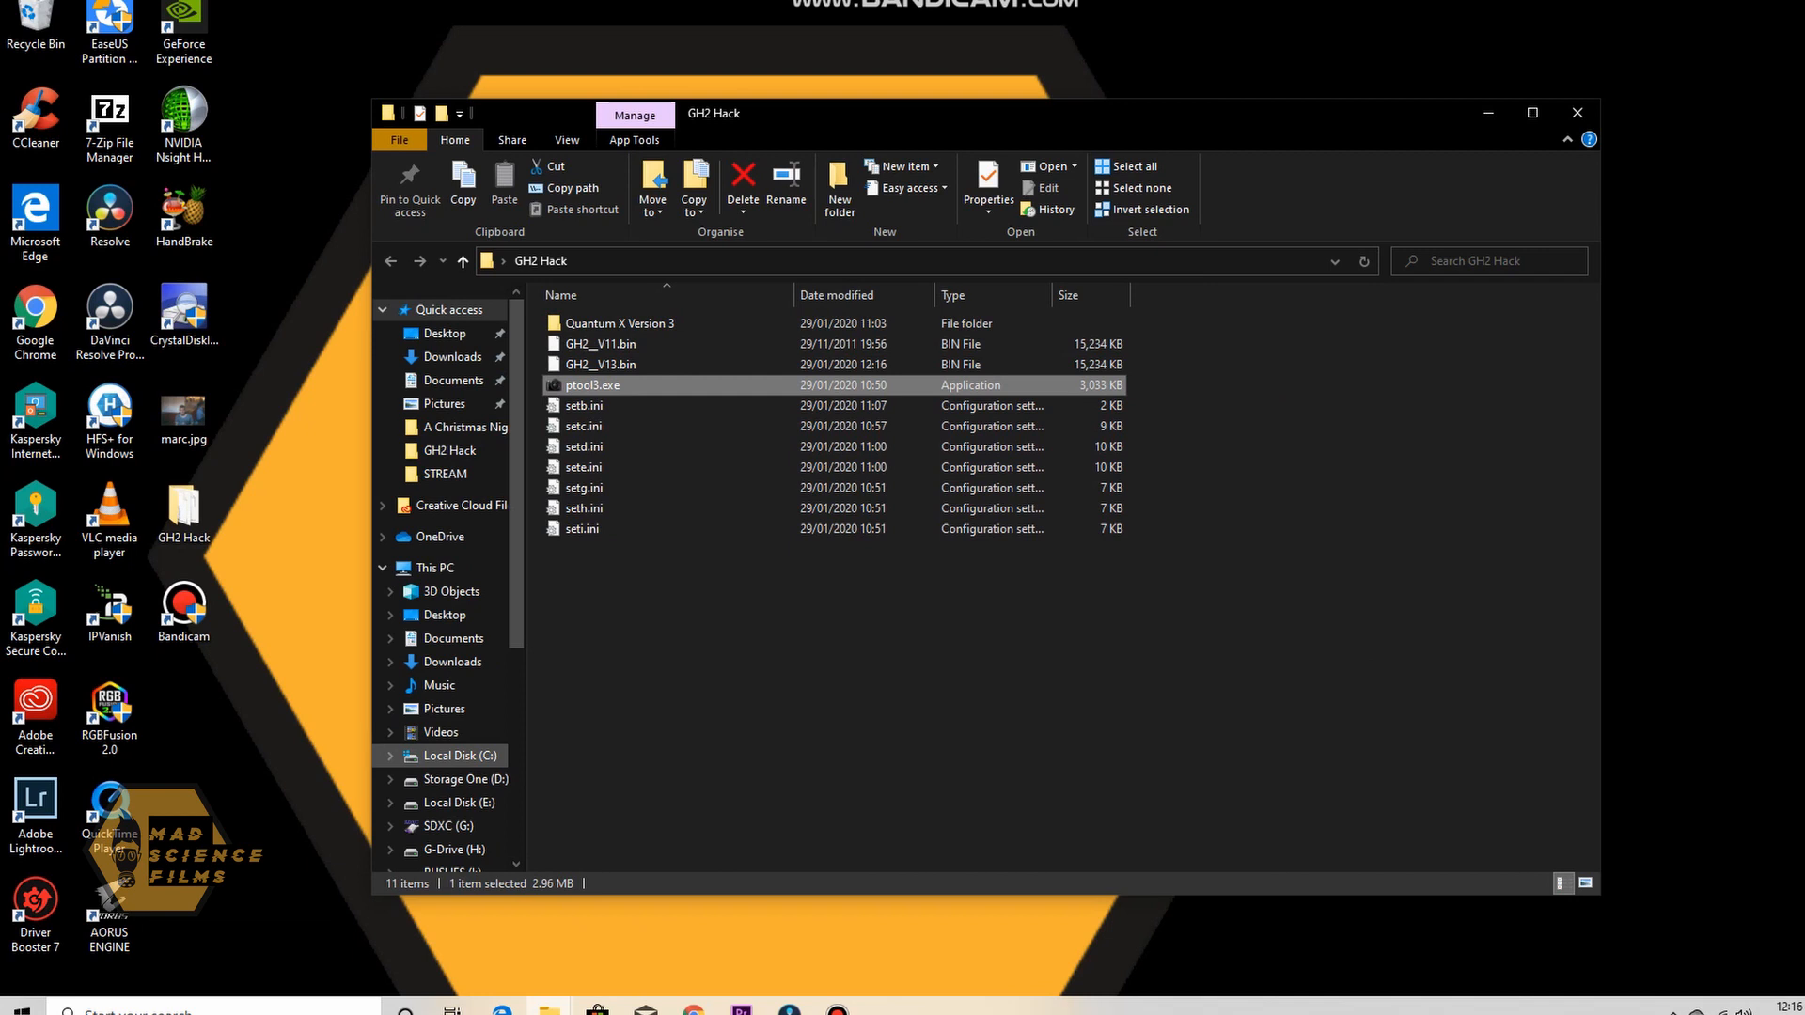
pyautogui.moveTo(438, 684)
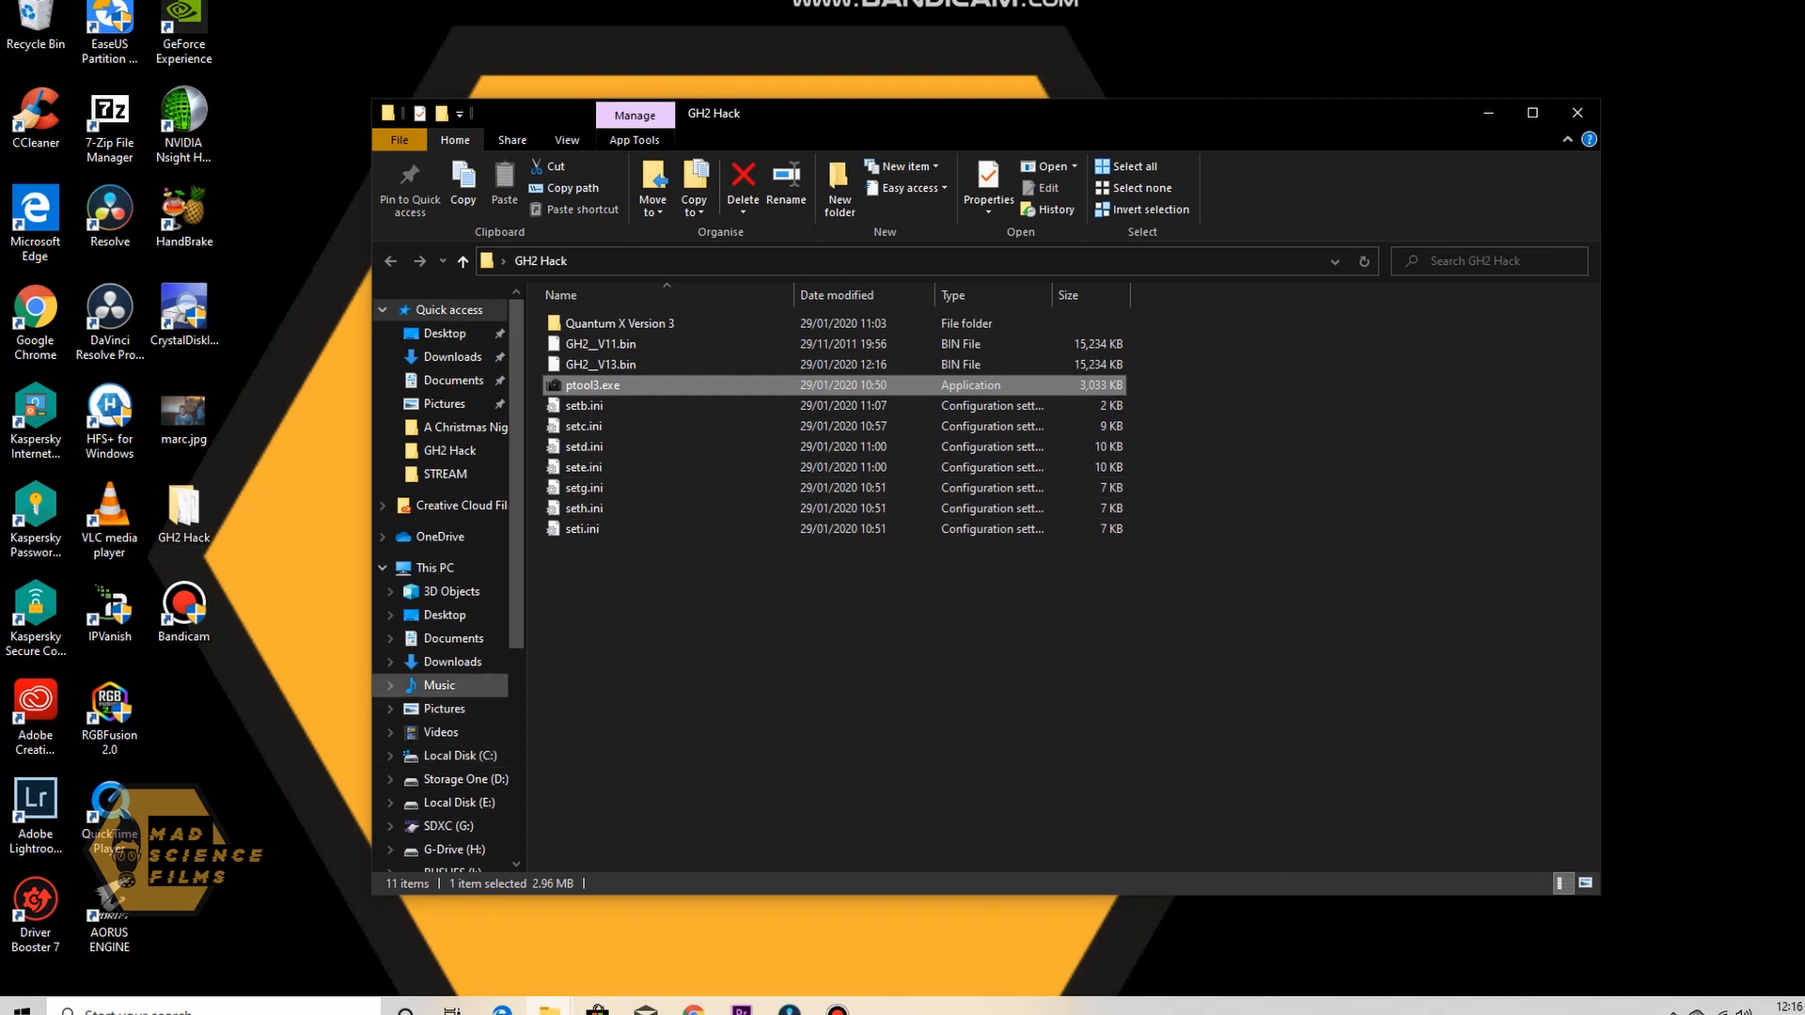
pyautogui.click(448, 825)
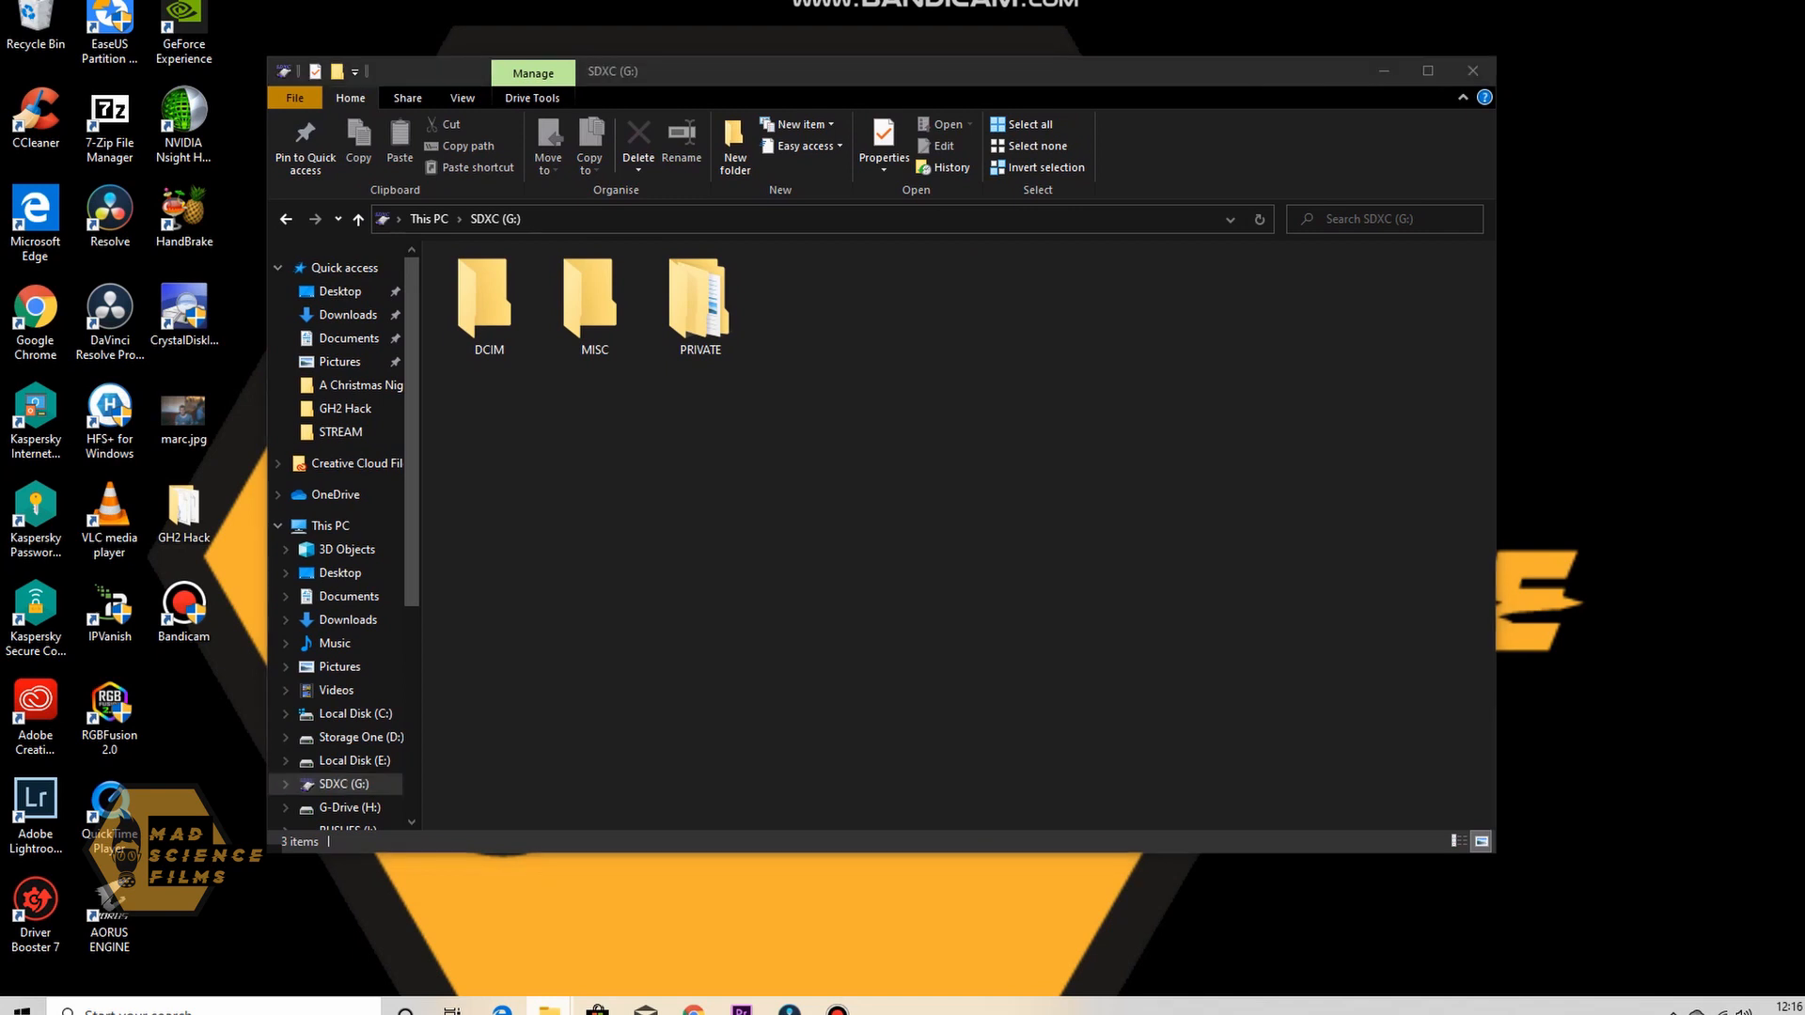
pyautogui.rightClick(547, 1010)
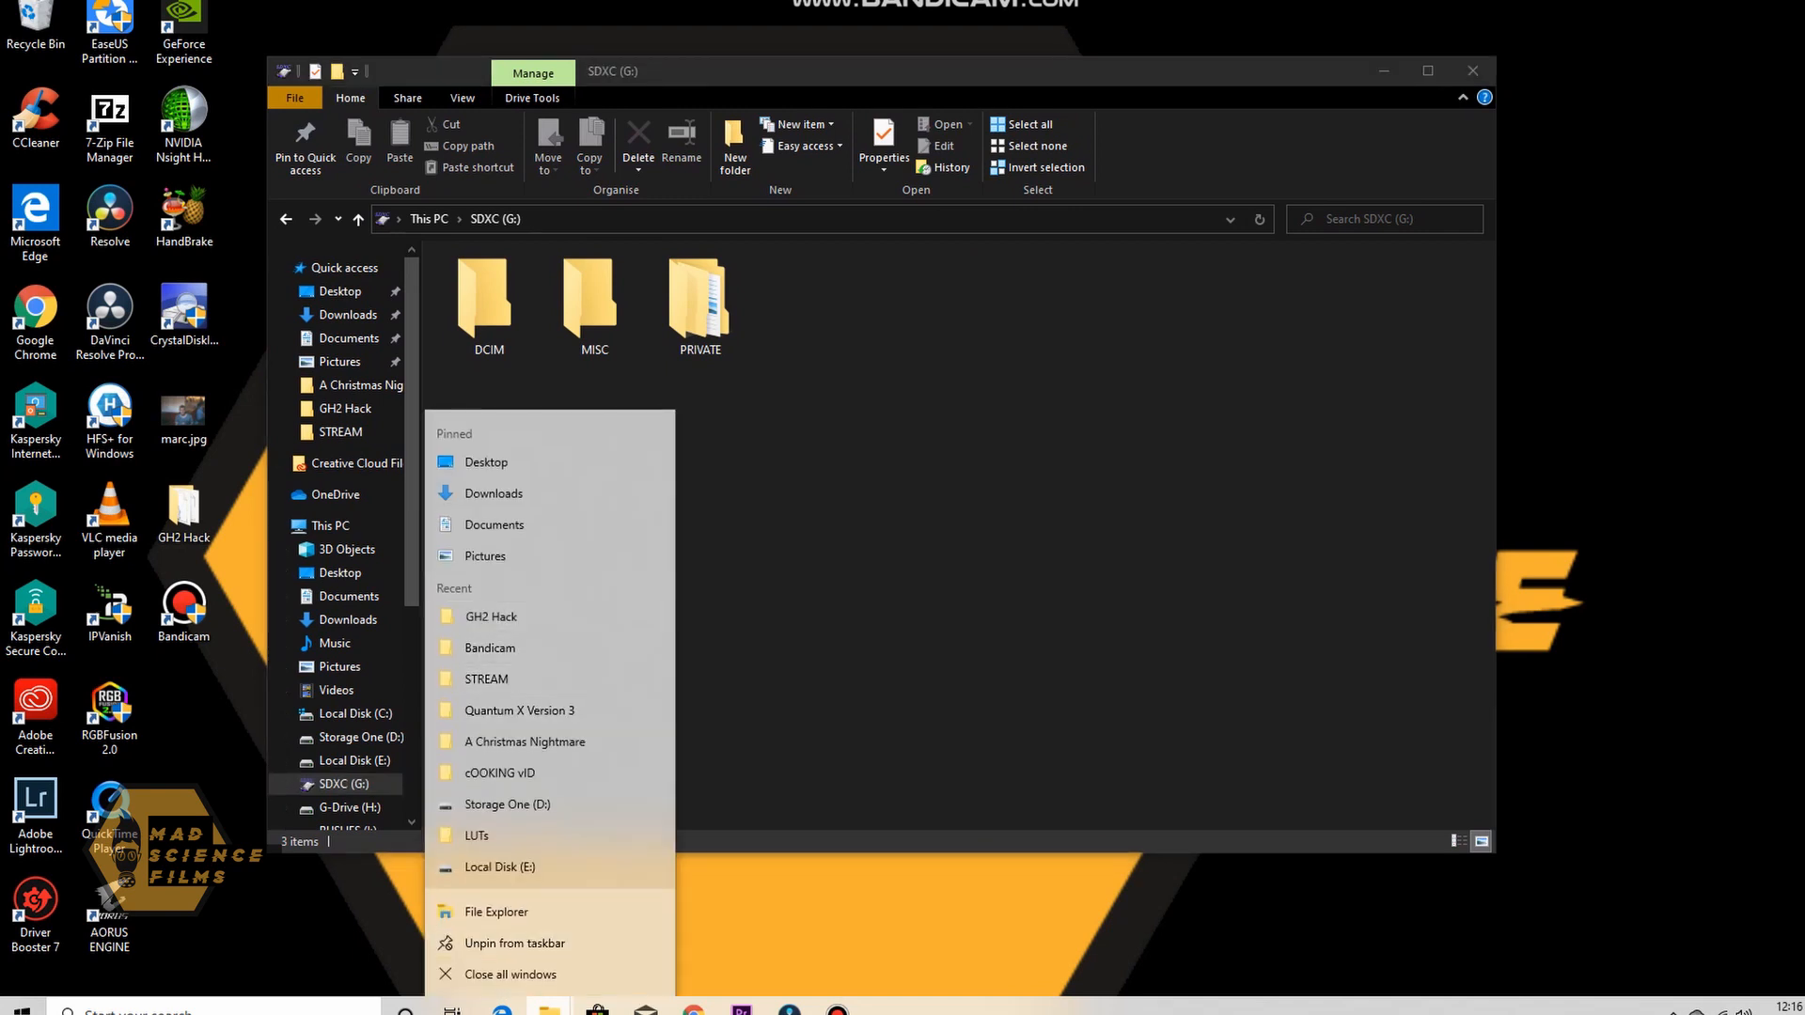
pyautogui.click(921, 519)
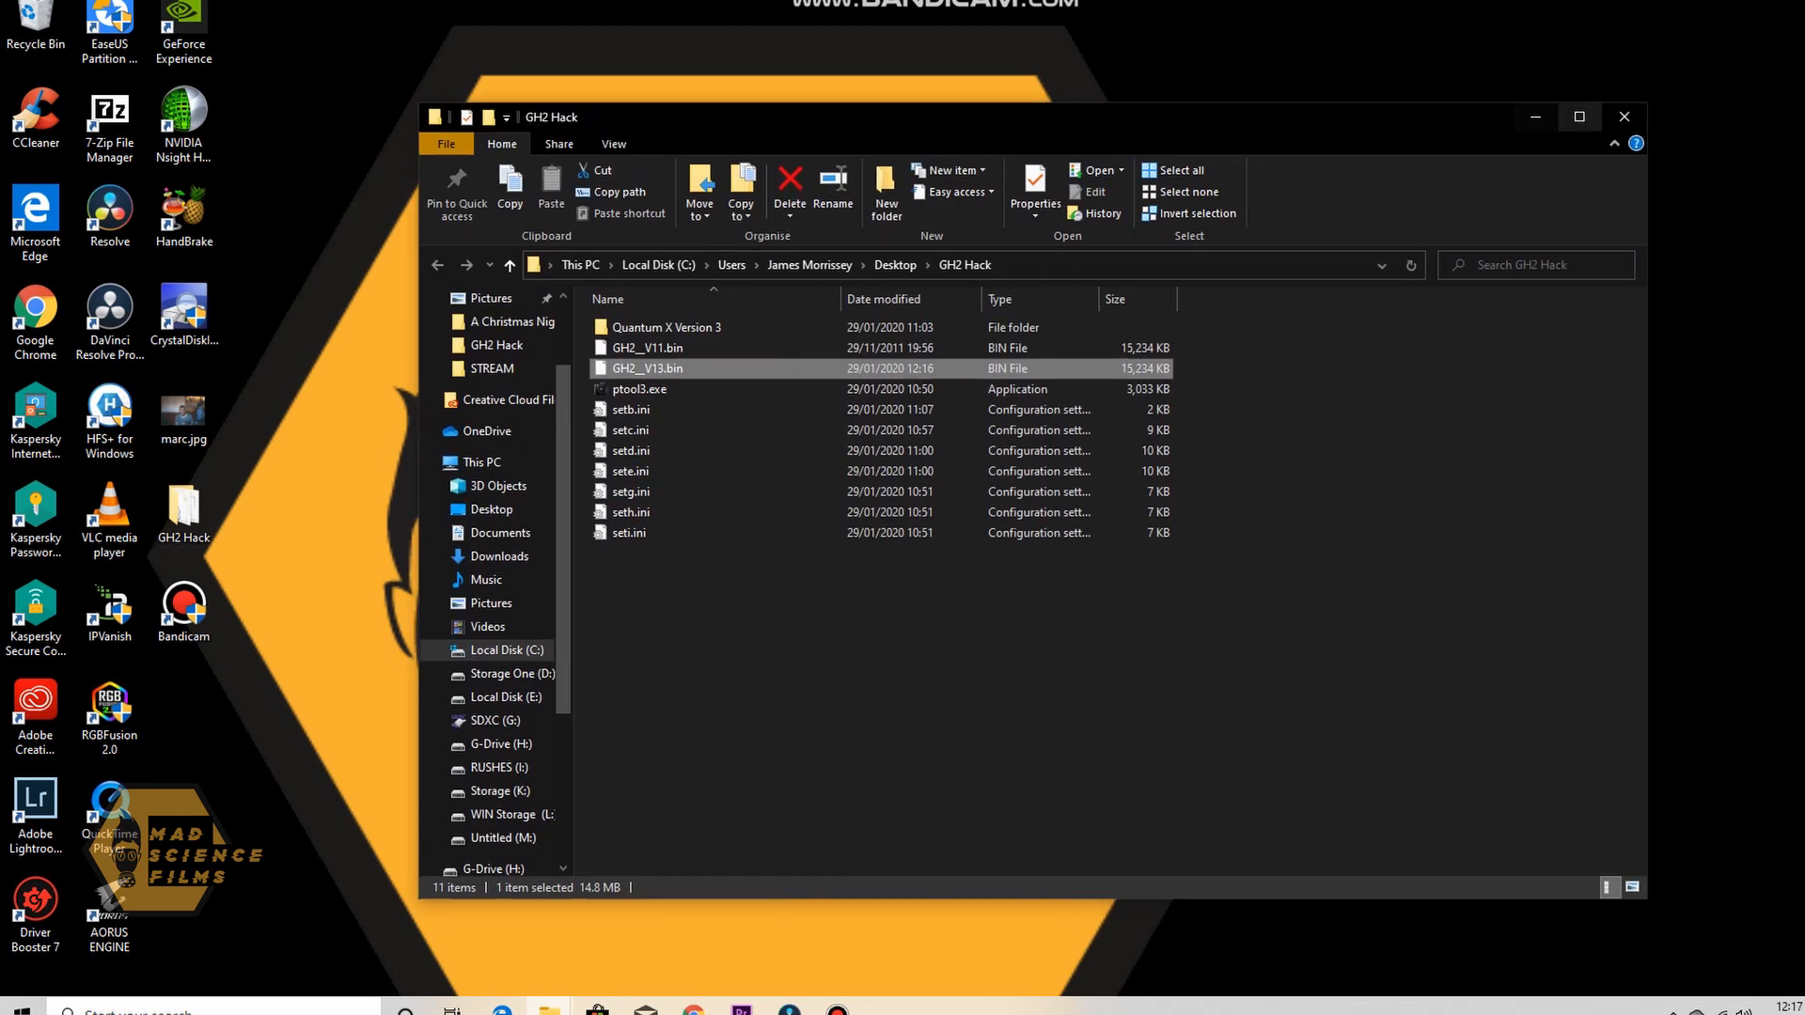
# Copy GH2_V13.bin into the SDXC (G:) root beside DCIM, MISC and PRIVATE
pyautogui.click(499, 721)
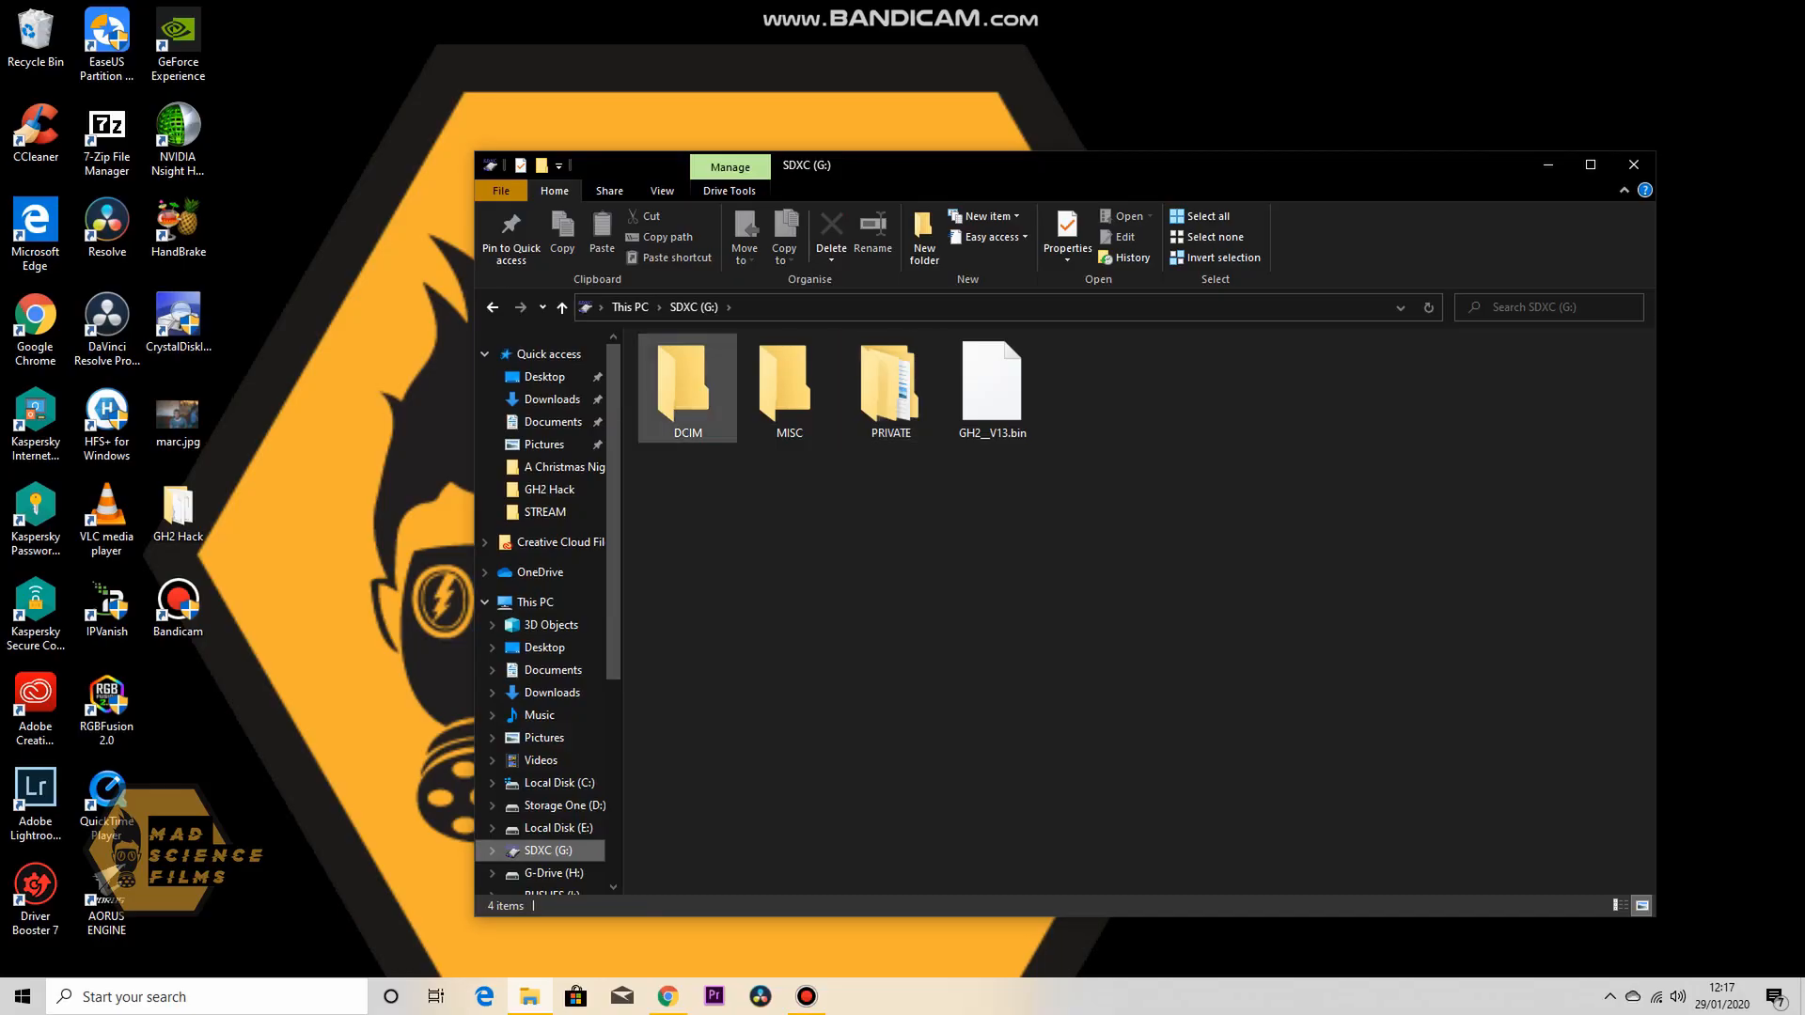
# Navigate PRIVATE > AVCHD > BDMV > STREAM and select clip 00000.MTS
pyautogui.doubleClick(887, 380)
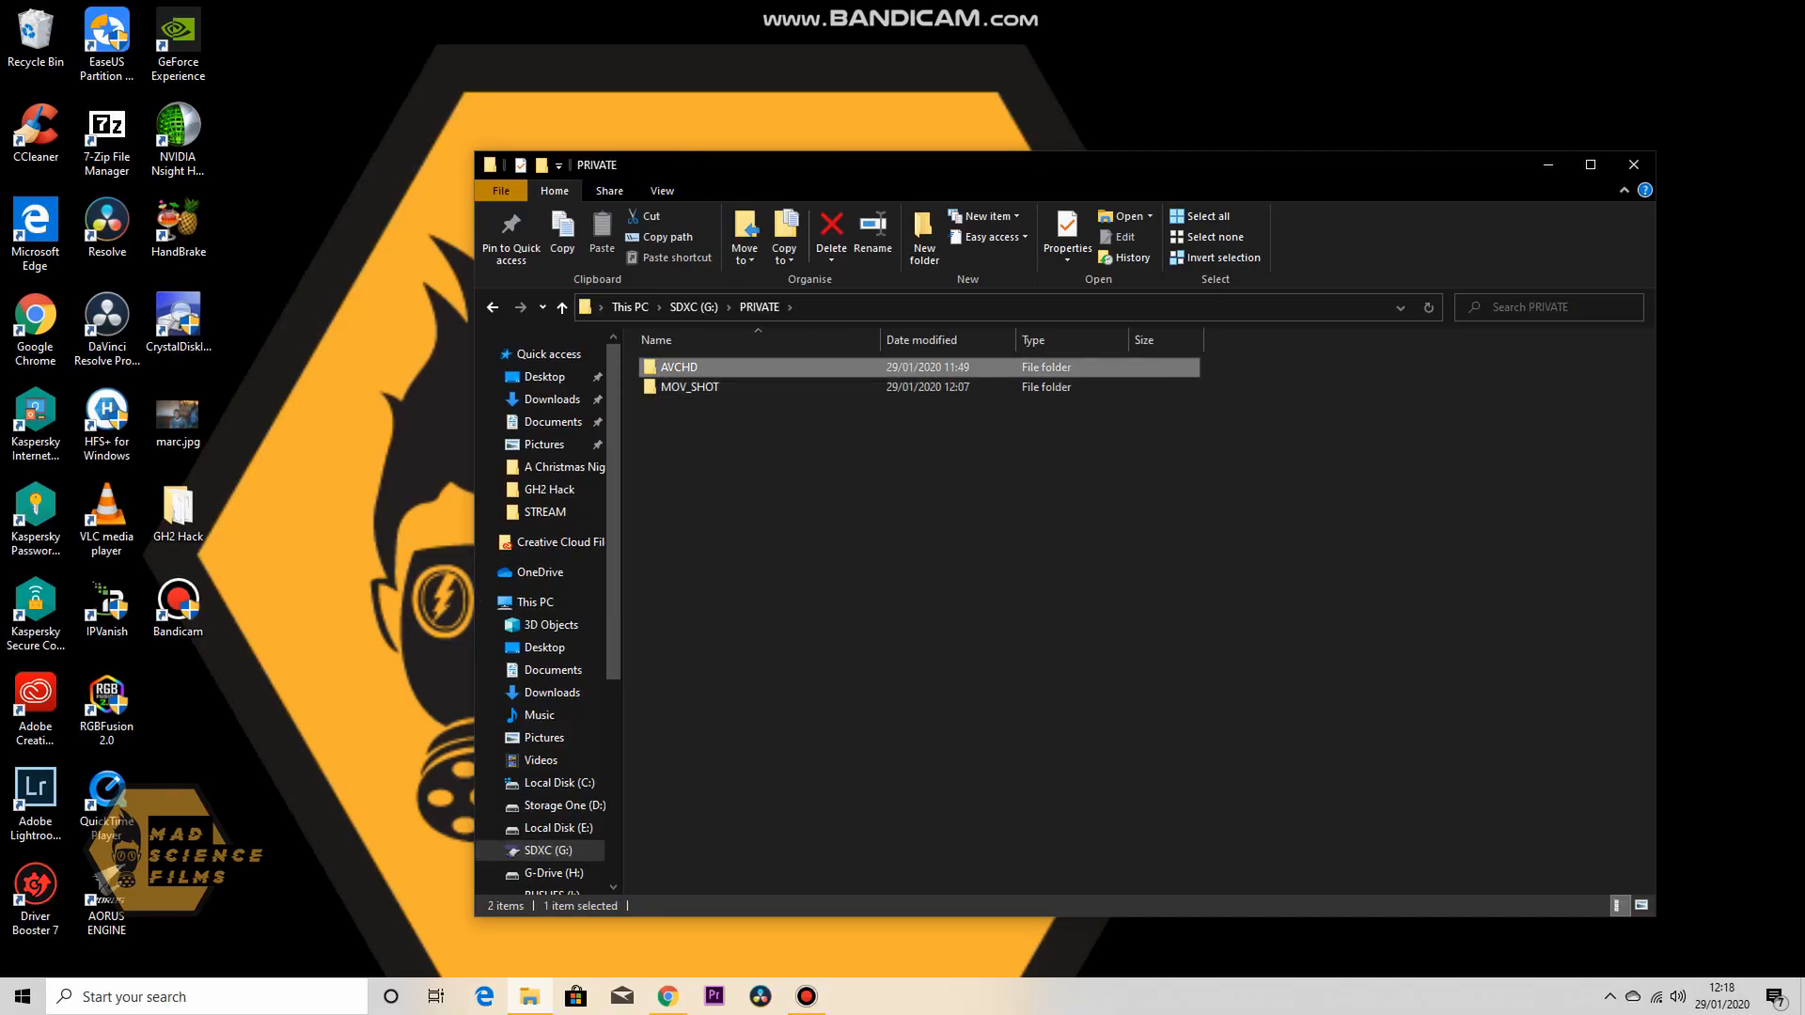
pyautogui.doubleClick(677, 366)
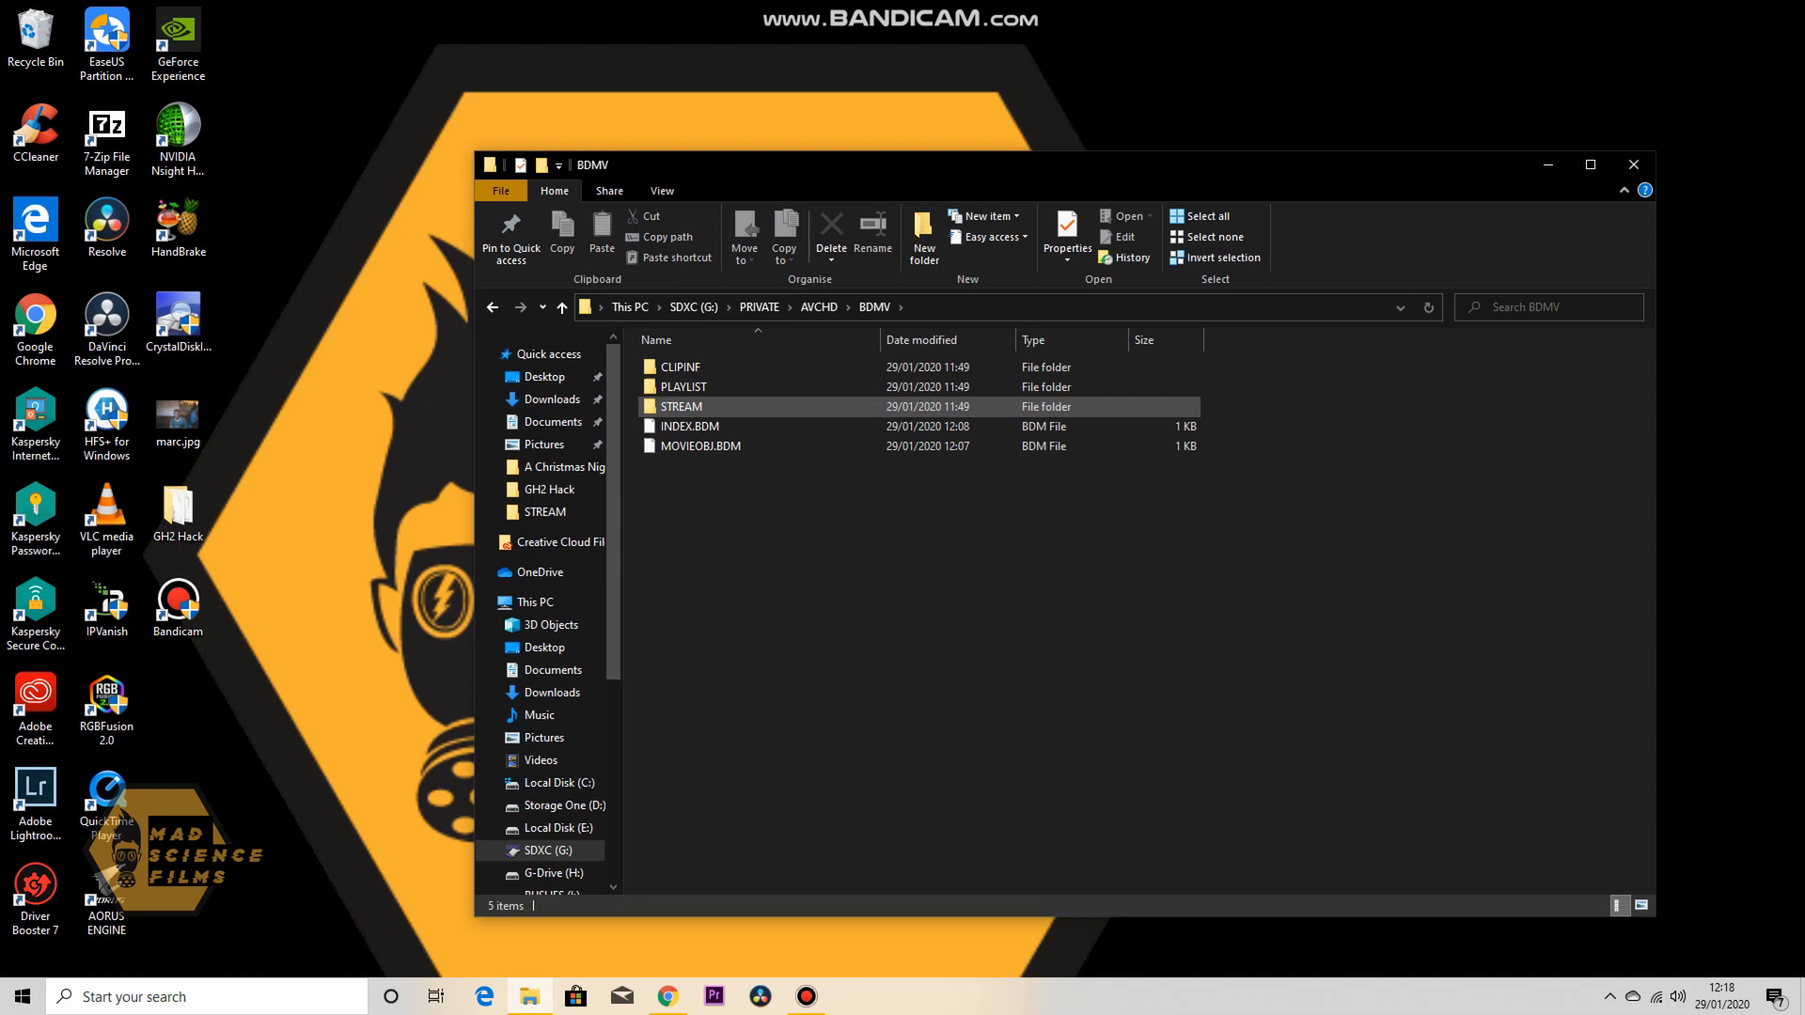
pyautogui.doubleClick(680, 406)
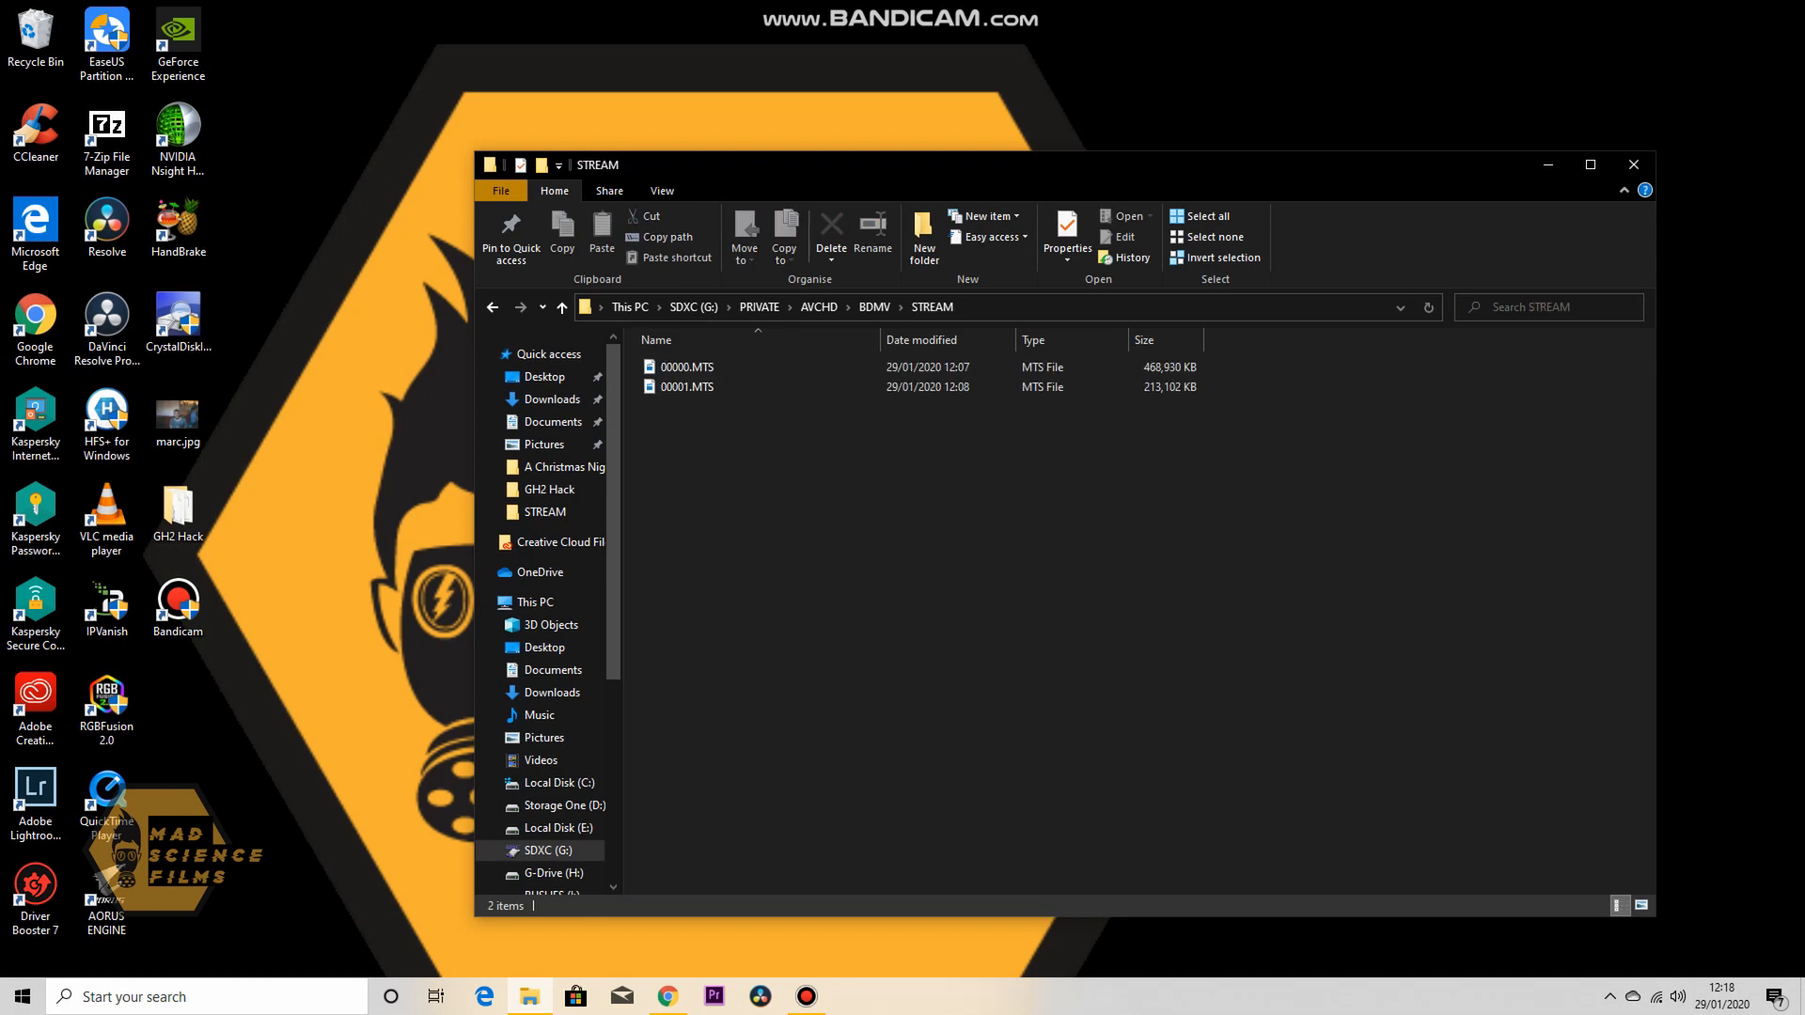
pyautogui.click(688, 367)
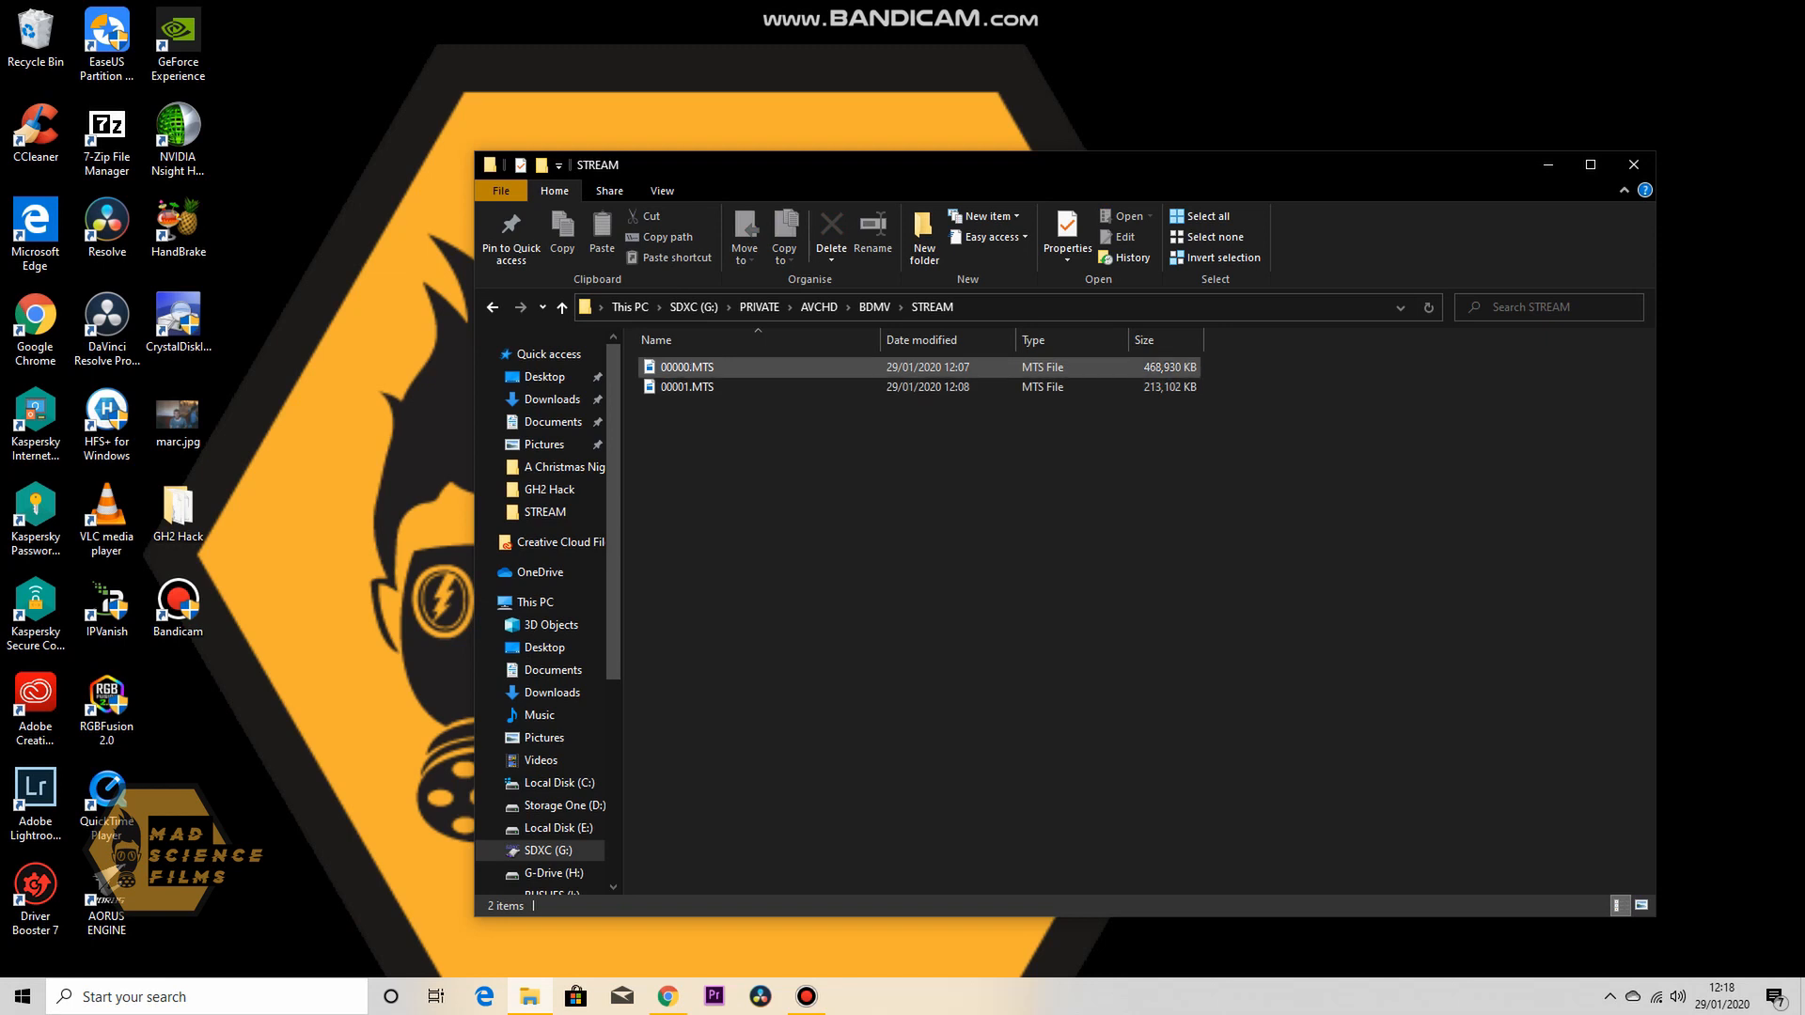
pyautogui.click(688, 367)
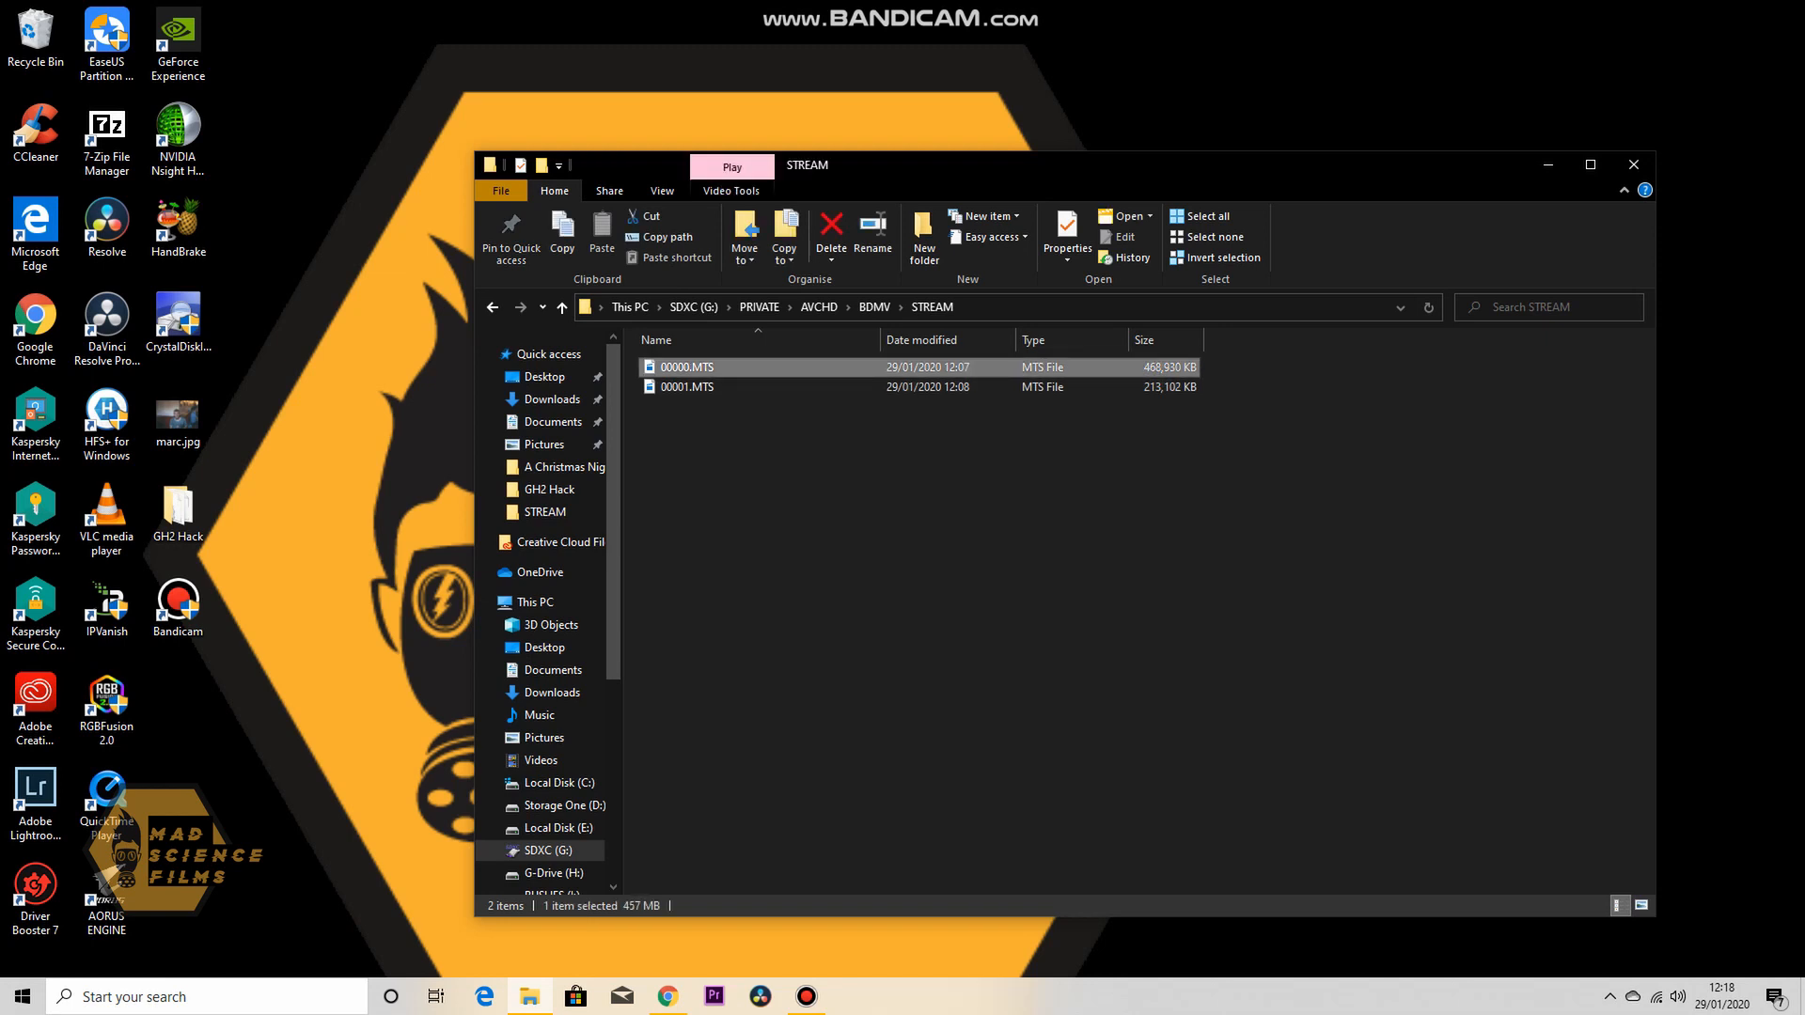